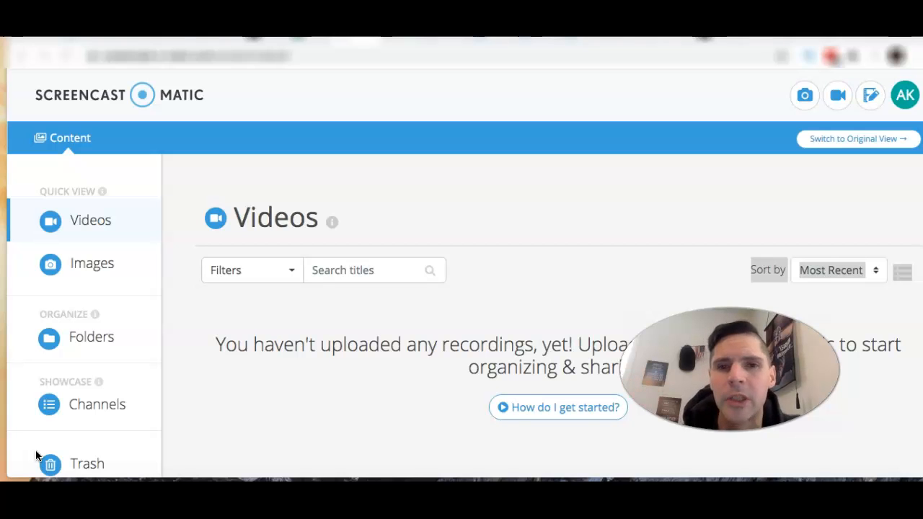
mouse_move(179, 332)
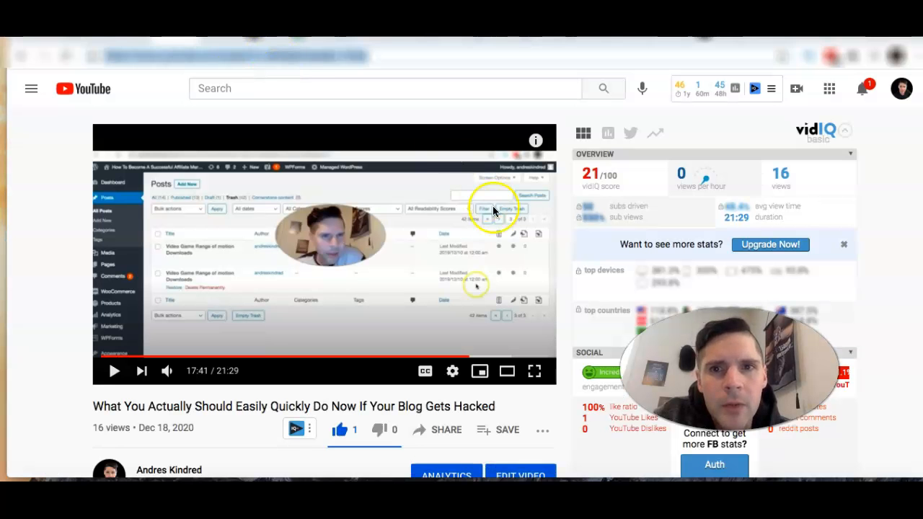
mouse_move(70, 348)
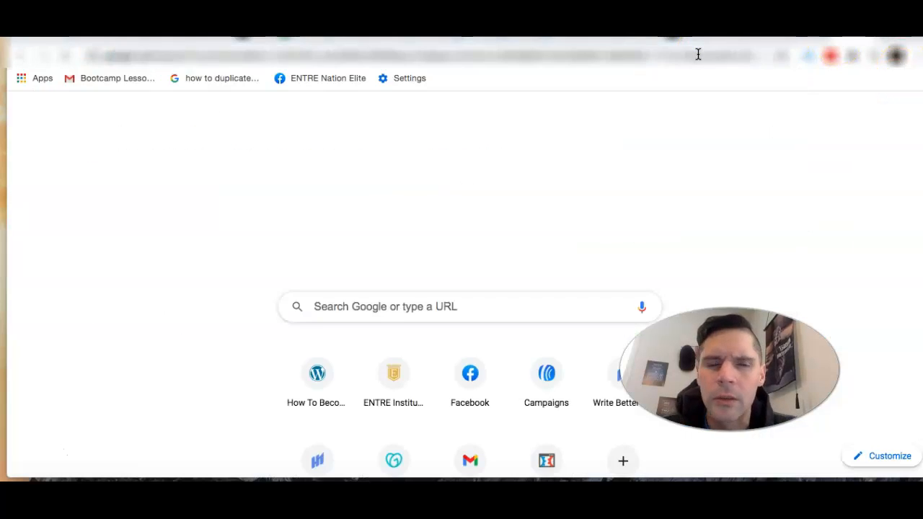
Step: Search Google for 'hootsuite login' and open the 'Log In - Hootsuite' result
type("hootsuite")
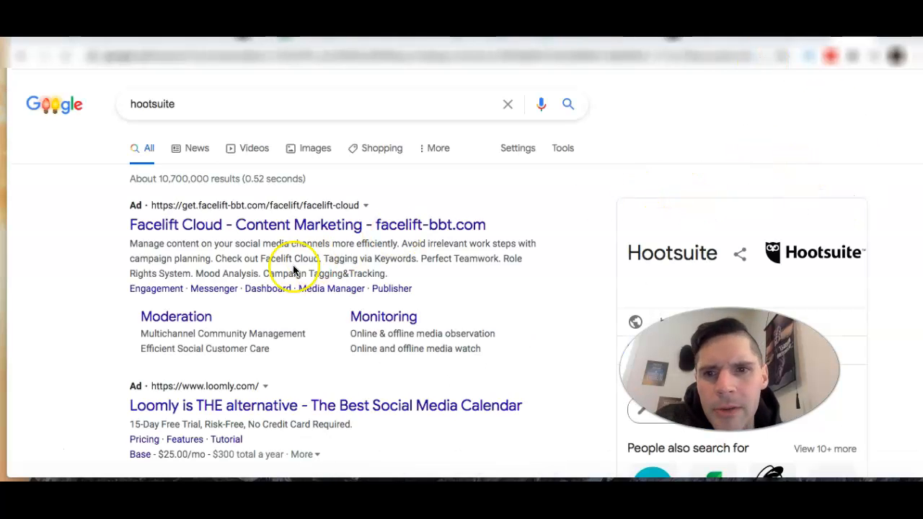
left_click(310, 104)
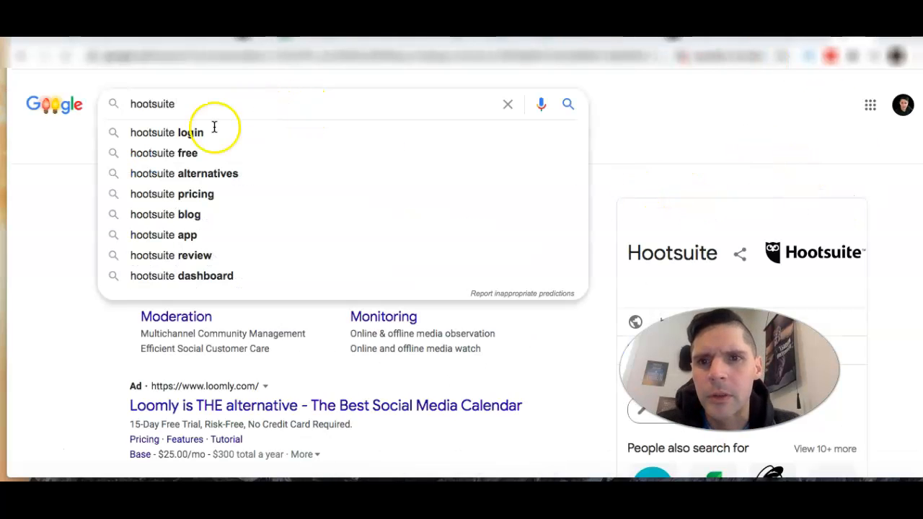
left_click(167, 132)
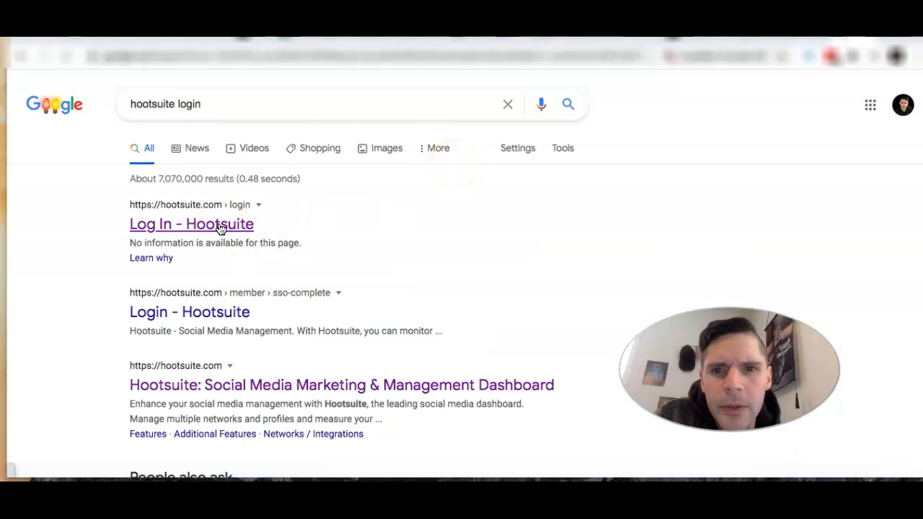
left_click(191, 223)
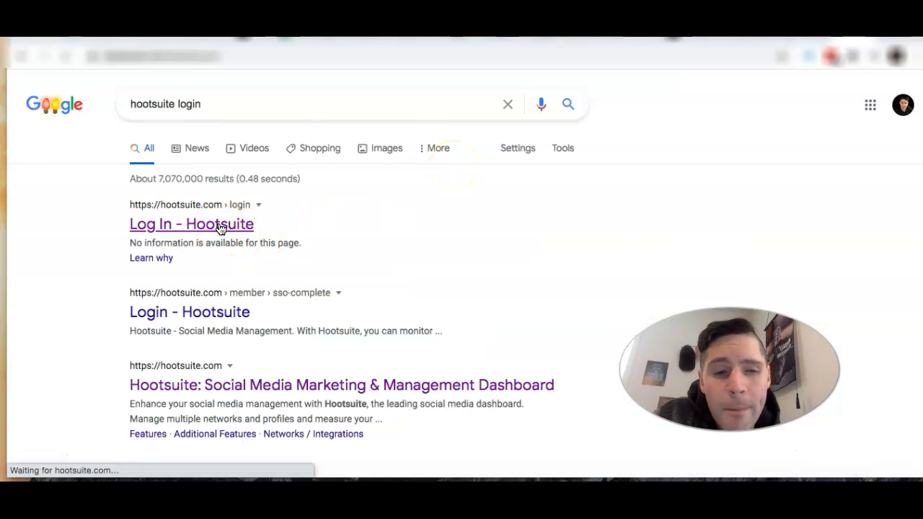
left_click(192, 224)
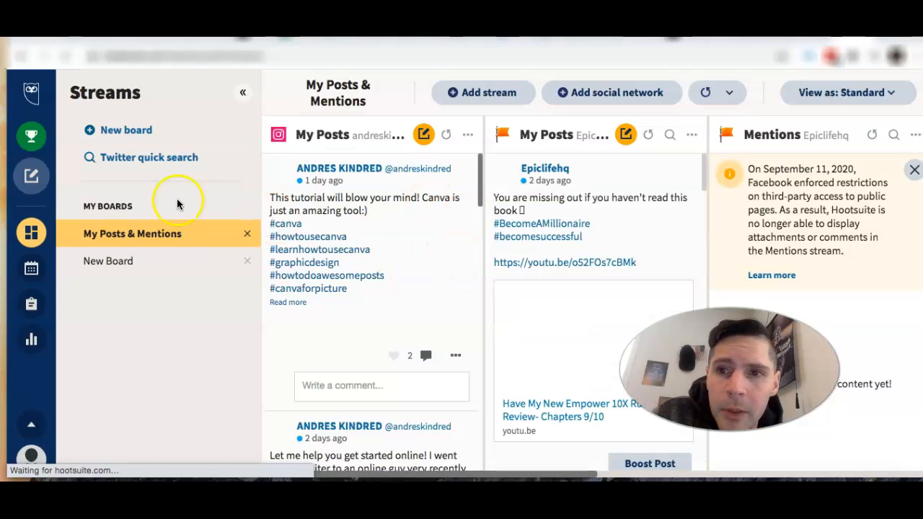
Step: Open Hootsuite's Create menu from the compose icon in the left sidebar
left_click(31, 176)
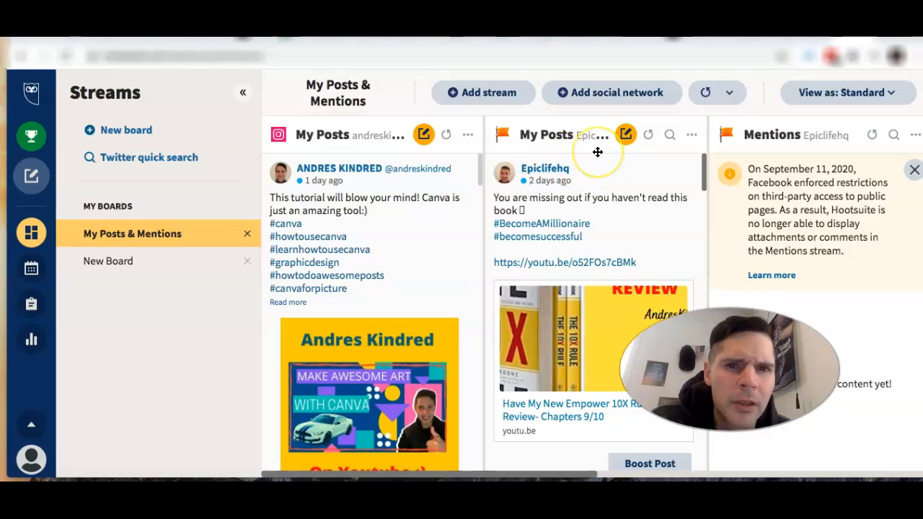
mouse_move(597, 152)
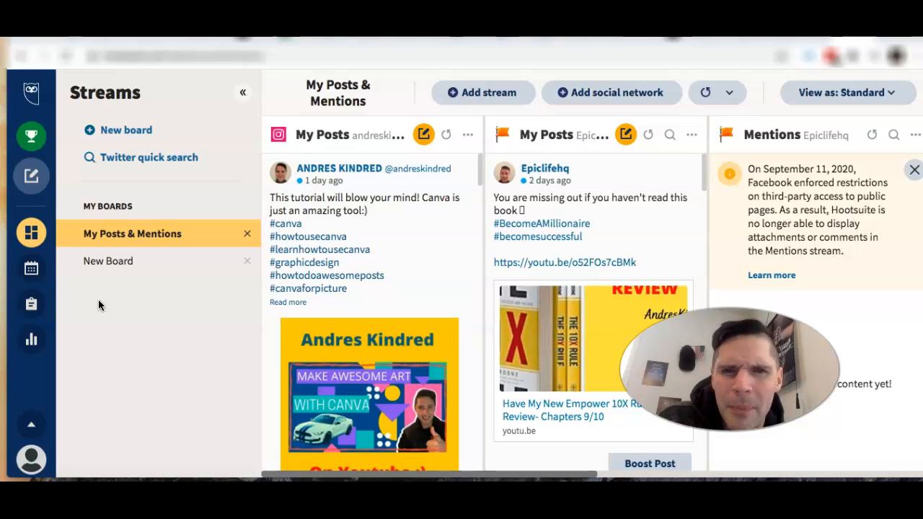
mouse_move(225, 222)
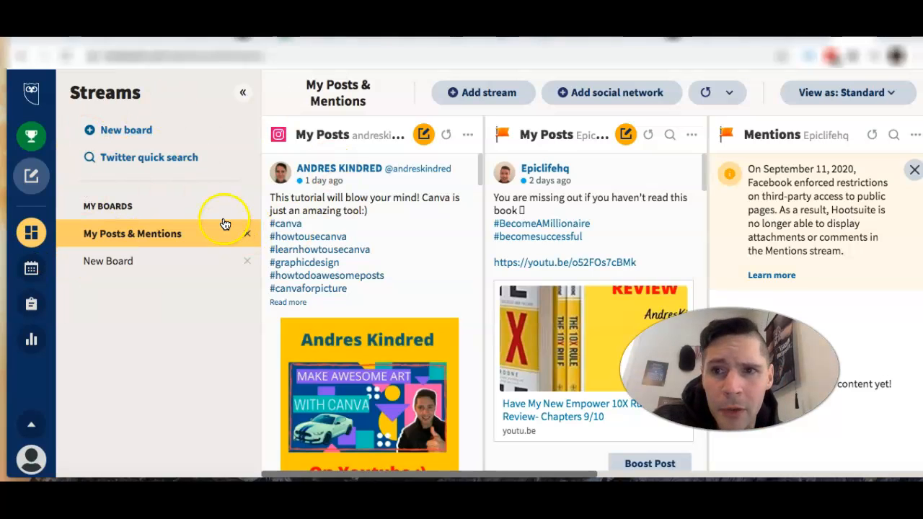
left_click(31, 176)
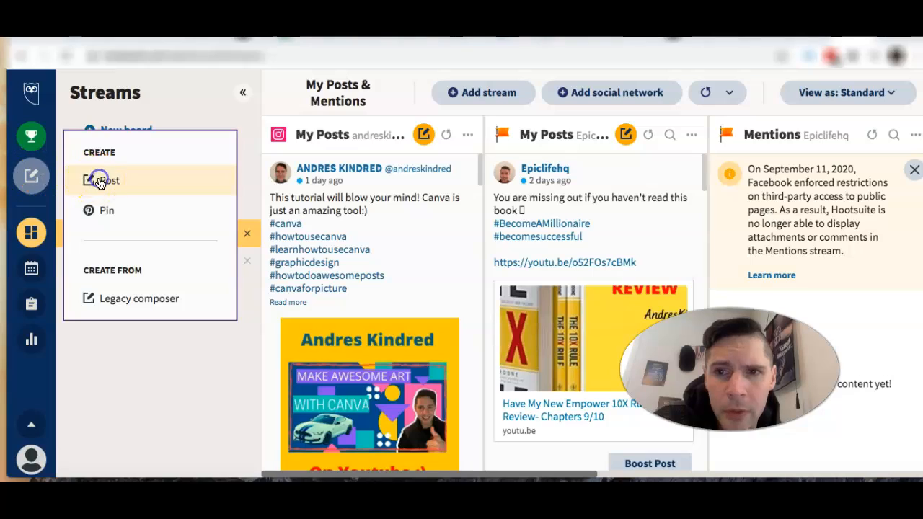
Step: Start a new post for the 'Epiclifehq +2 more' account group and focus the Text box
left_click(101, 180)
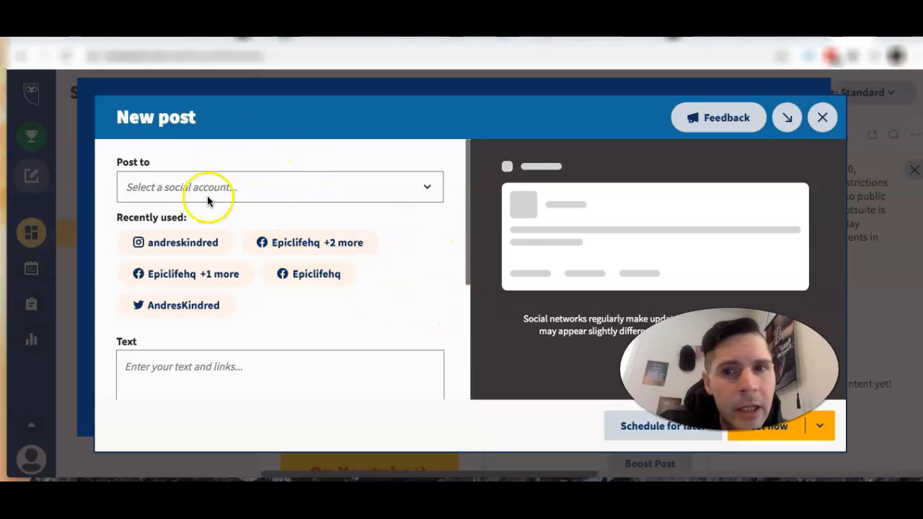
mouse_move(430, 189)
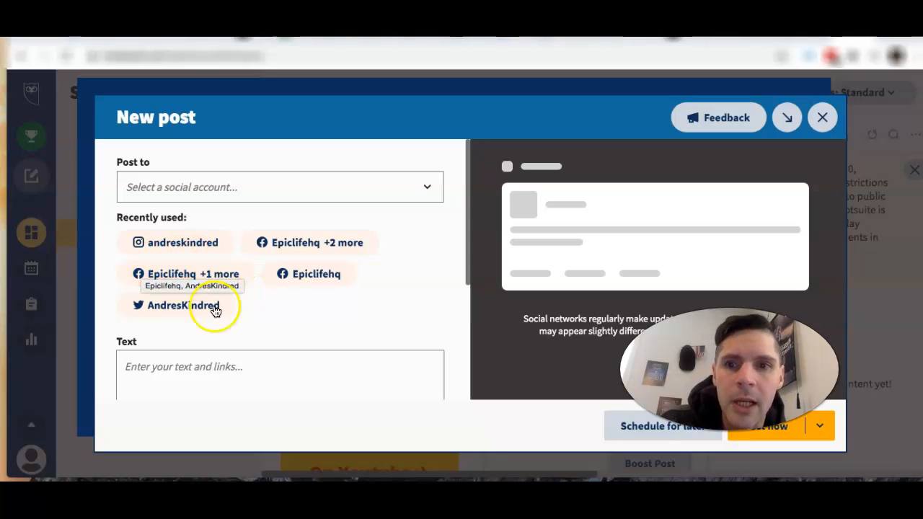
left_click(182, 305)
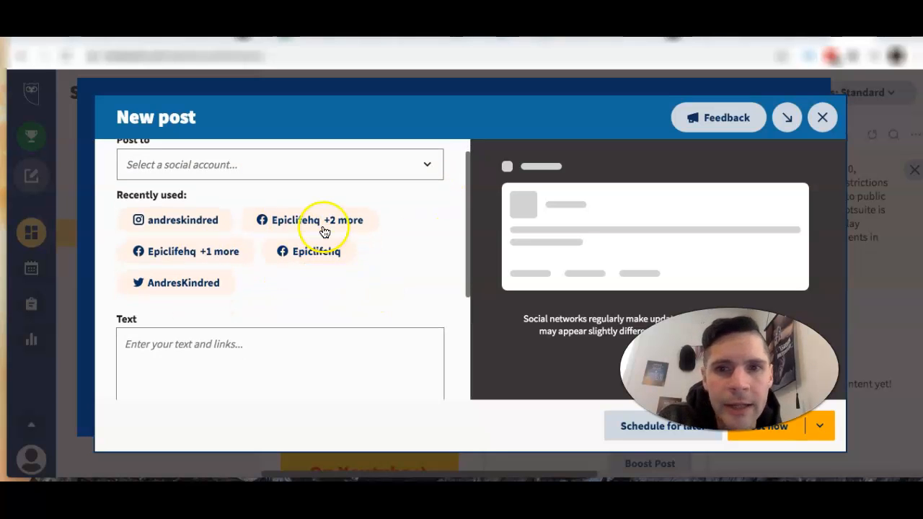
left_click(312, 220)
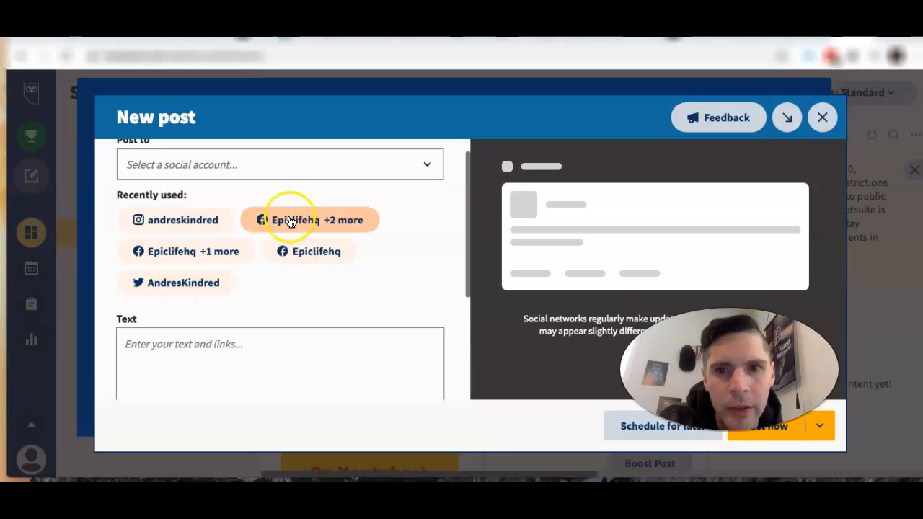
left_click(312, 220)
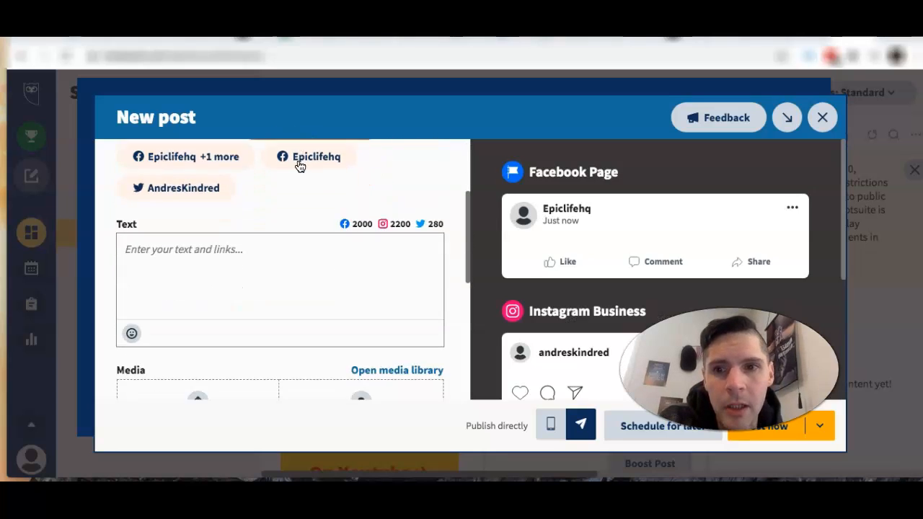
left_click(280, 282)
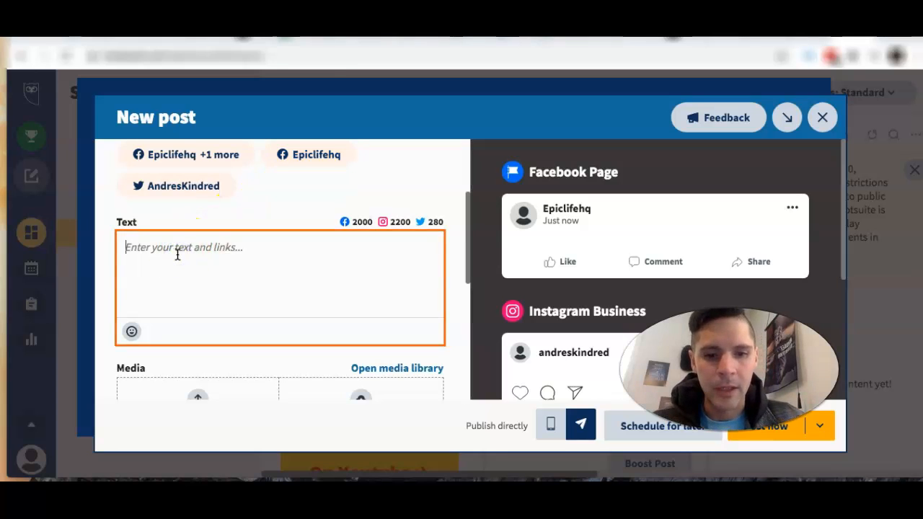
Step: Type the testimonial about finding ENTRE, becoming my own boss and leaving my old lifestyle
type("i")
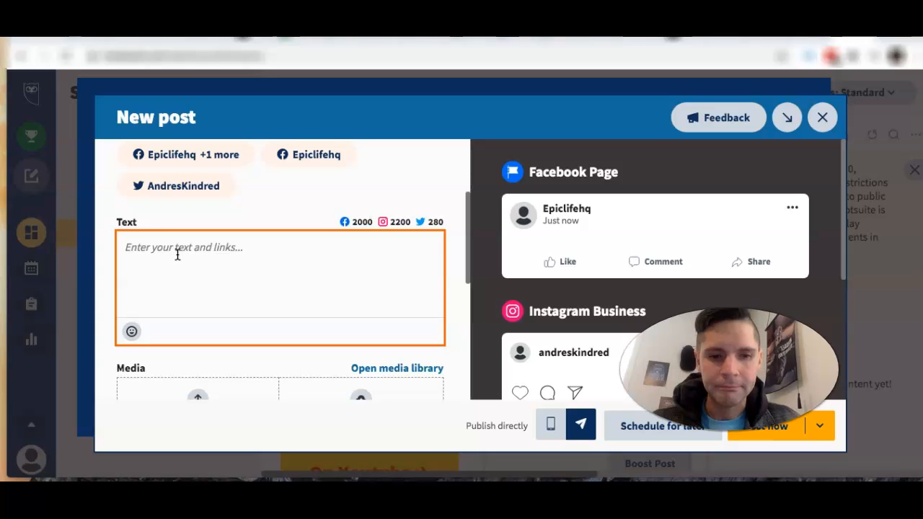
type("I am very thank")
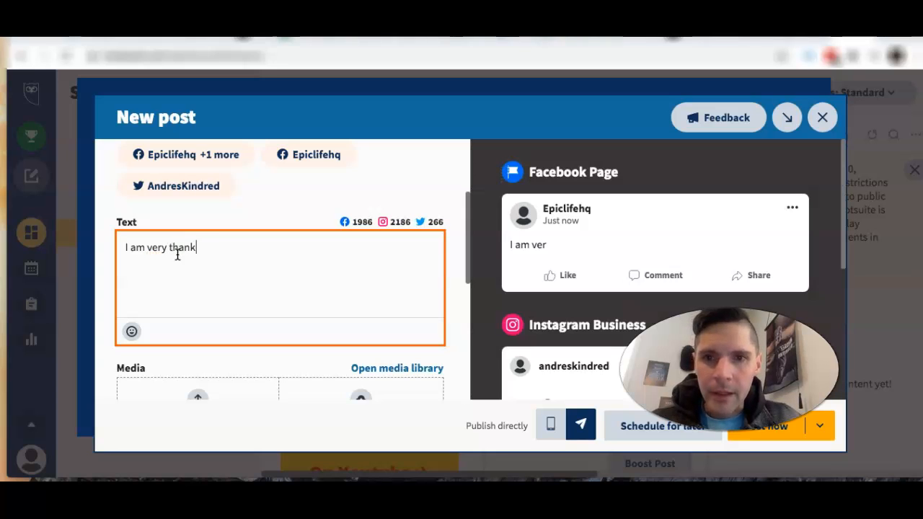
type("ful to hav")
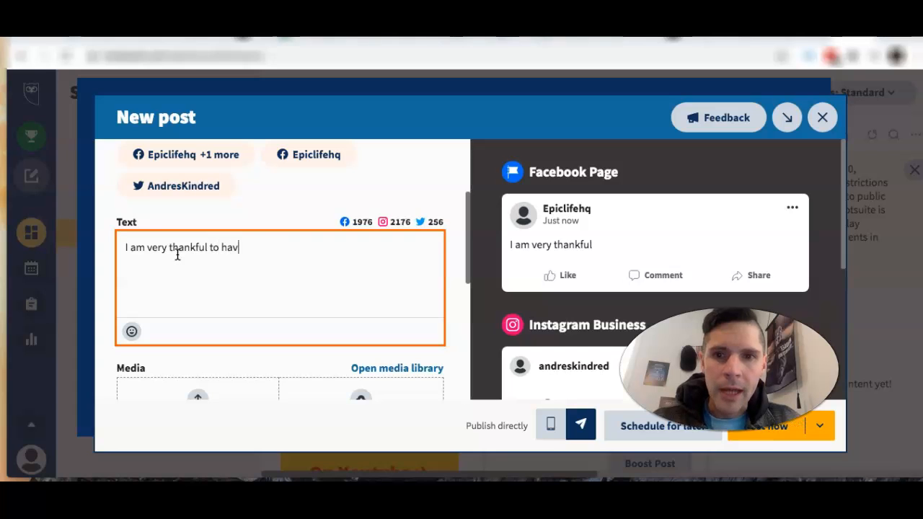
type("e found")
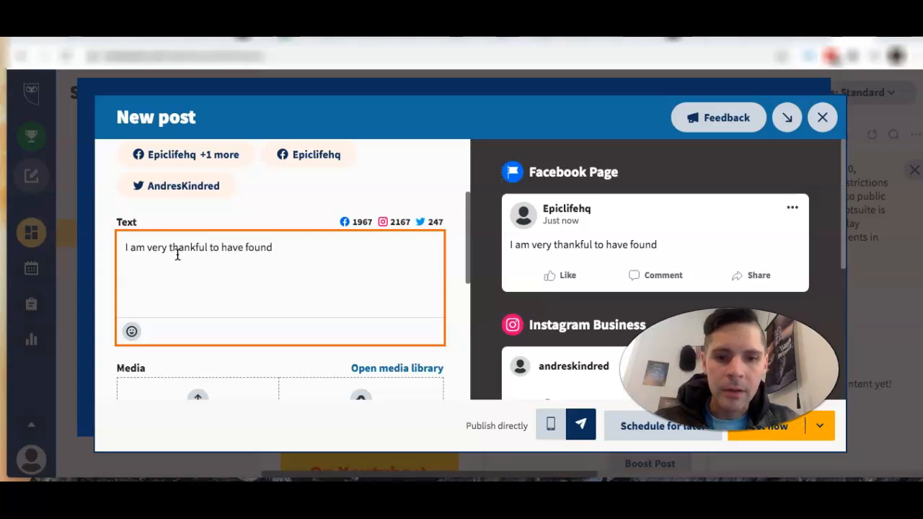
type("ENTRE")
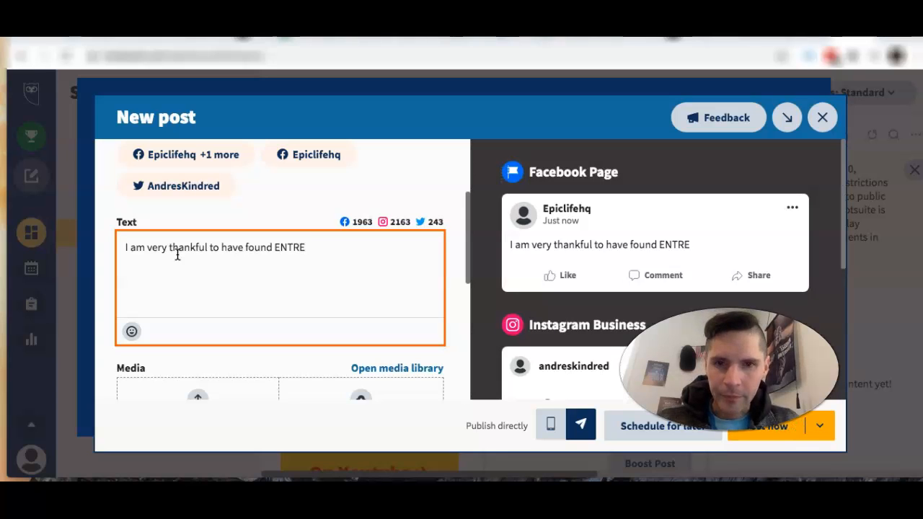
type(",")
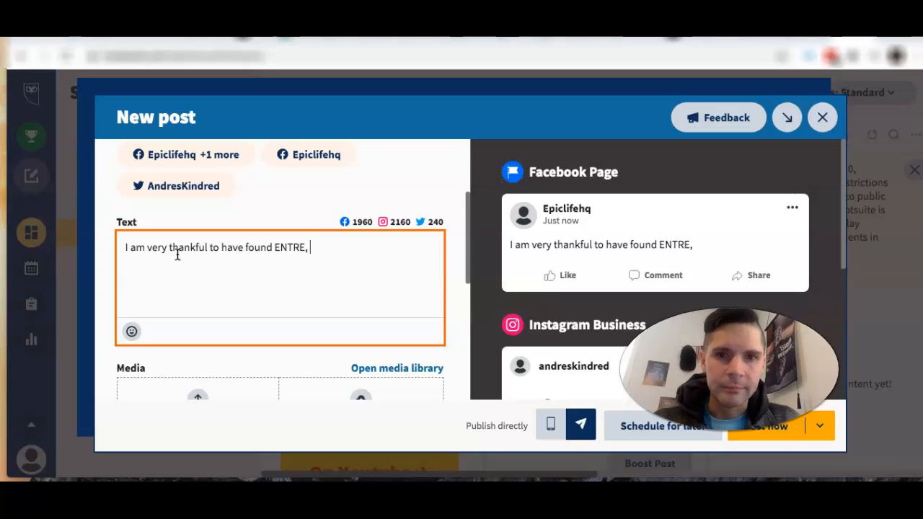
type("it")
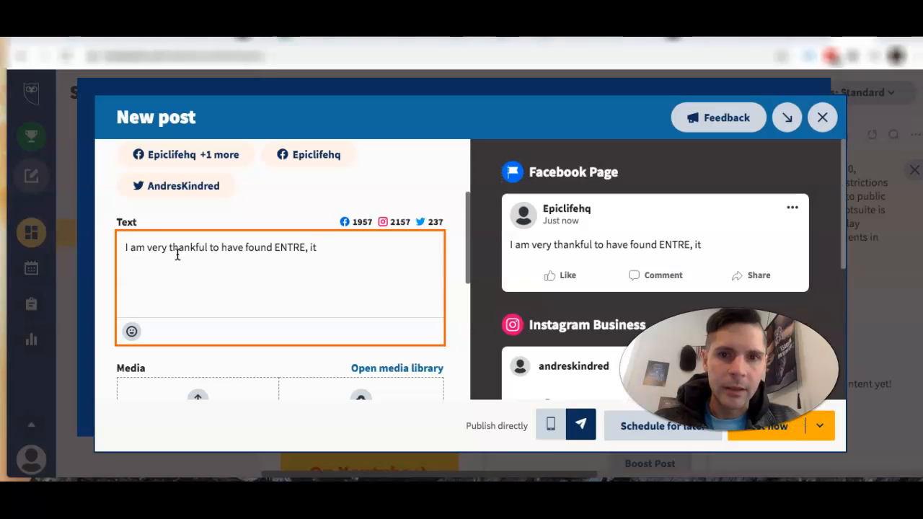
key("Backspace")
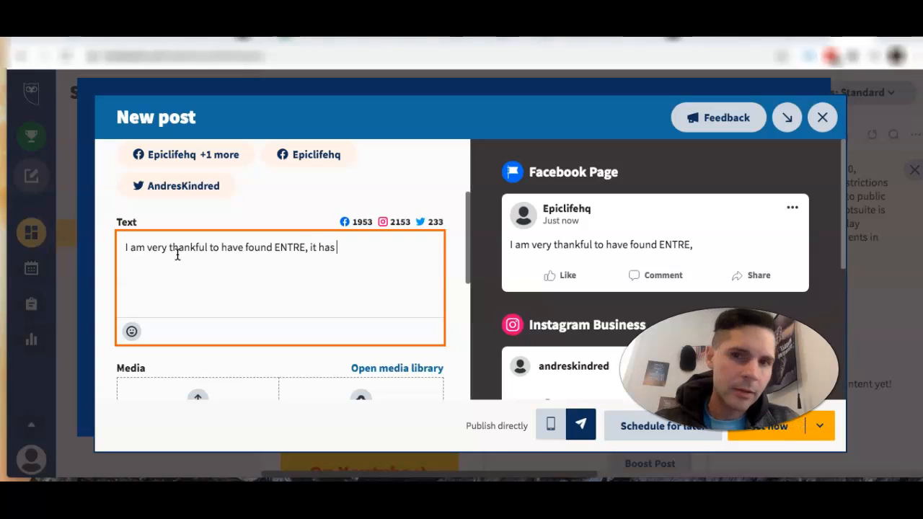
type("it has")
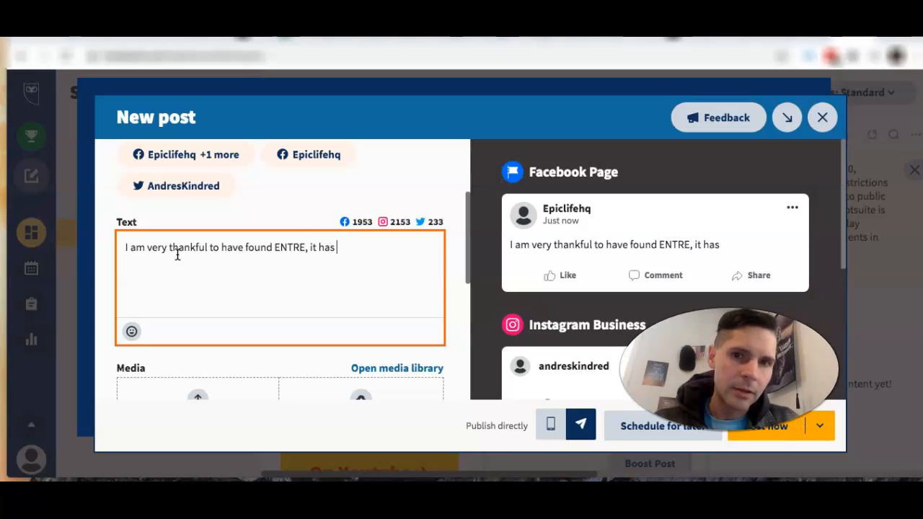
type("t")
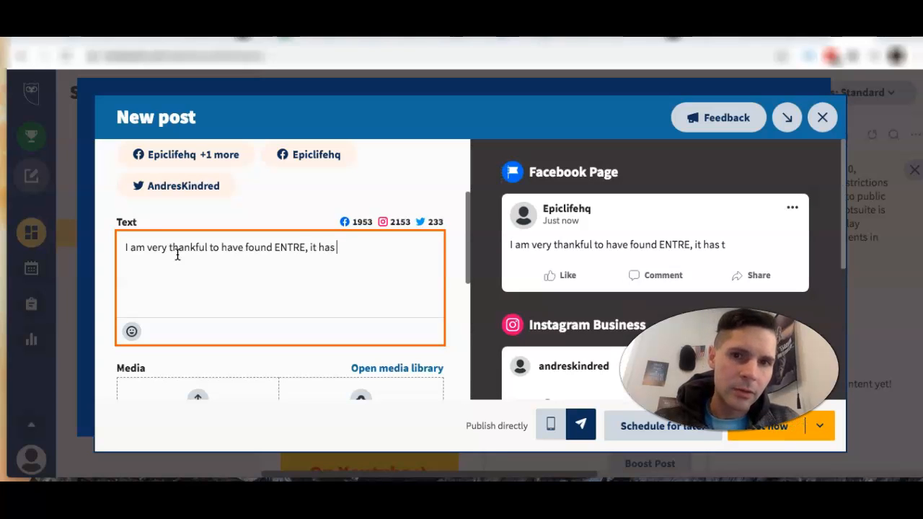
type("changed my life in a")
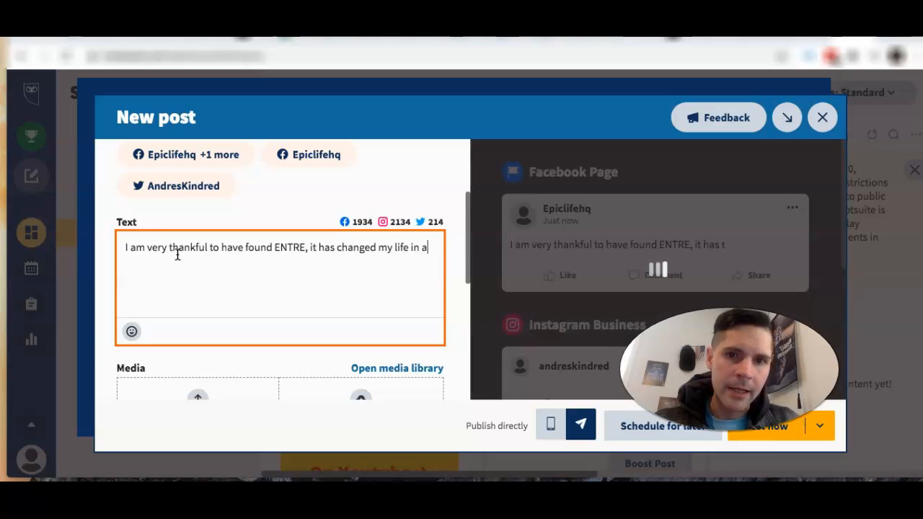
type("massive way")
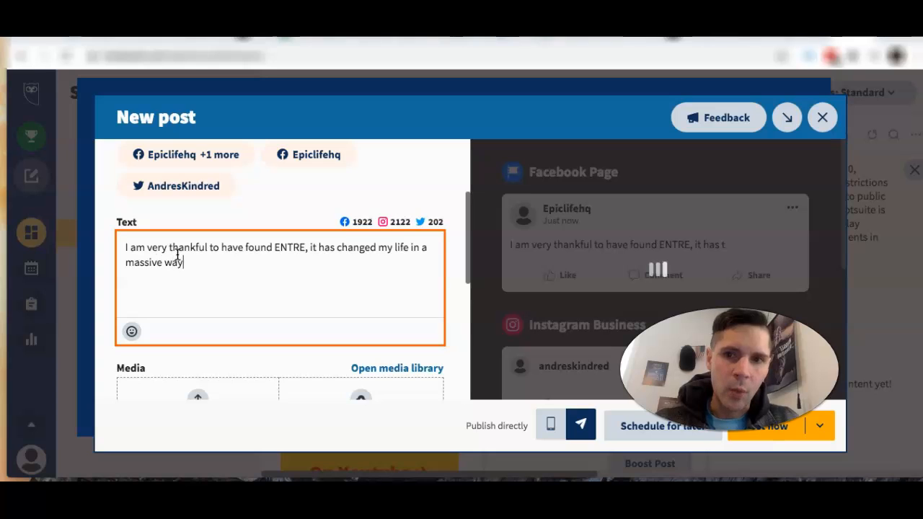
type("and no")
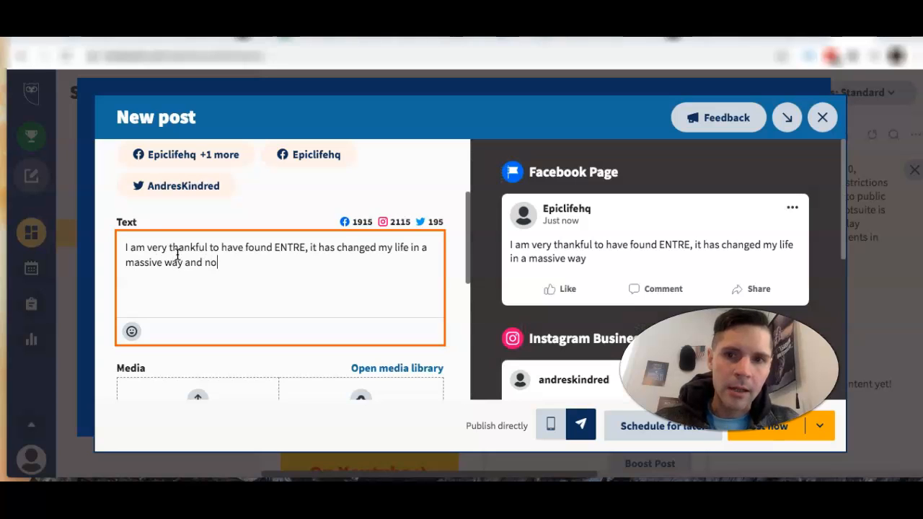
type("w I am m")
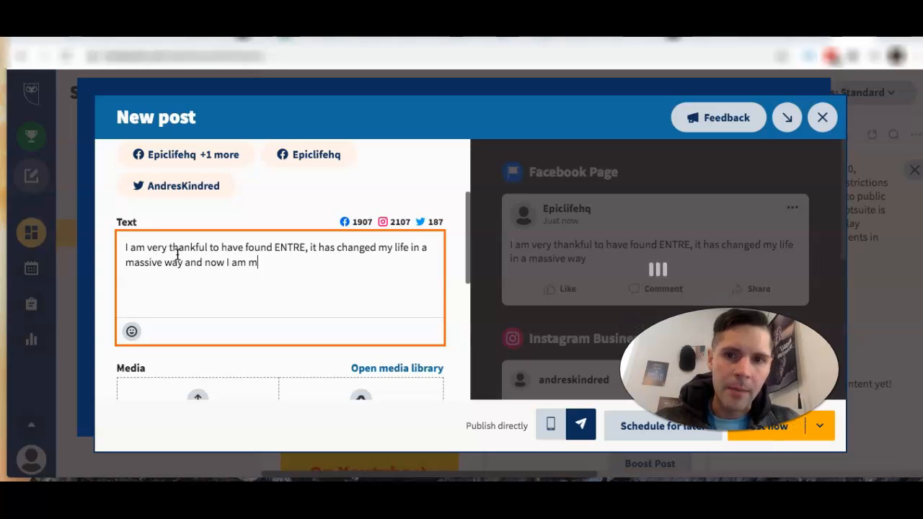
type("y own boss and")
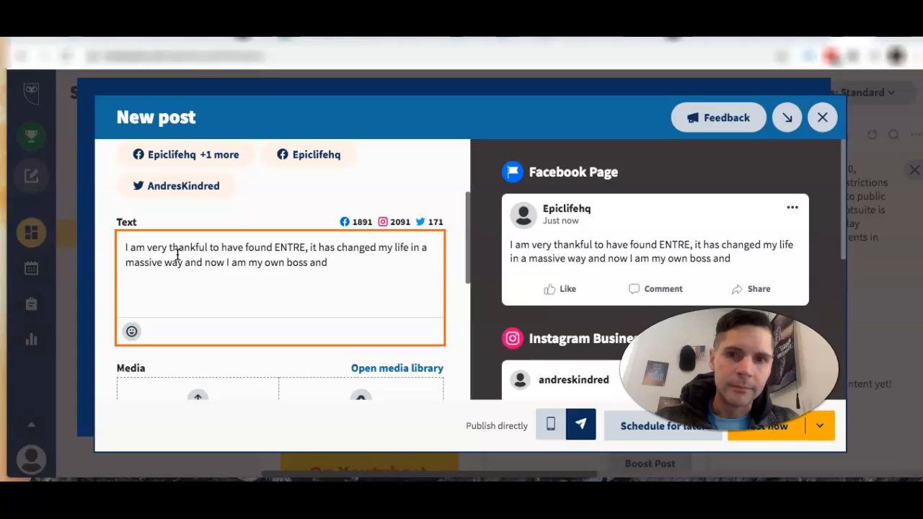
type("left b")
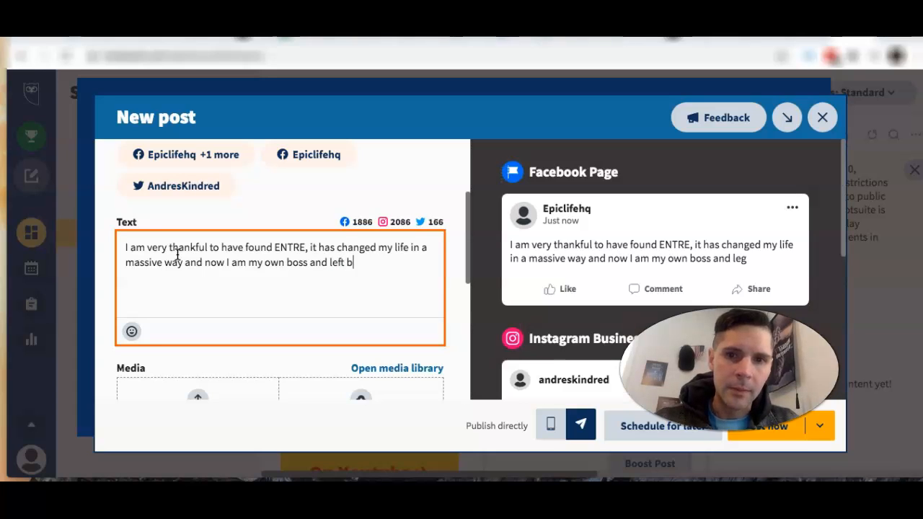
type("ehind")
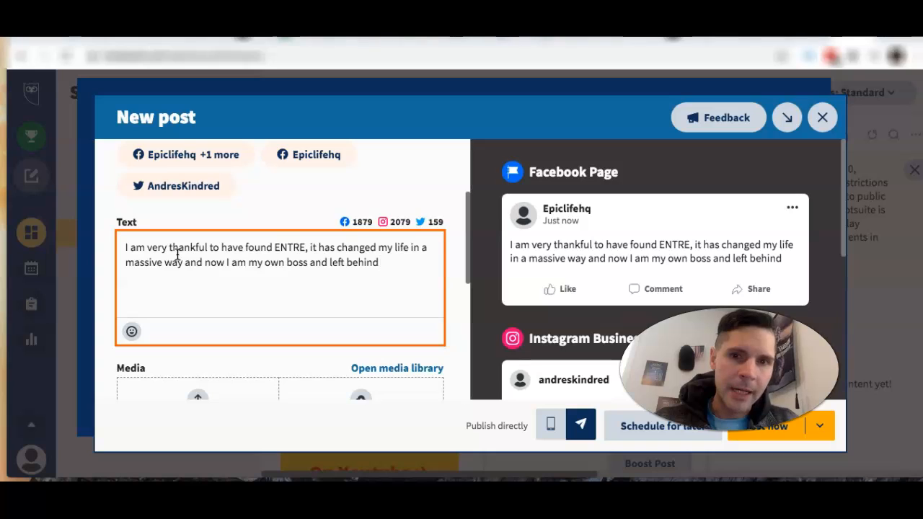
type("my old lifestyle :)")
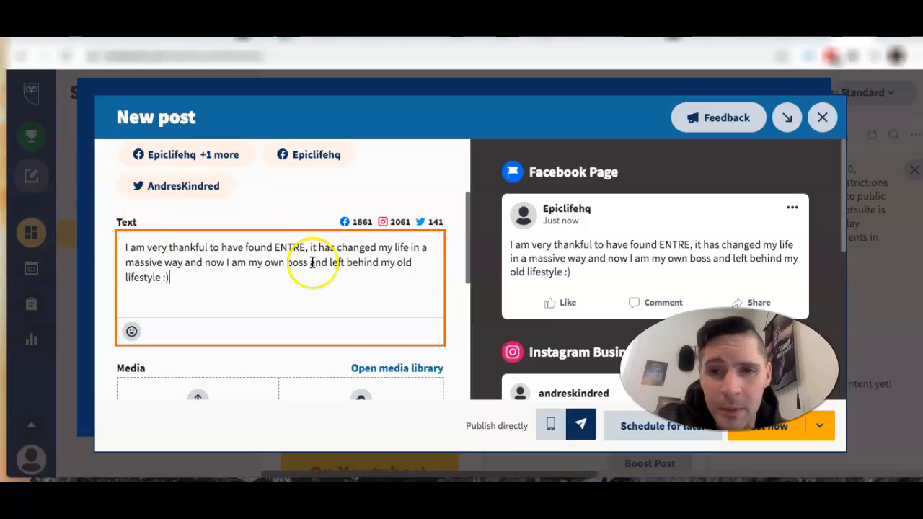
Step: Browse the free stock image library and pick the golden sunset-over-lake photo
scroll("down", 3)
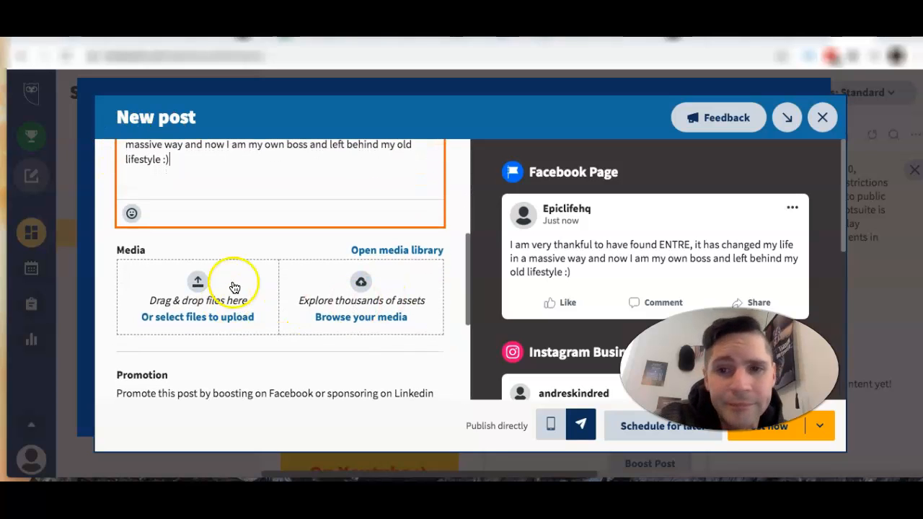
mouse_move(197, 317)
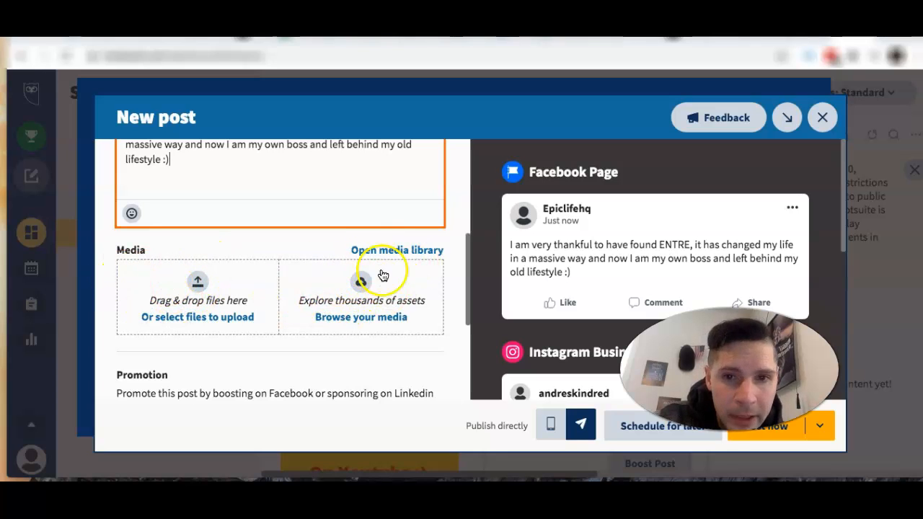
left_click(397, 249)
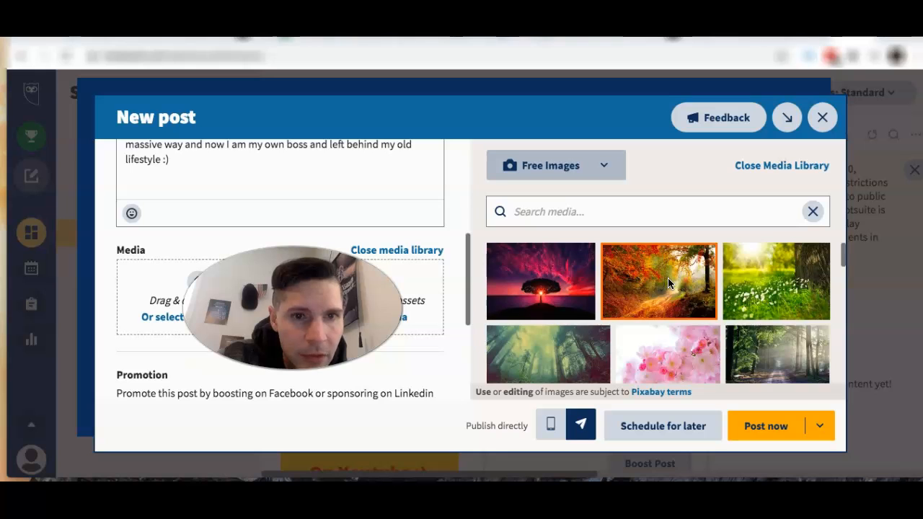
scroll("down", 3)
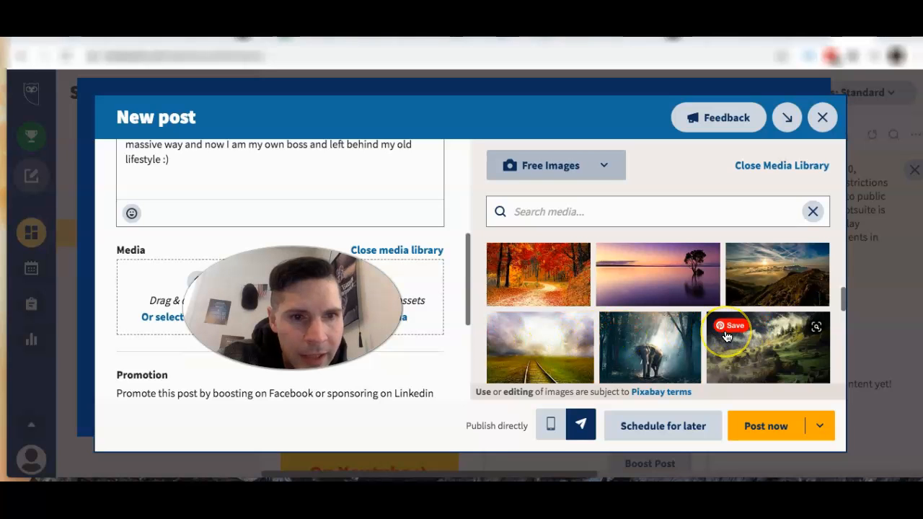
scroll("down", 3)
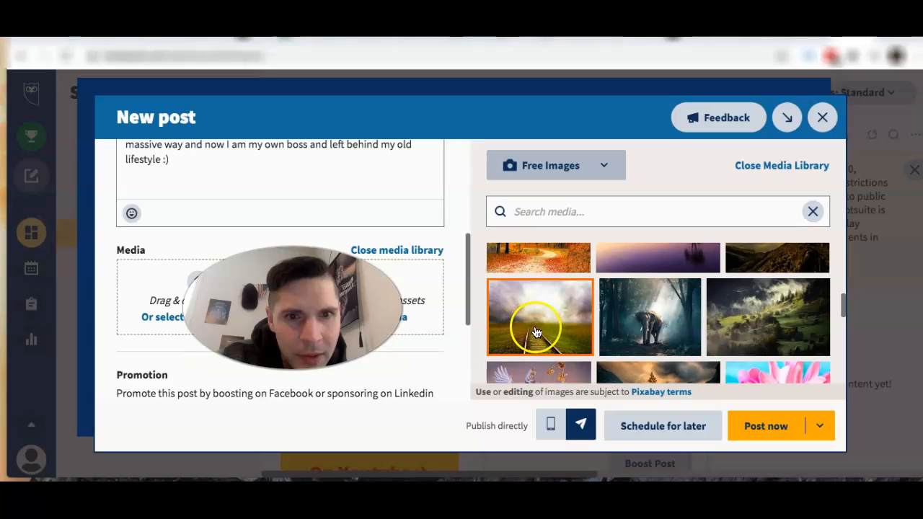
scroll("down", 3)
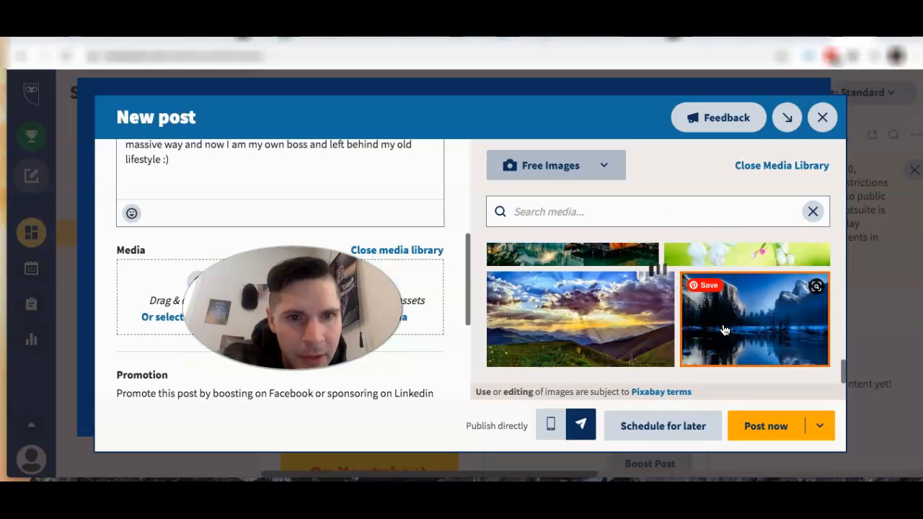
scroll("down", 3)
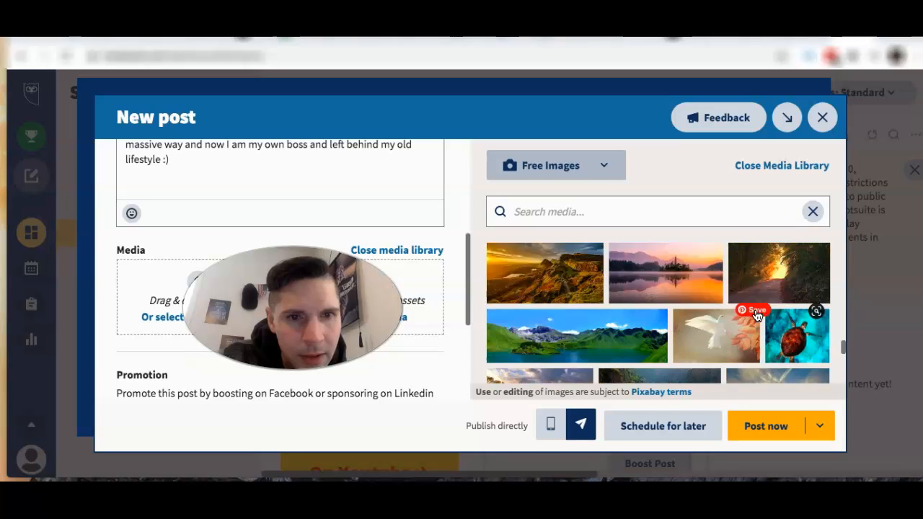
scroll("down", 3)
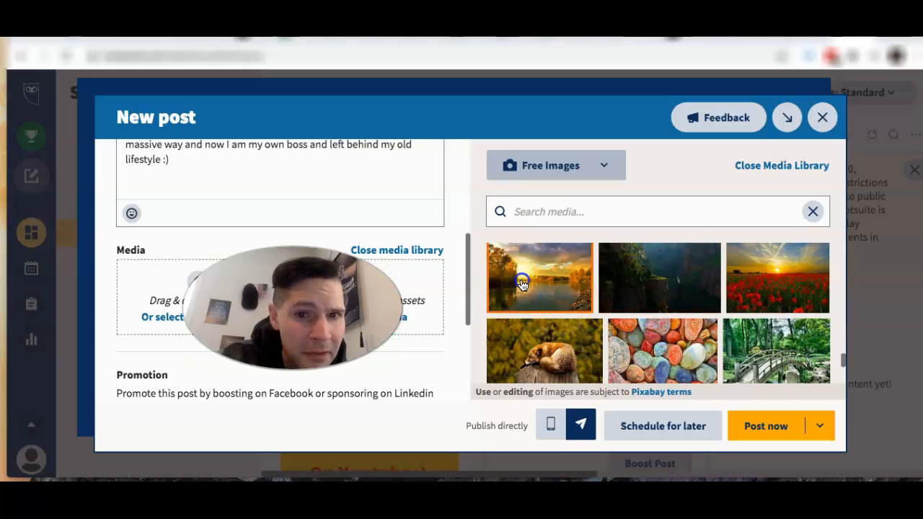
left_click(539, 278)
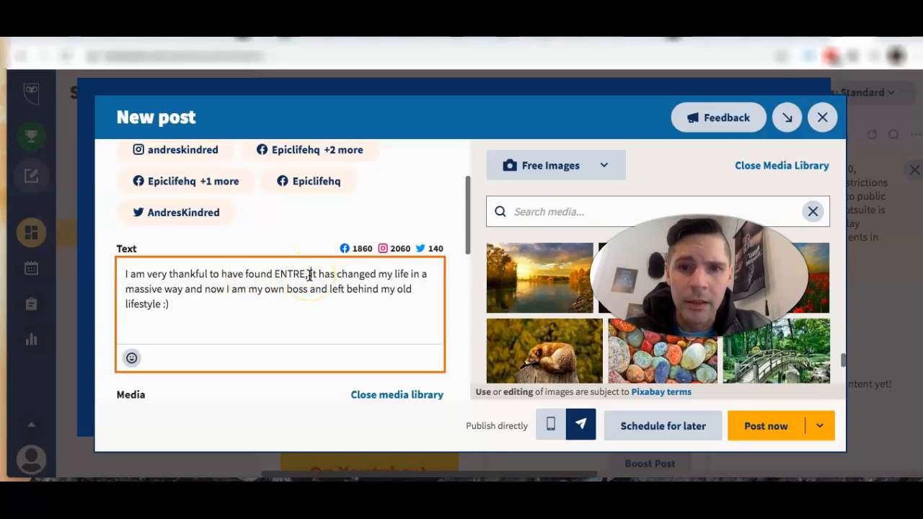
Step: Add 'the best online community!' after ENTRE and end with ', no one bossing me around anymore'
type("the bst on")
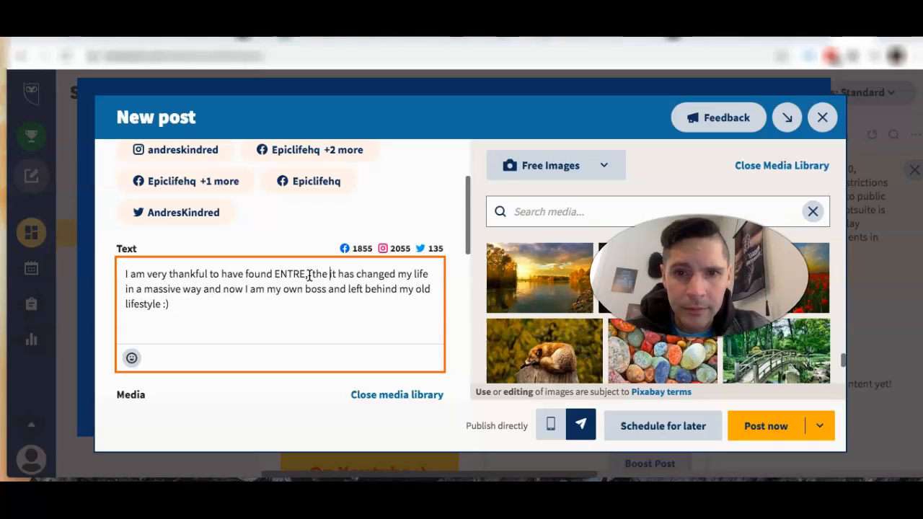
type("the best online community!")
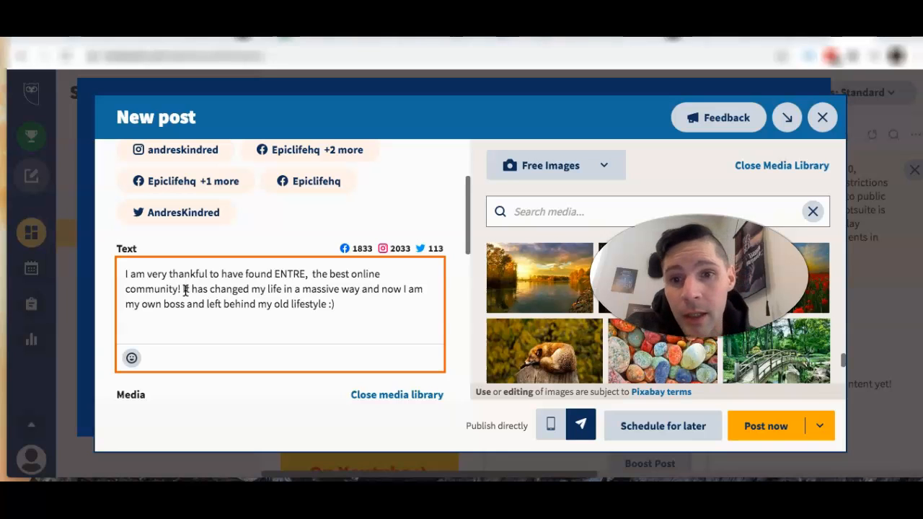
left_click_drag(184, 290, 265, 304)
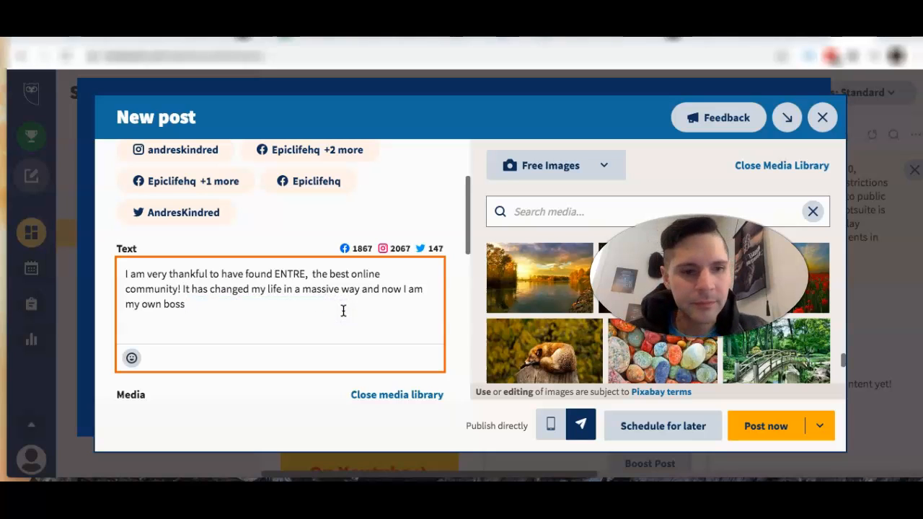
type(", no one bossing")
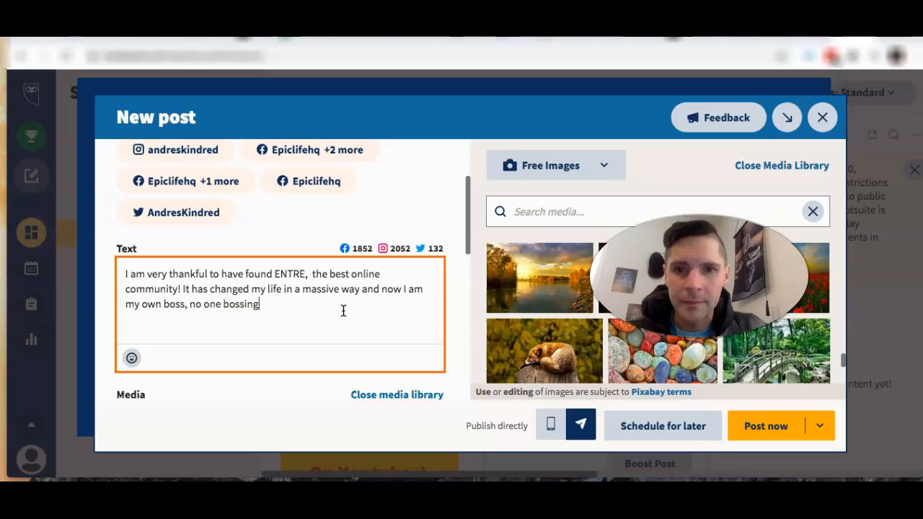
type("me arou")
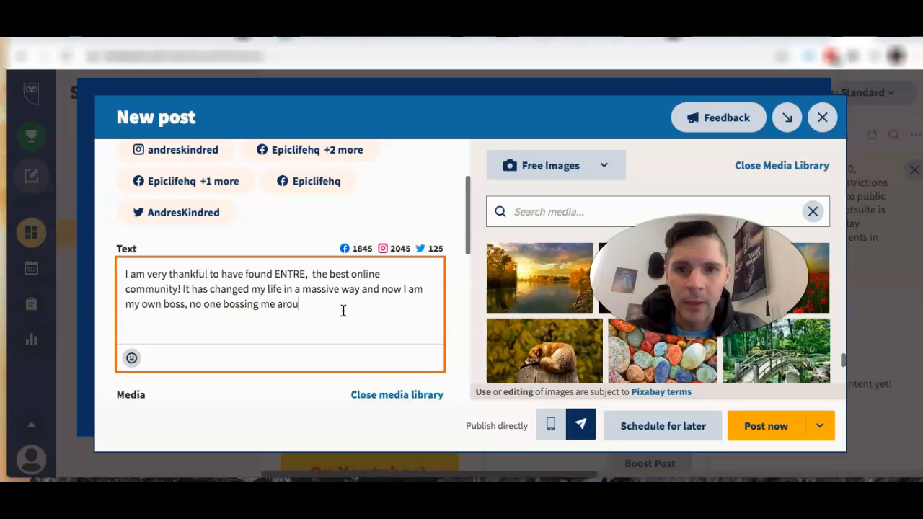
type("nd anym")
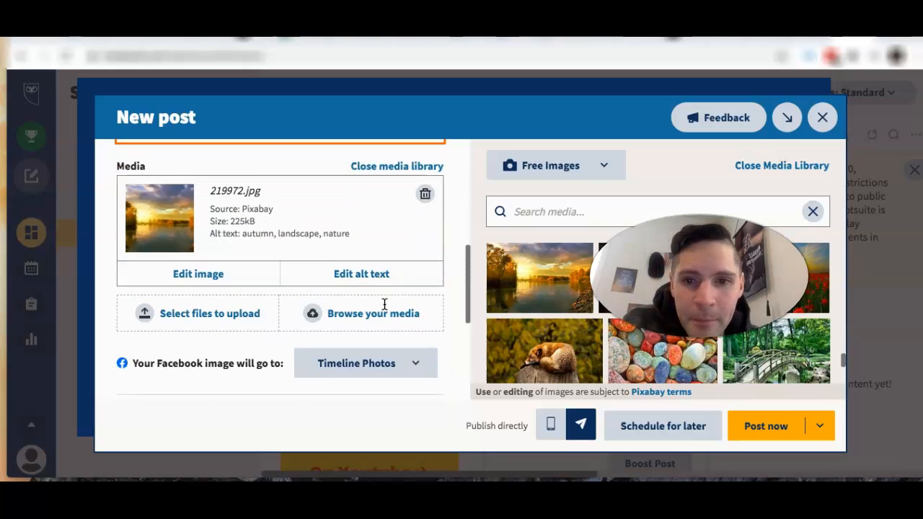
Step: Scroll past Promotion and Twitter Location and choose Schedule for later
scroll("down", 3)
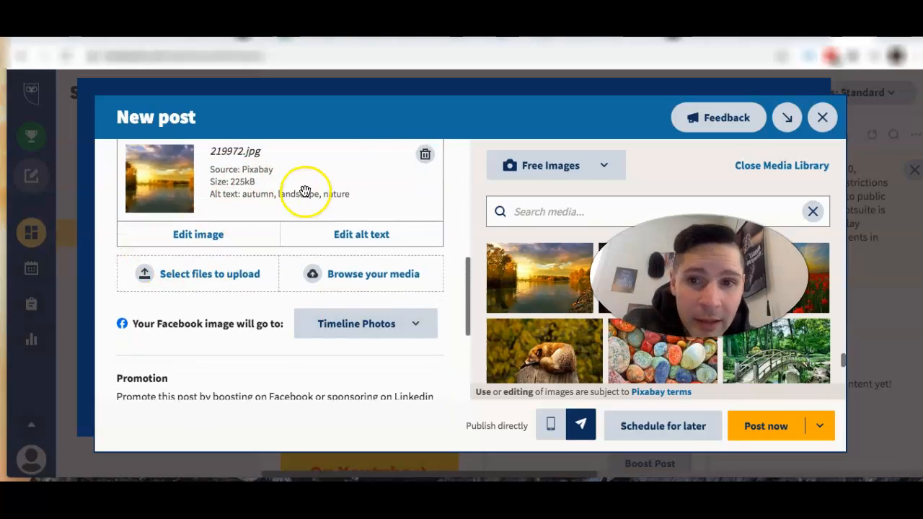
scroll("down", 3)
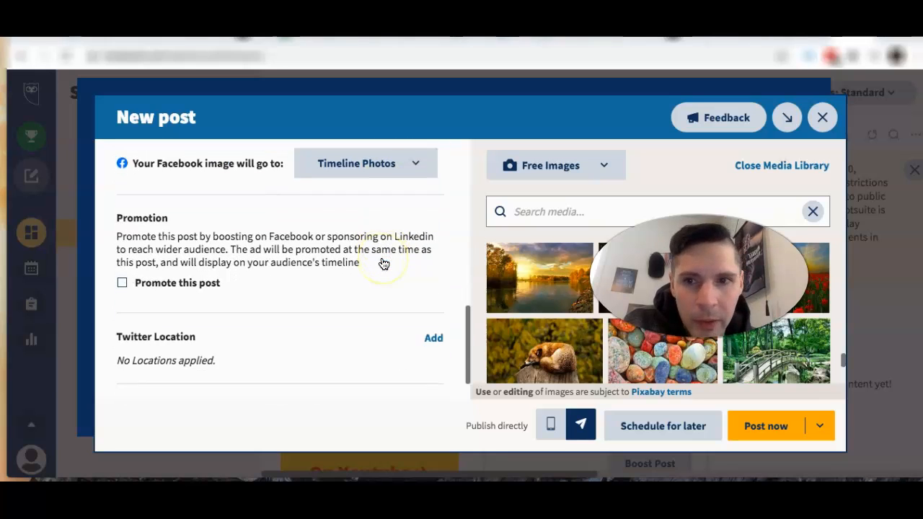
scroll("down", 3)
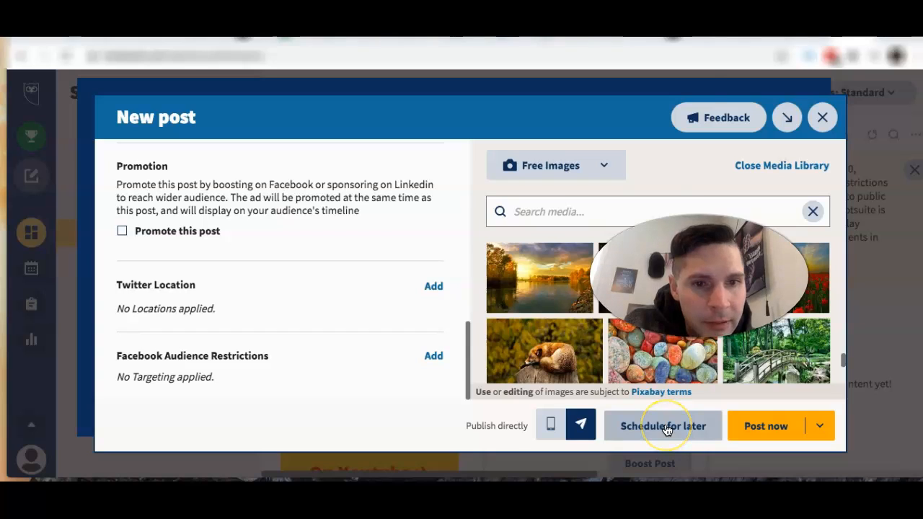
left_click(662, 425)
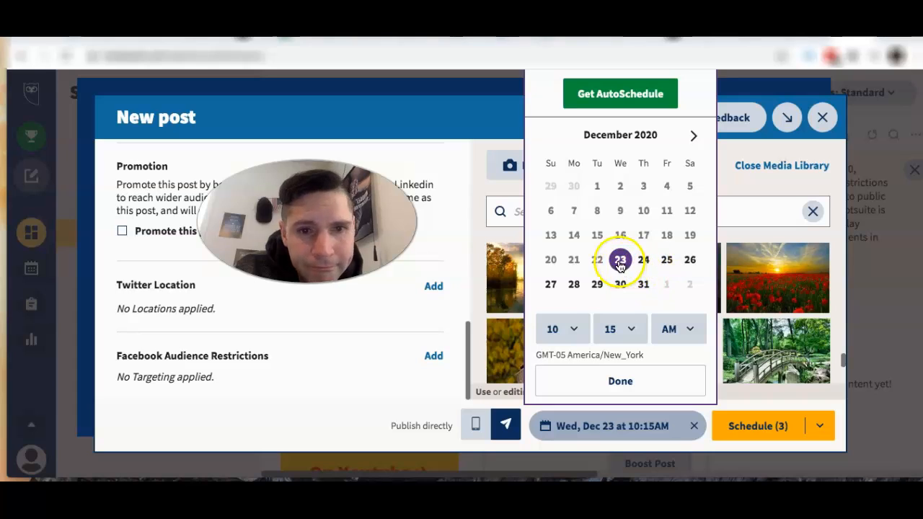
Step: Pick Wed, Dec 23 and schedule the post to all three accounts
left_click(609, 328)
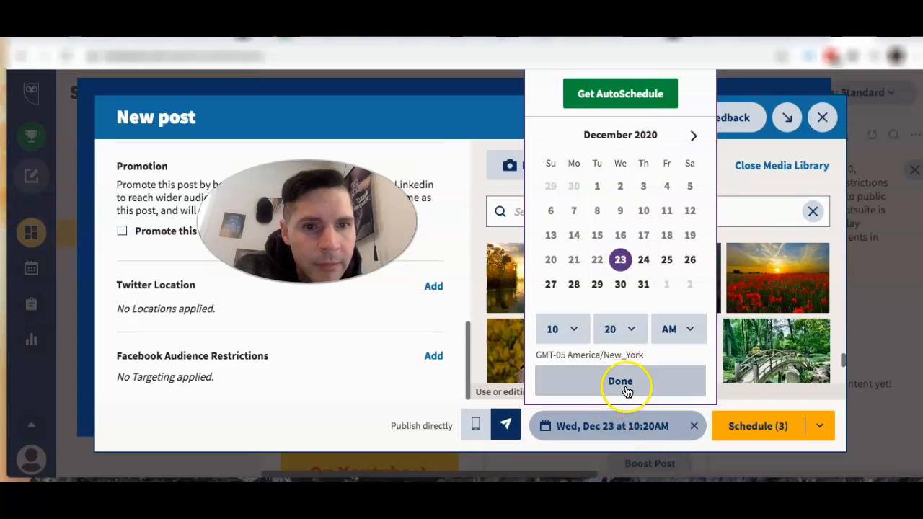
left_click(620, 381)
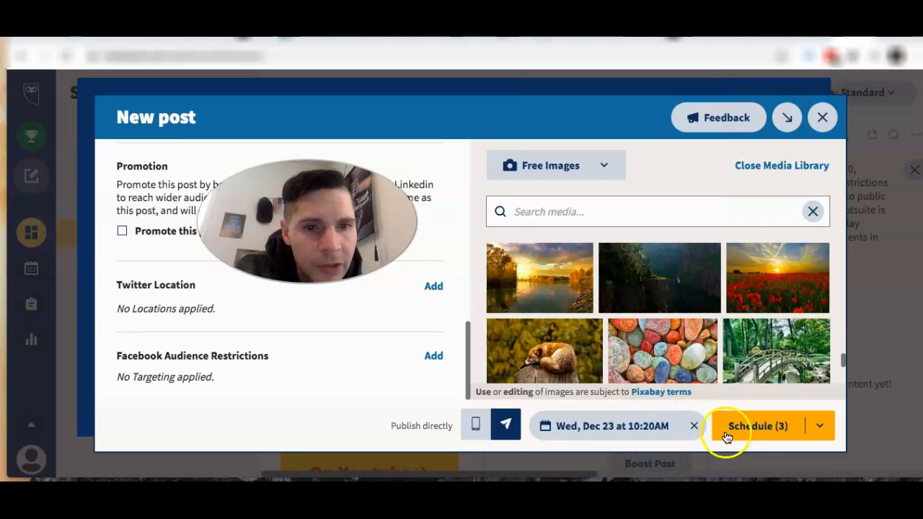
left_click(758, 426)
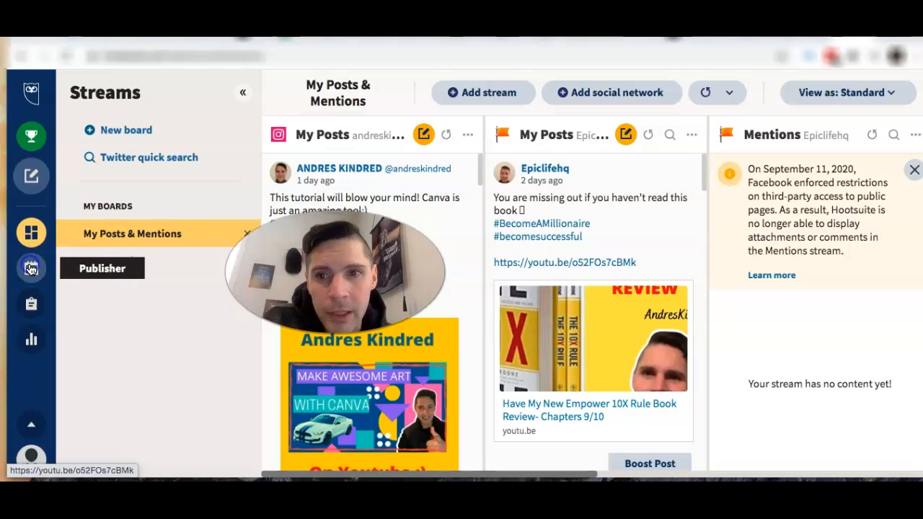
Step: Open the Publisher planner and view the Facebook post scheduled on Wed 23
left_click(31, 268)
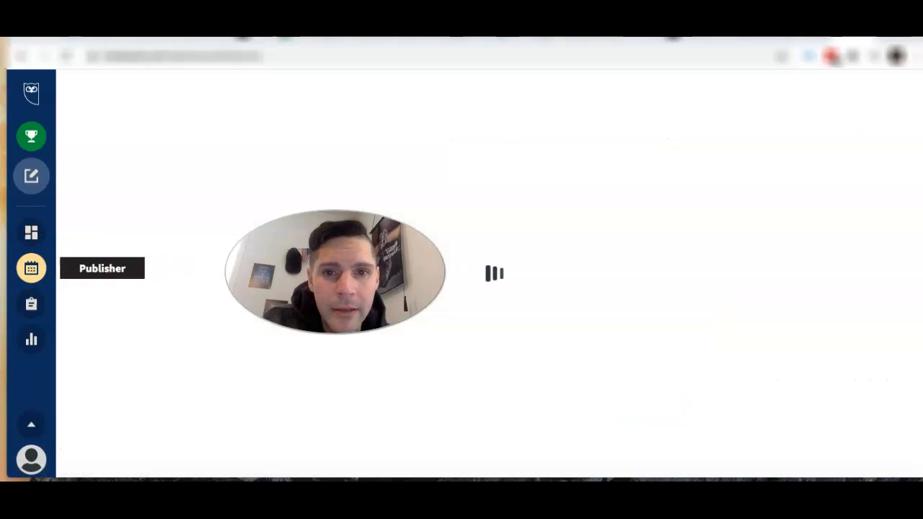
left_click(31, 267)
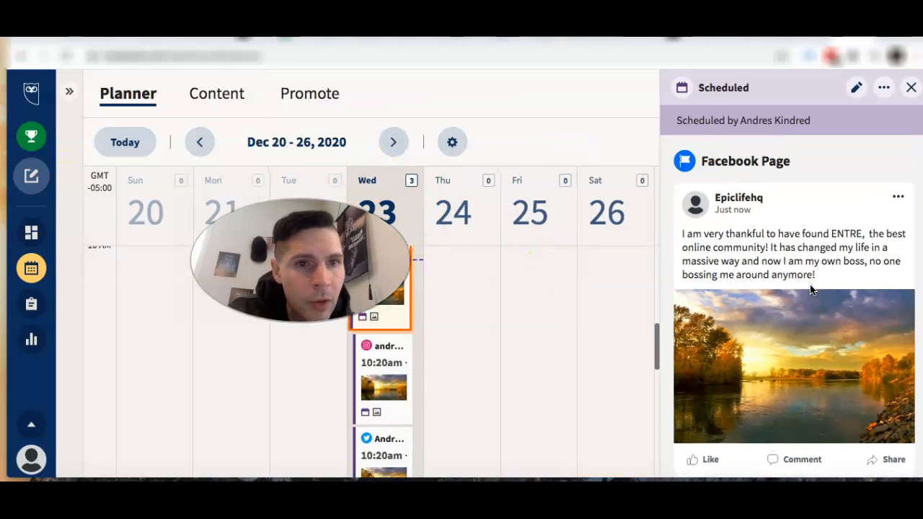
scroll("down", 3)
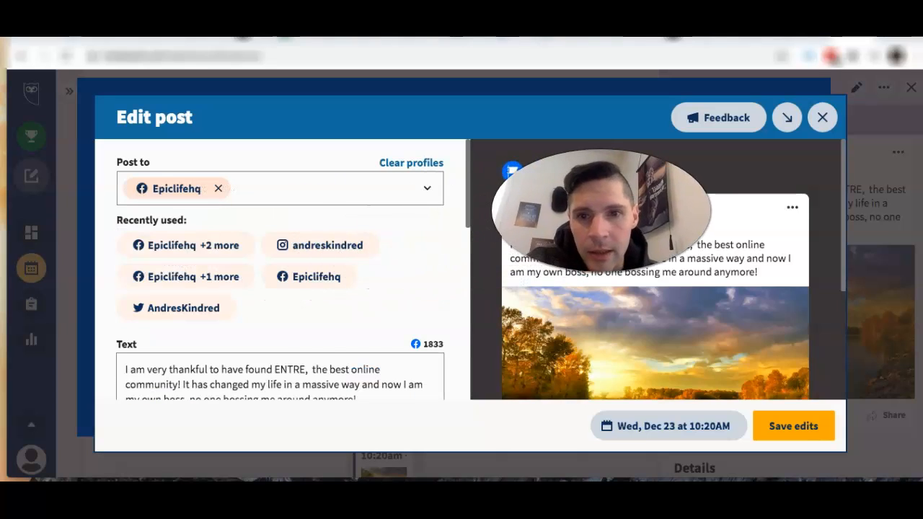
Step: Append #improveyourlife and #learnhowtoworkonline to the Facebook post text and save the edits
scroll("down", 3)
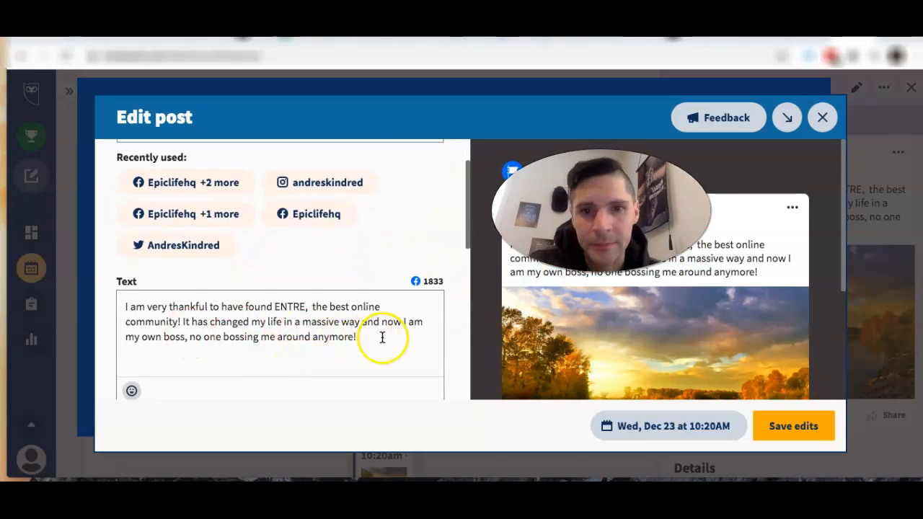
left_click(383, 337)
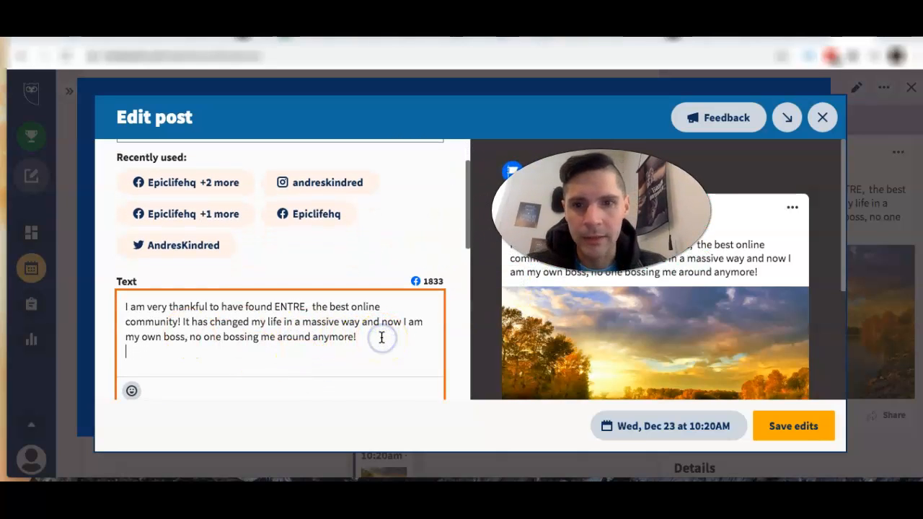
type("#")
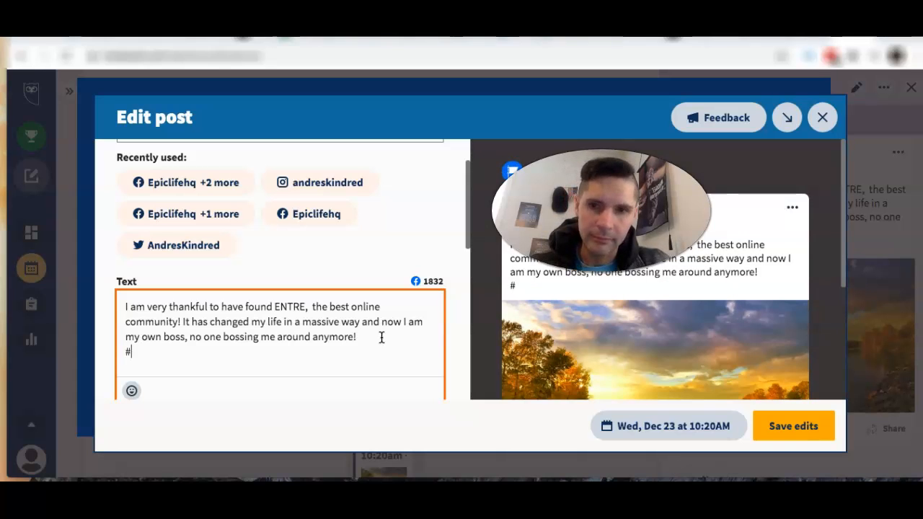
type("improve")
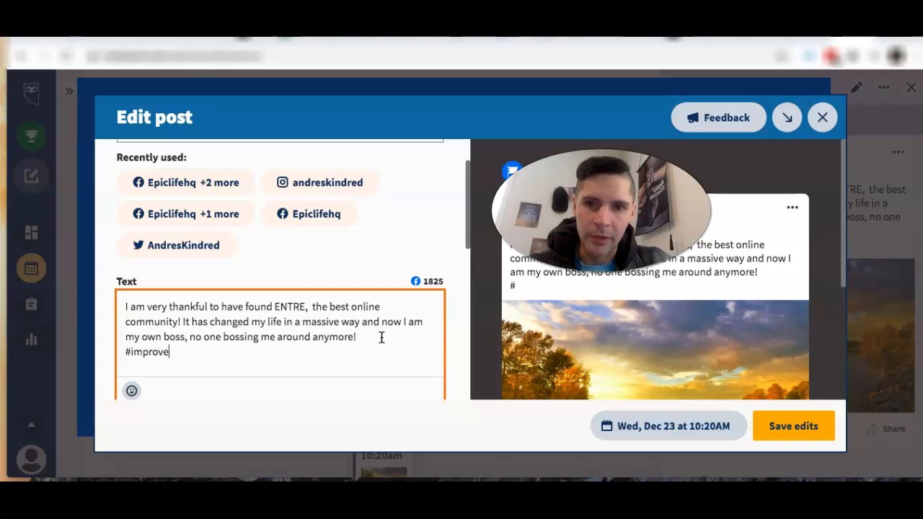
type("yourlife")
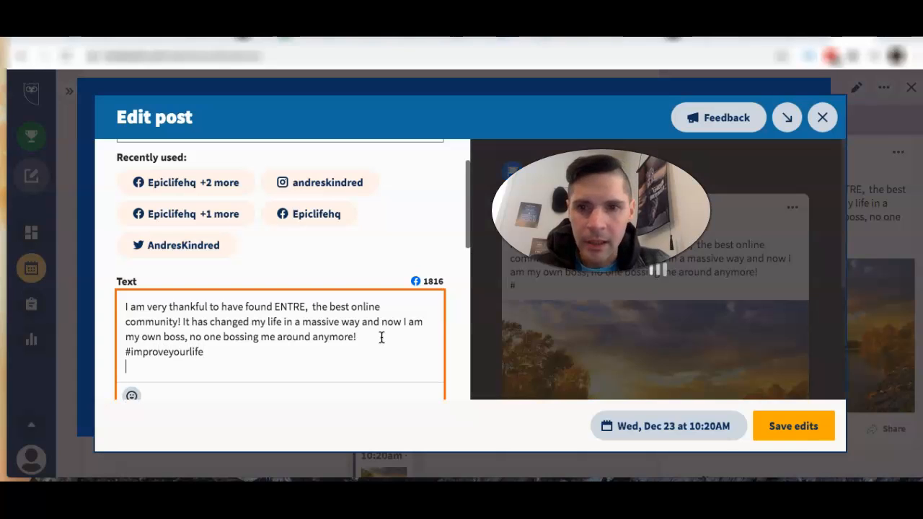
type("#le")
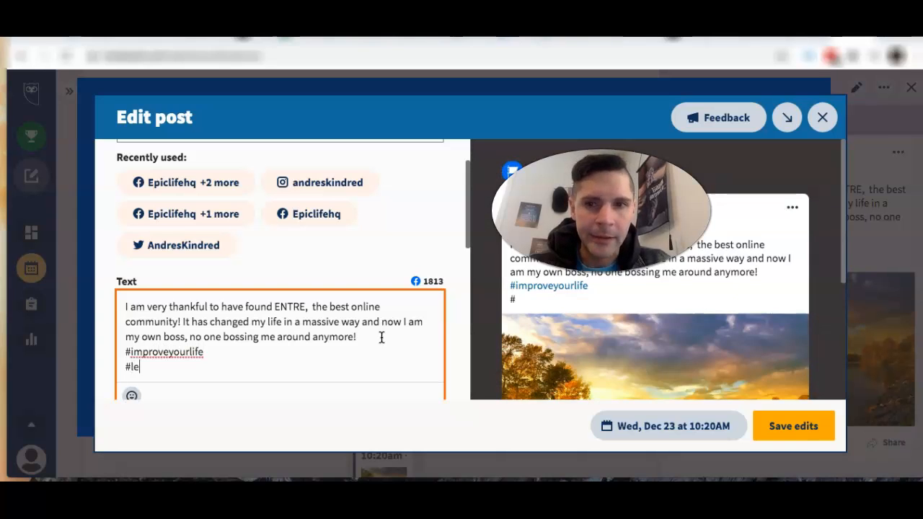
type("ar")
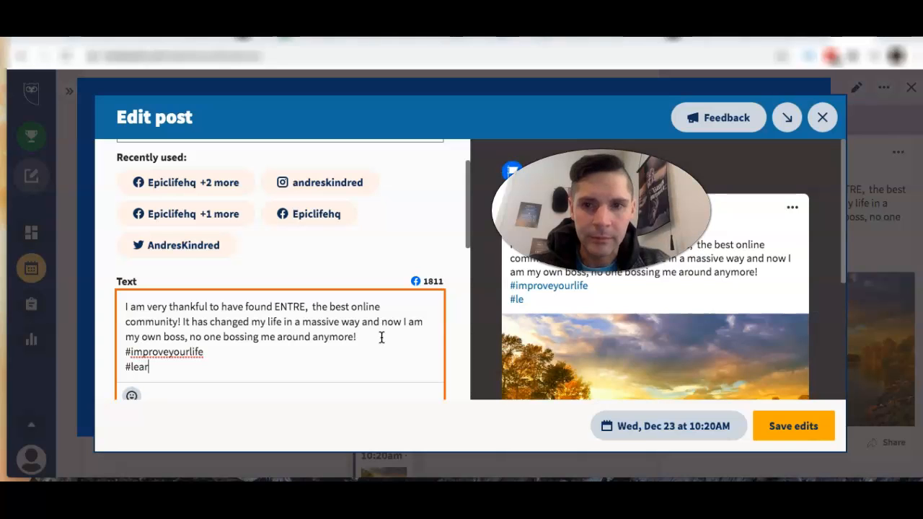
type("nhowto")
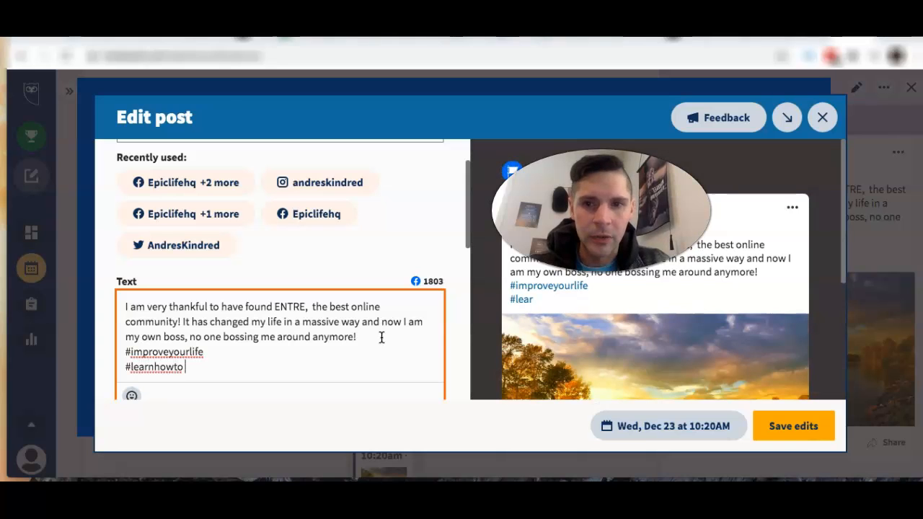
type("work")
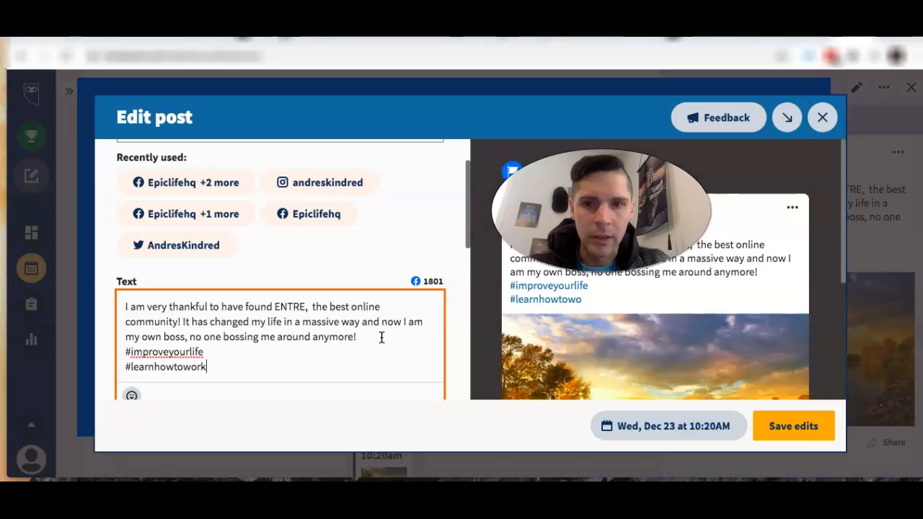
type("online")
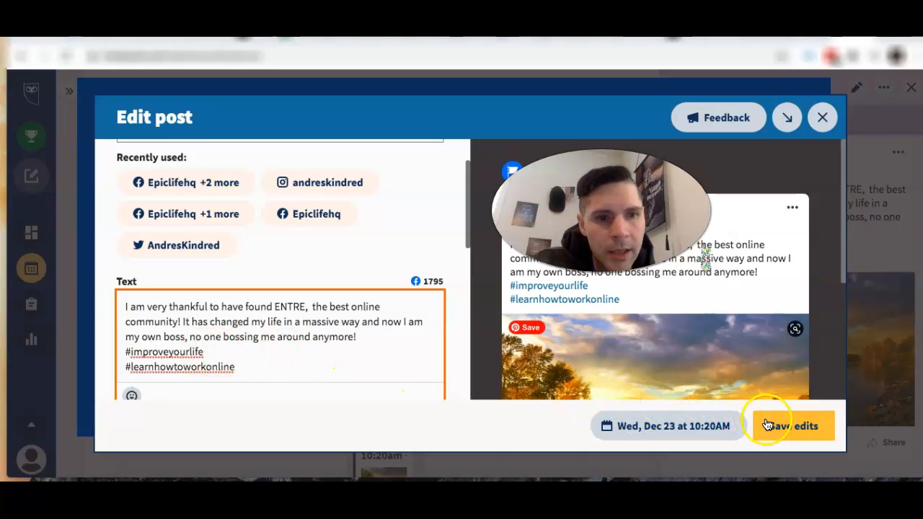
left_click(791, 425)
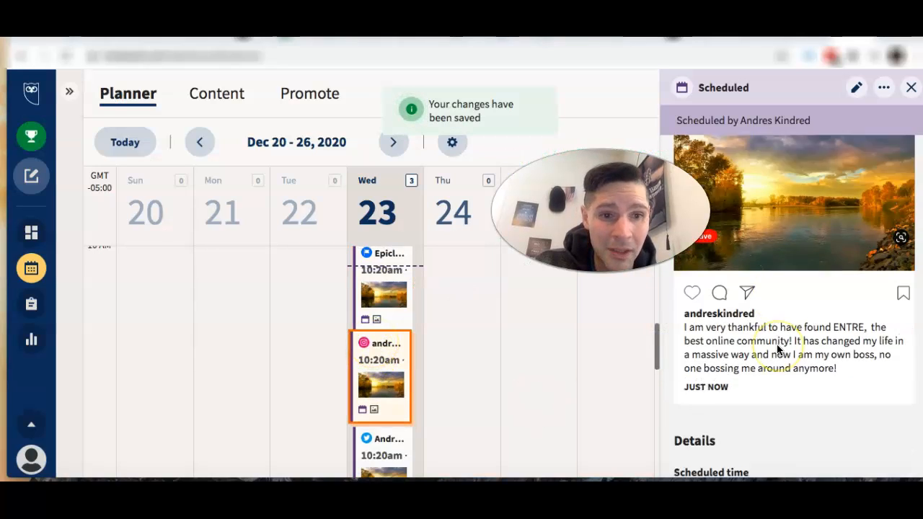
Step: Open the scheduled Instagram post in Hootsuite's editor, with Notes brought up on top
left_click(857, 87)
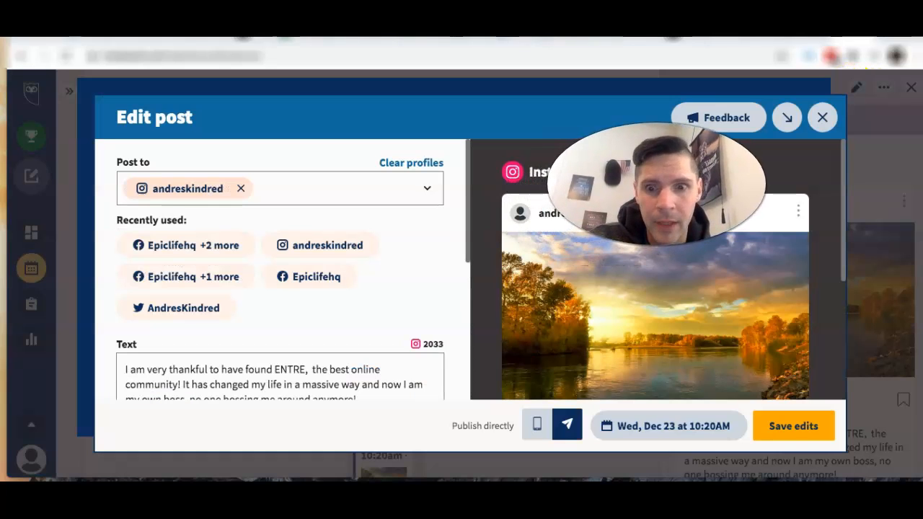
scroll("down", 3)
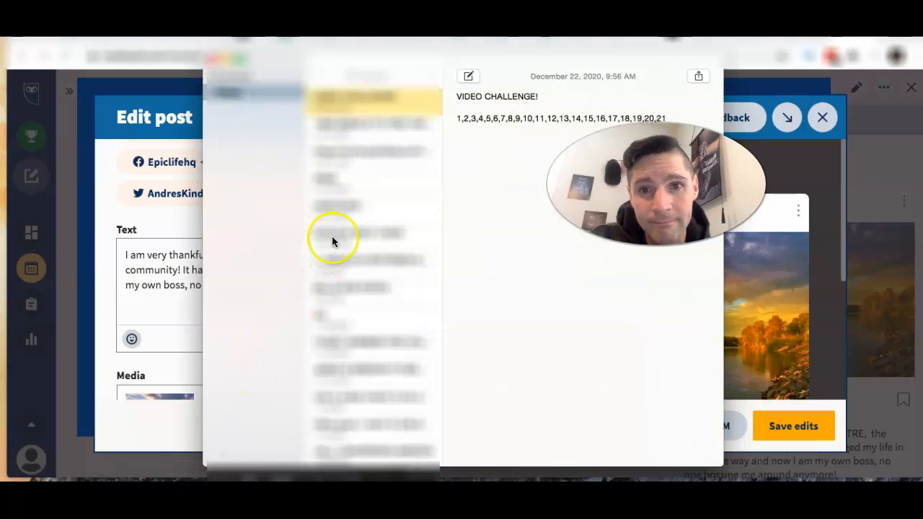
Step: Open the HASHTAGS note and select its list of hashtag lines
left_click(353, 209)
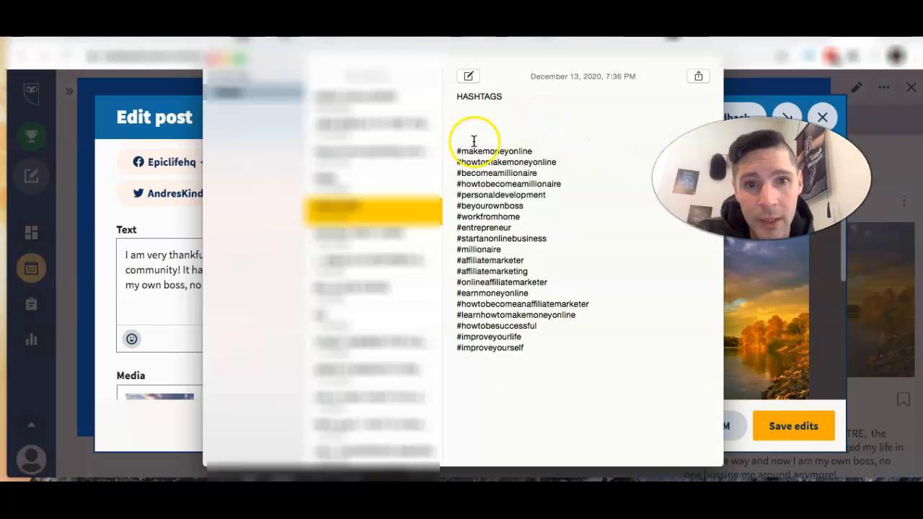
left_click_drag(474, 151, 546, 350)
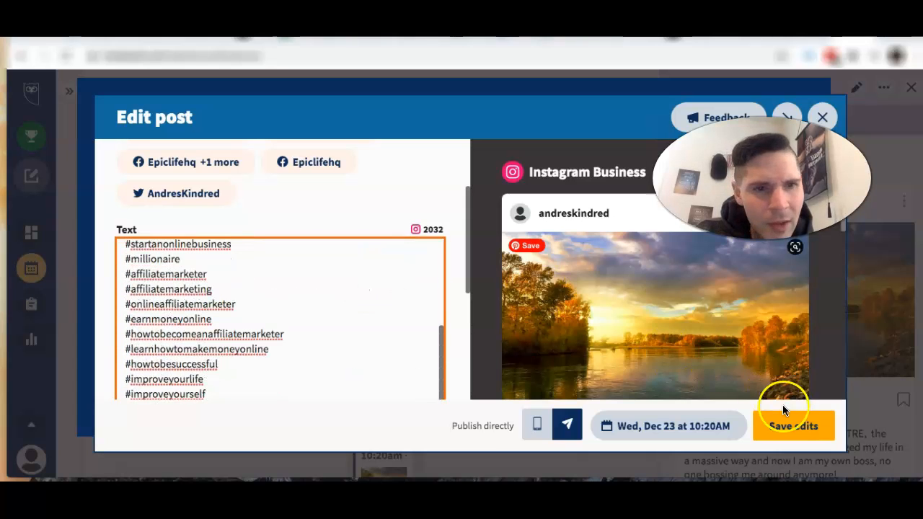
Step: Save the Instagram post's hashtag edits and show the Wed 23 Twitter post's details
left_click(793, 426)
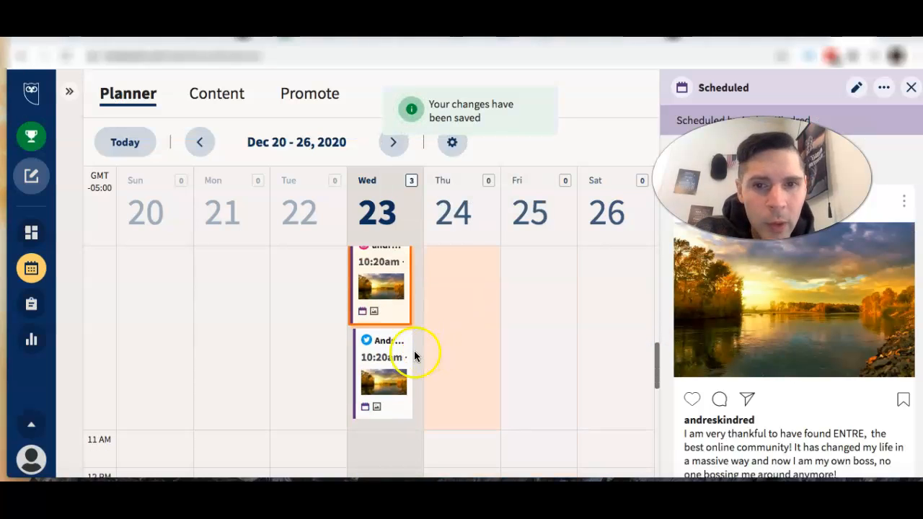
left_click(382, 372)
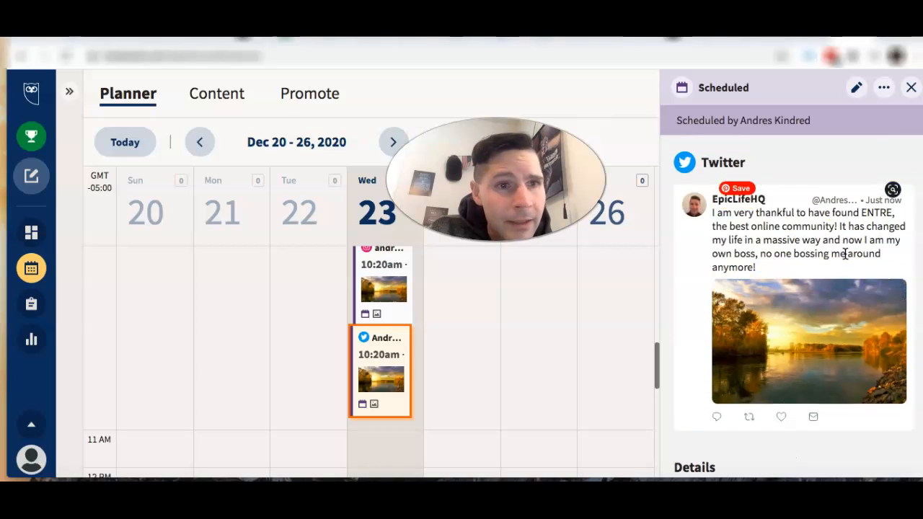
Step: Append #improveyourlife and #learnhowtomakemoneyonline to the Twitter post's text and save the edits
left_click(856, 88)
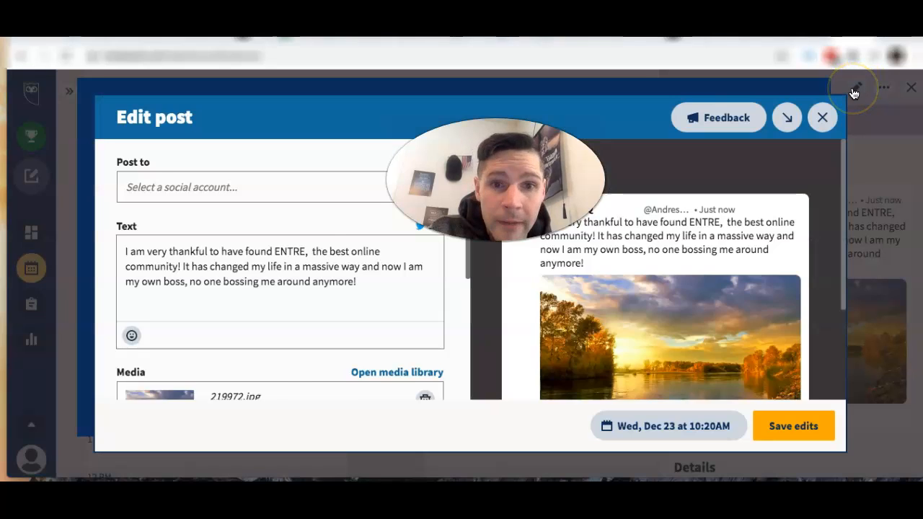
left_click(252, 187)
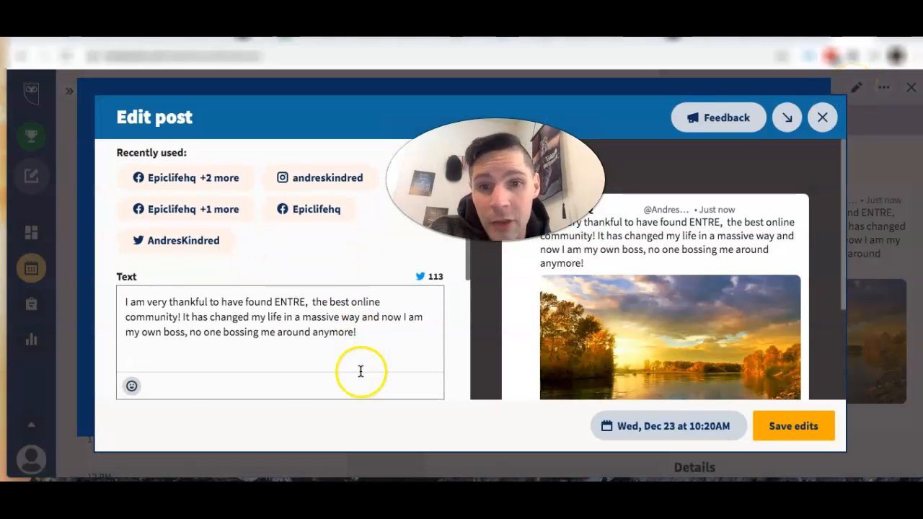
left_click(357, 333)
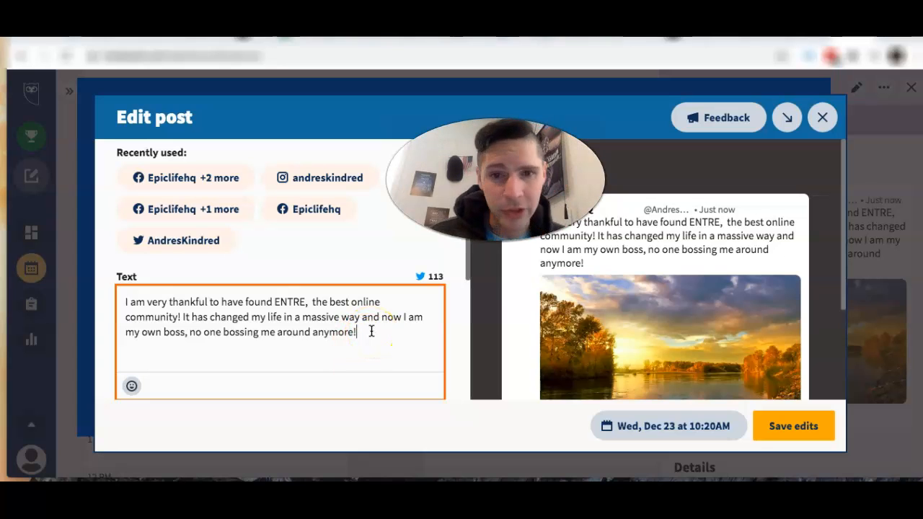
mouse_move(383, 332)
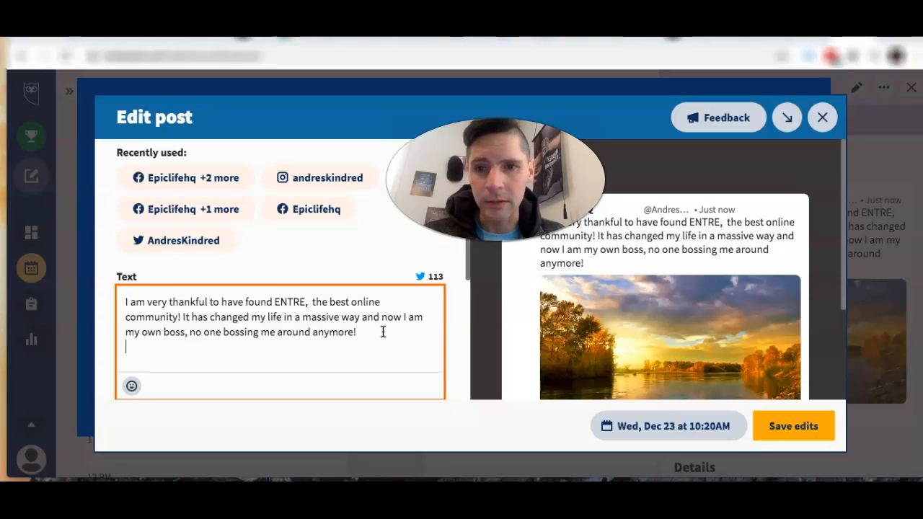
type("#i")
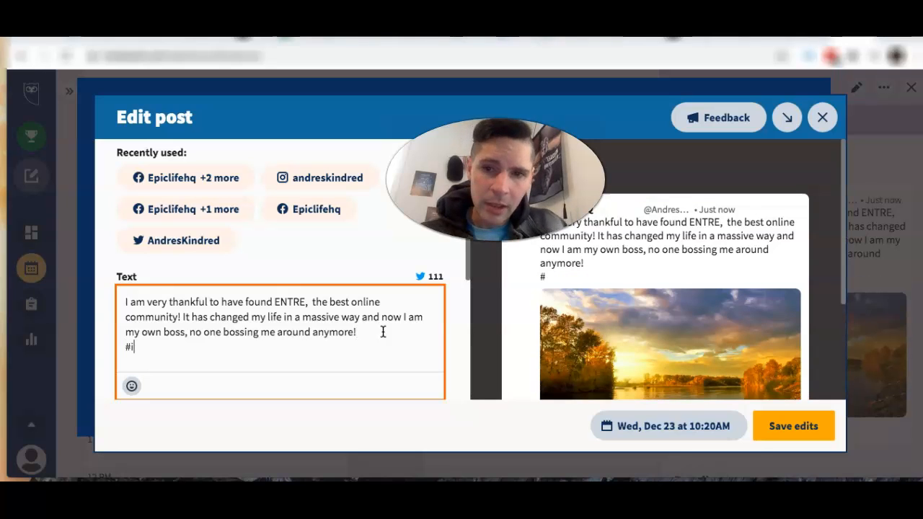
type("mp")
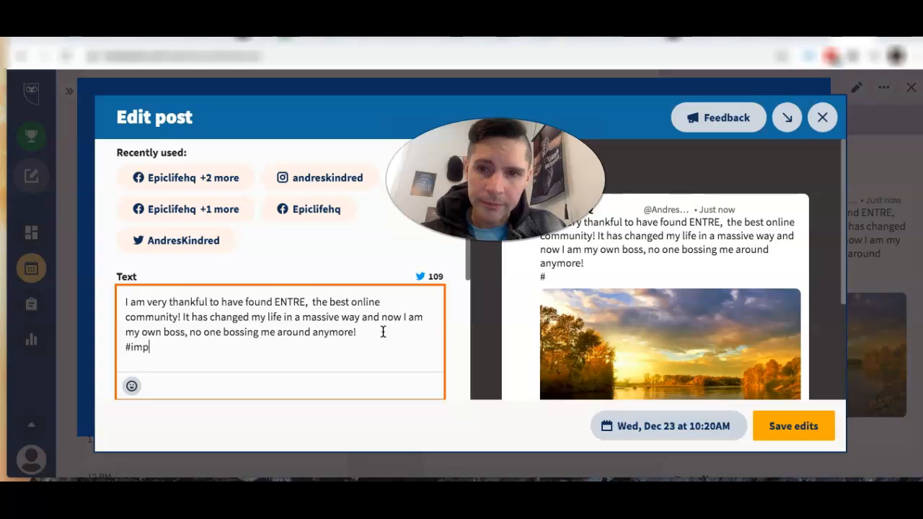
type("roveyourlife")
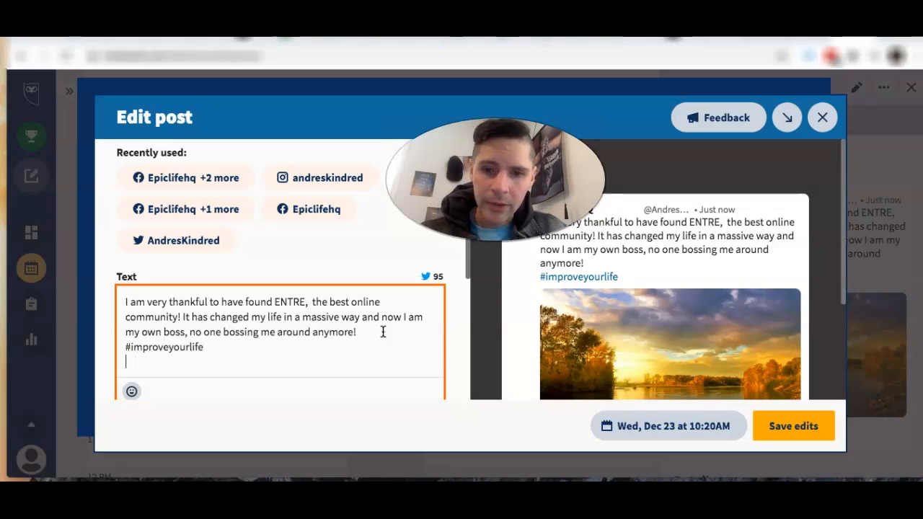
type("#learnhowto")
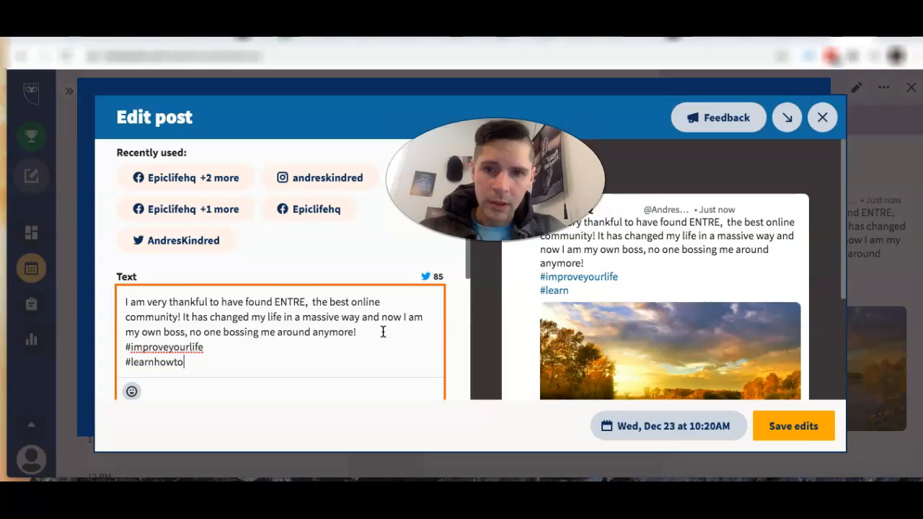
type("makemoneyonline")
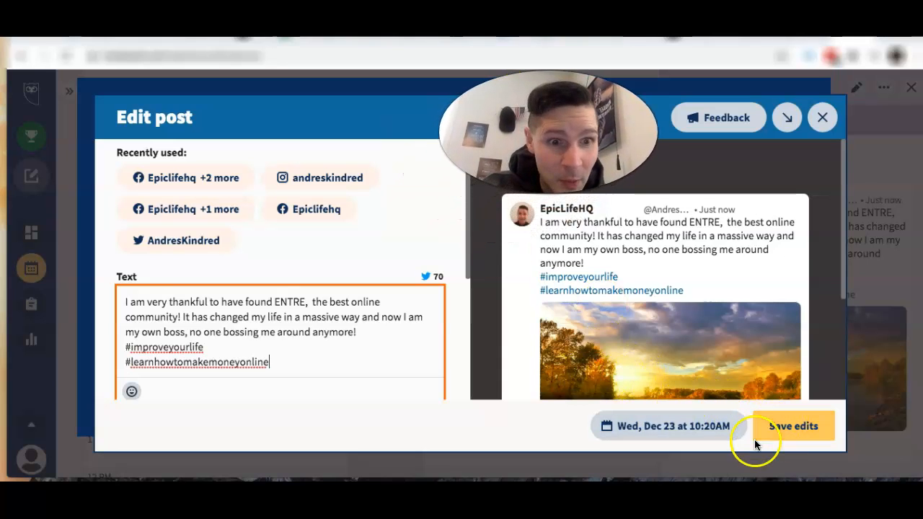
left_click(792, 425)
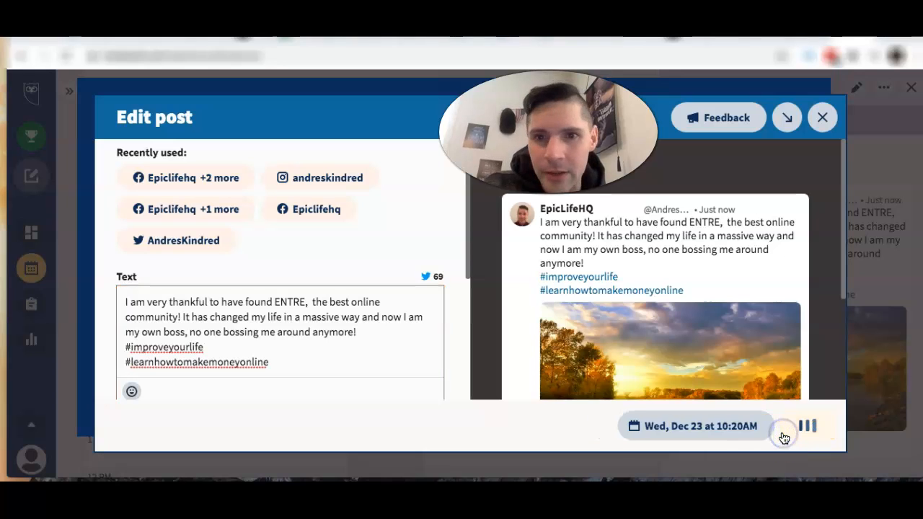
left_click(822, 117)
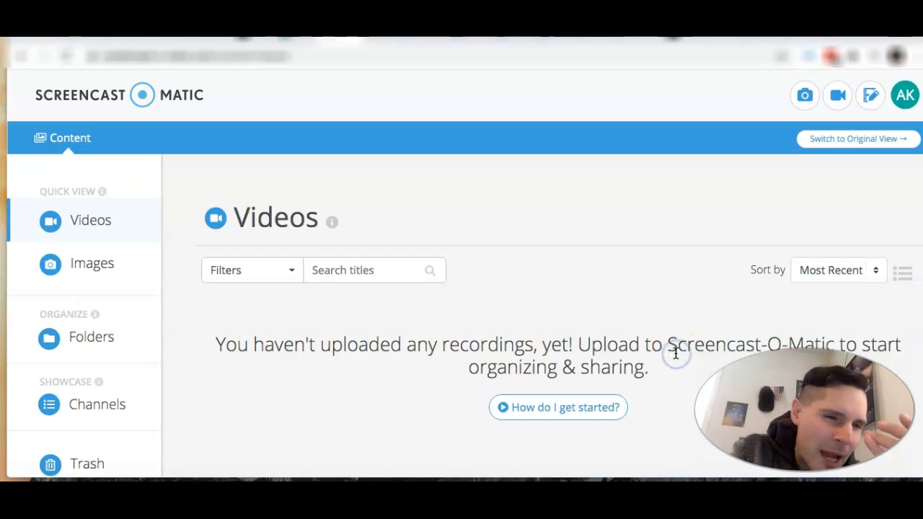
mouse_move(608, 336)
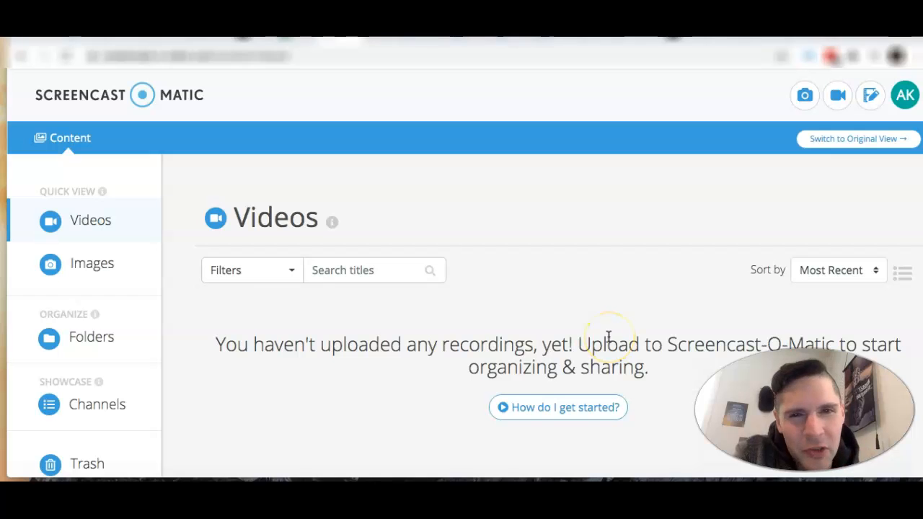
mouse_move(311, 218)
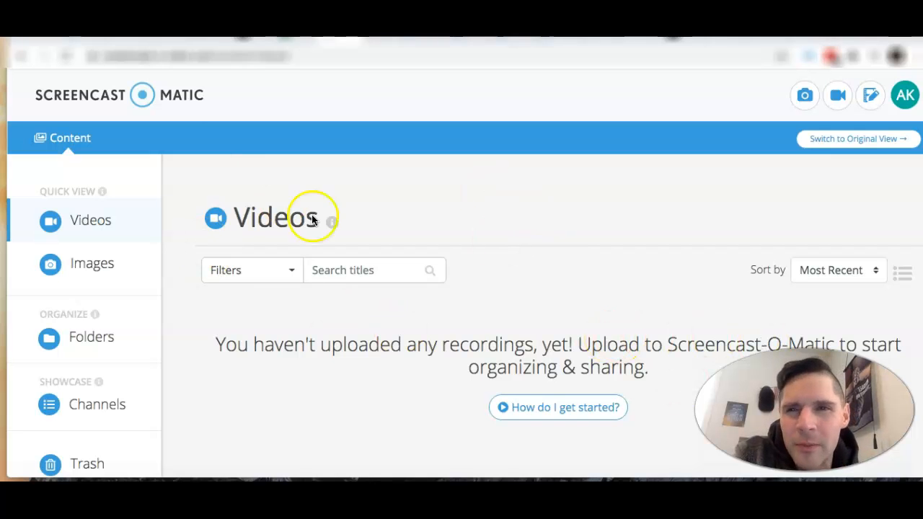
mouse_move(521, 213)
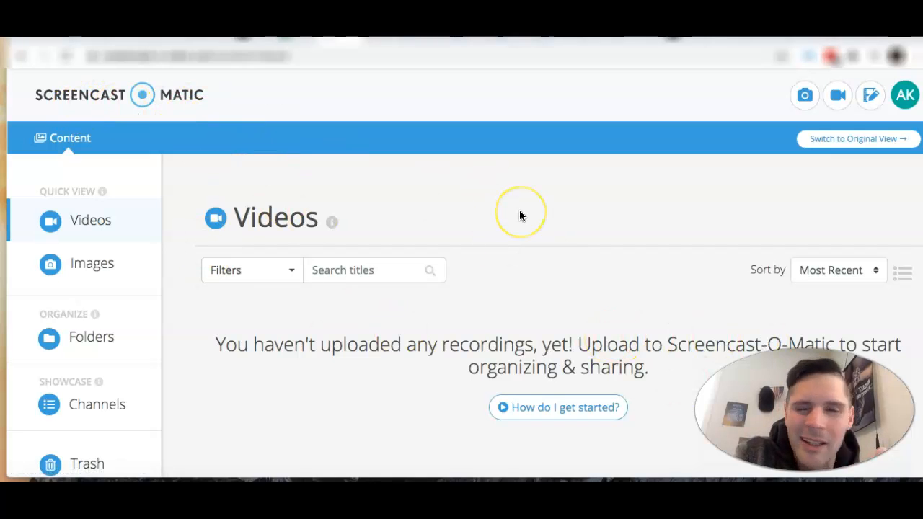
mouse_move(568, 279)
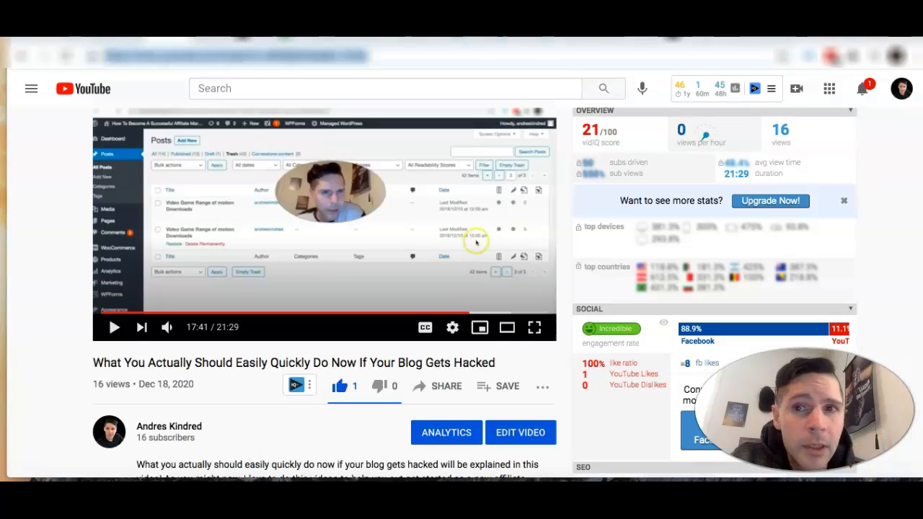
Step: Bring up YouTube Studio's Video details editor for the blog-hack video
scroll("down", 3)
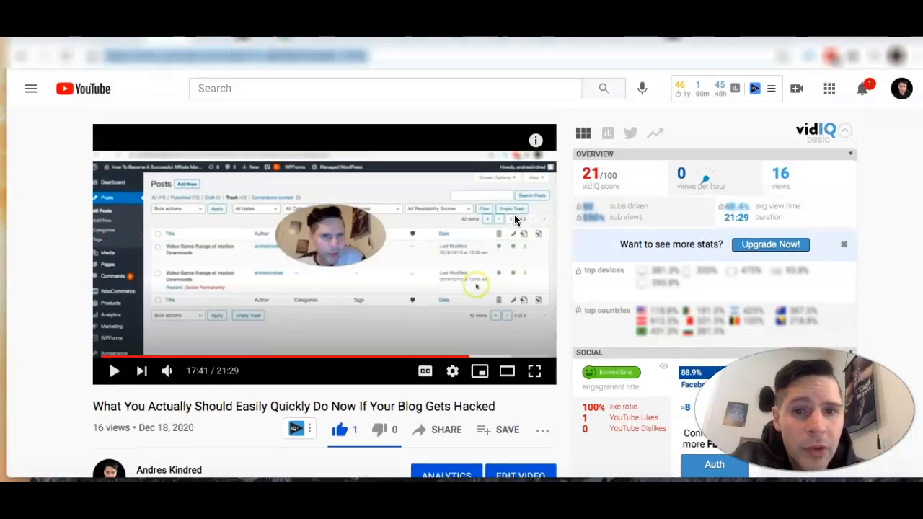
scroll("down", 3)
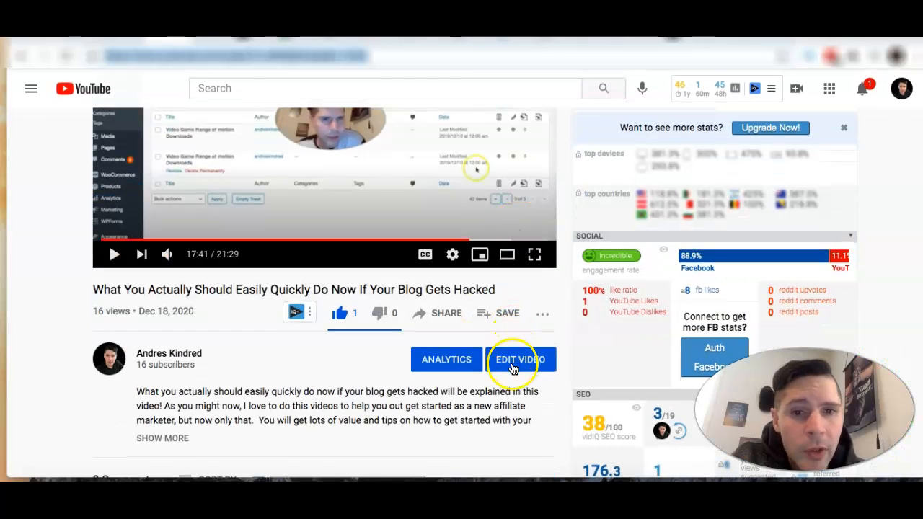
mouse_move(520, 359)
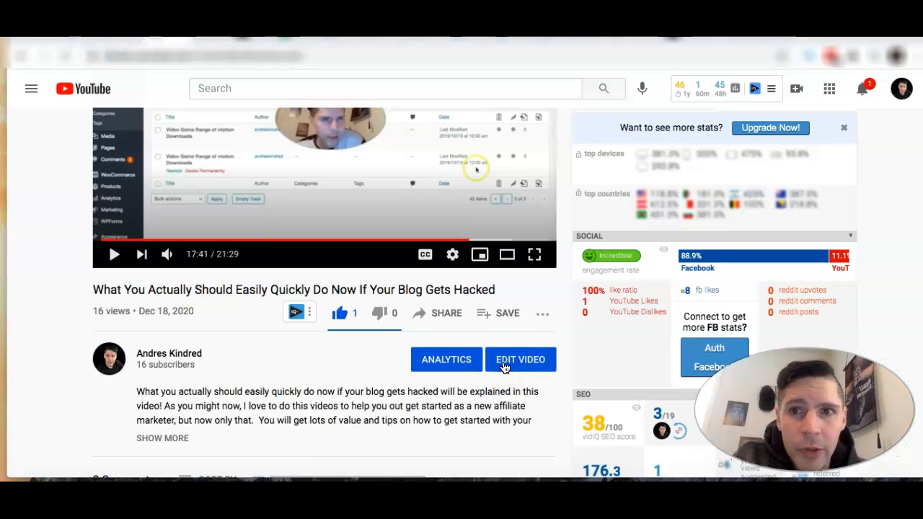
left_click(520, 359)
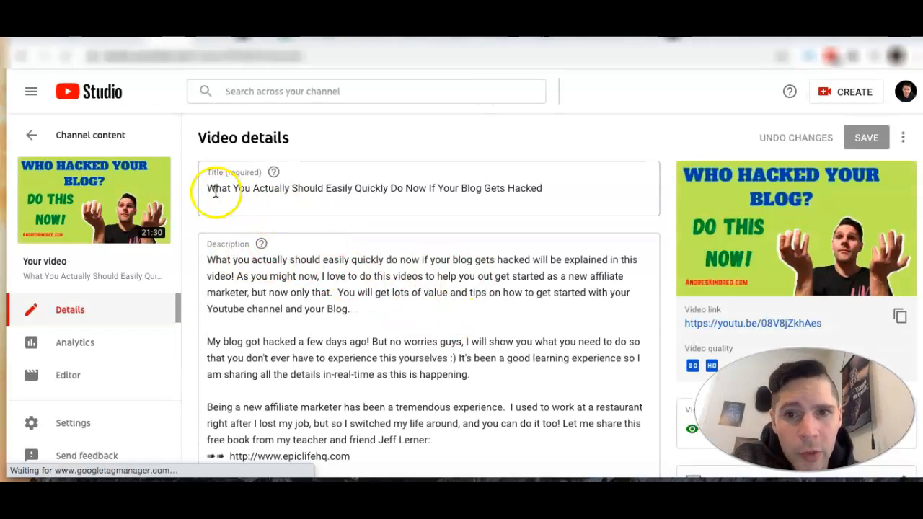
scroll("down", 3)
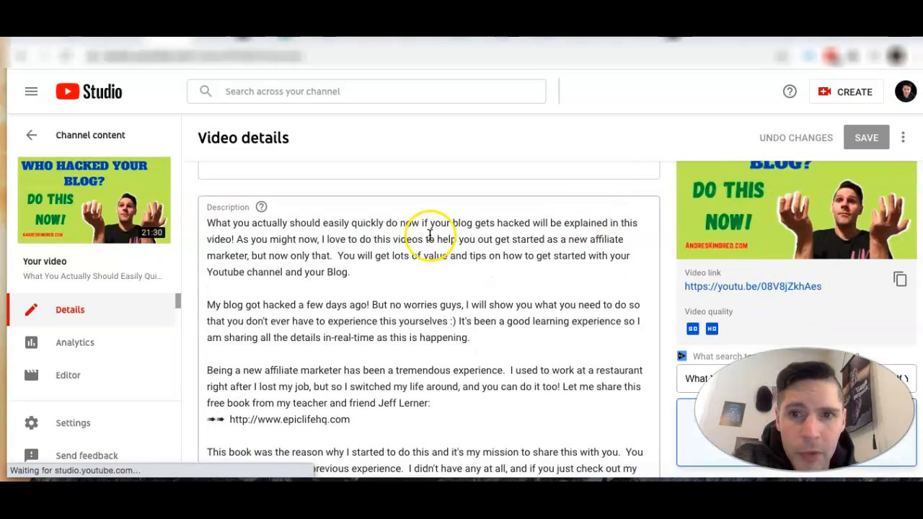
scroll("down", 3)
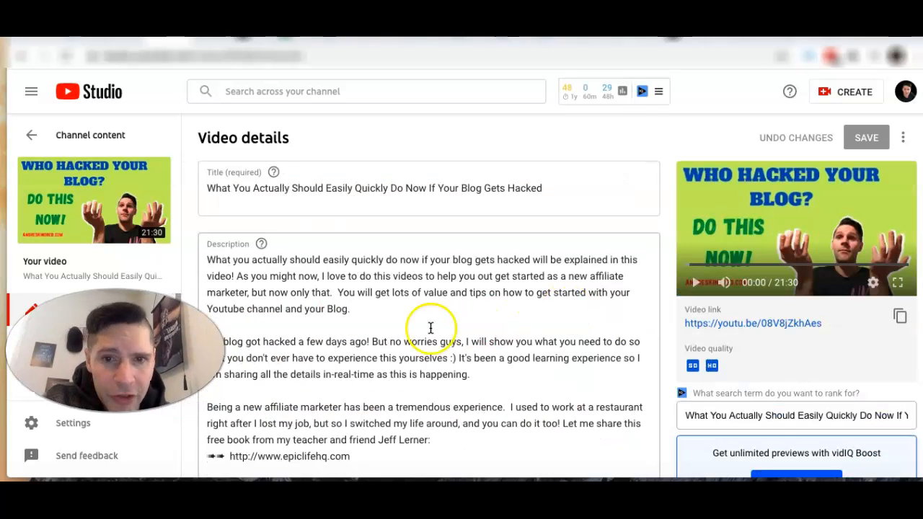
scroll("down", 3)
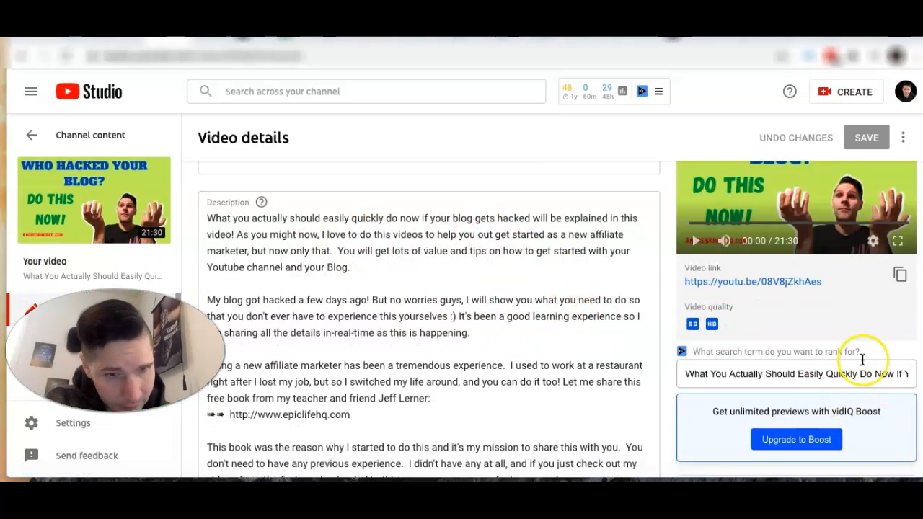
scroll("down", 3)
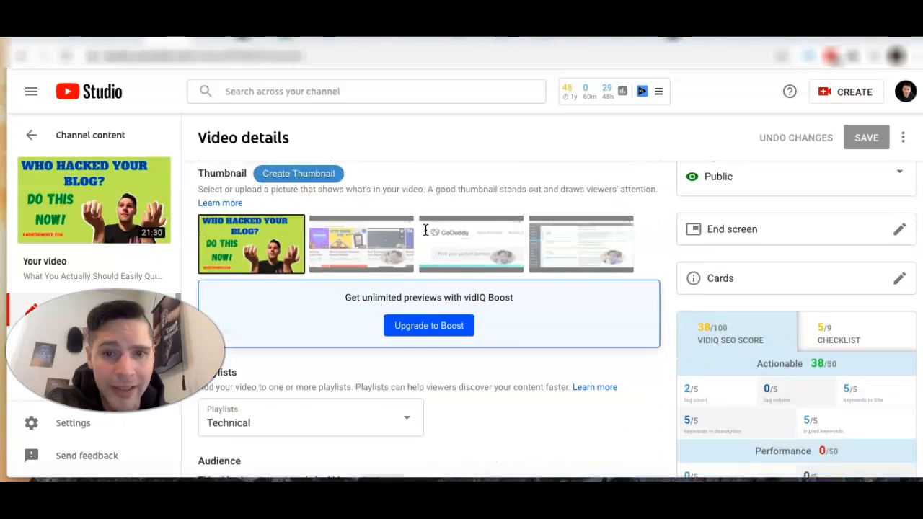
scroll("down", 3)
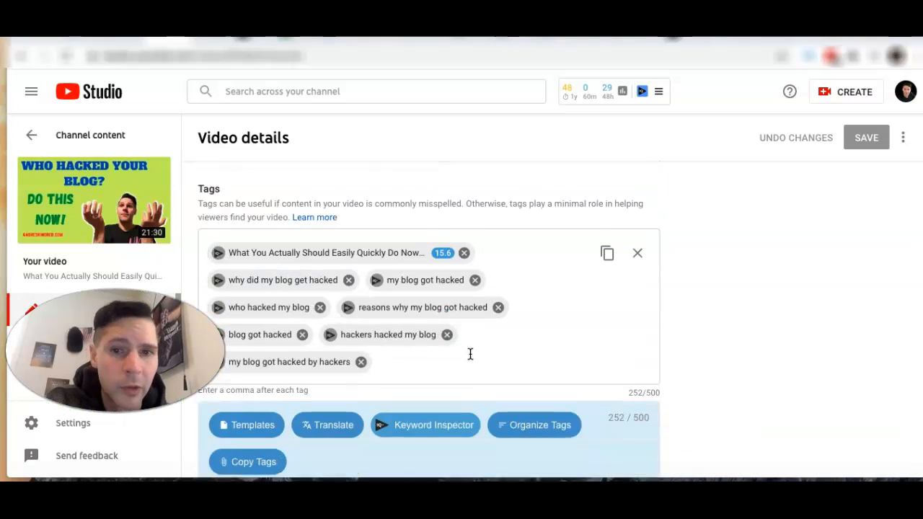
scroll("down", 3)
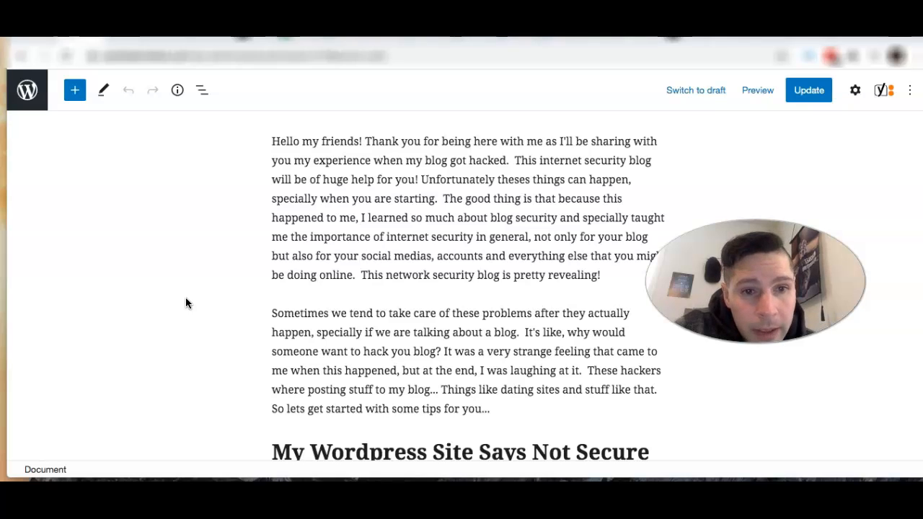
mouse_move(27, 90)
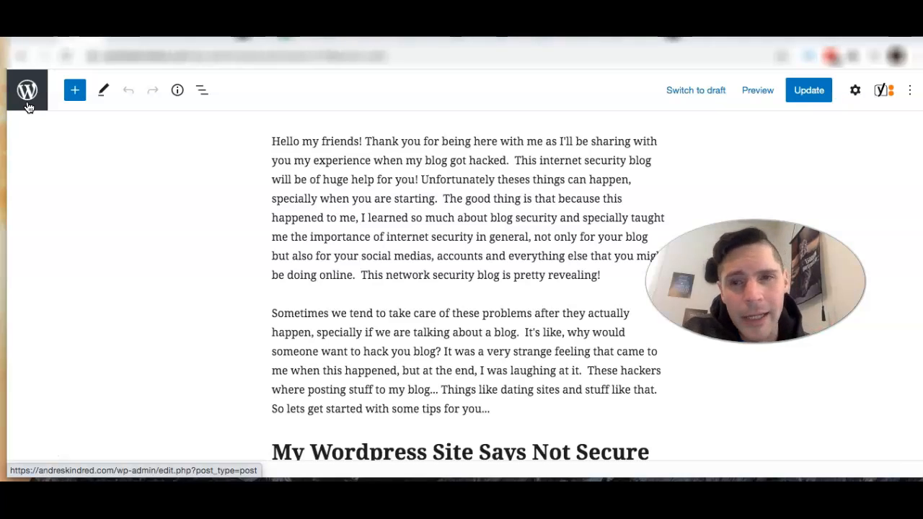
Step: Exit the post editor via the WordPress logo to reach Posts > All Posts
left_click(27, 89)
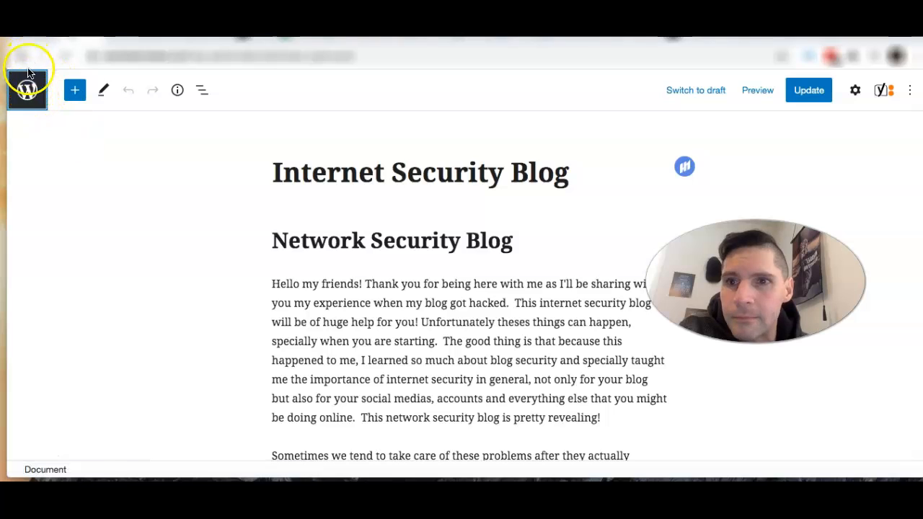
left_click(26, 90)
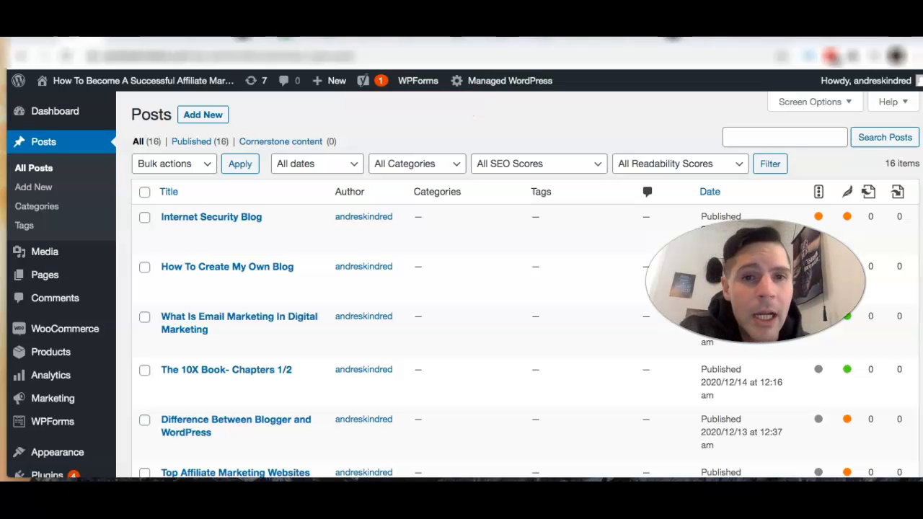
mouse_move(228, 266)
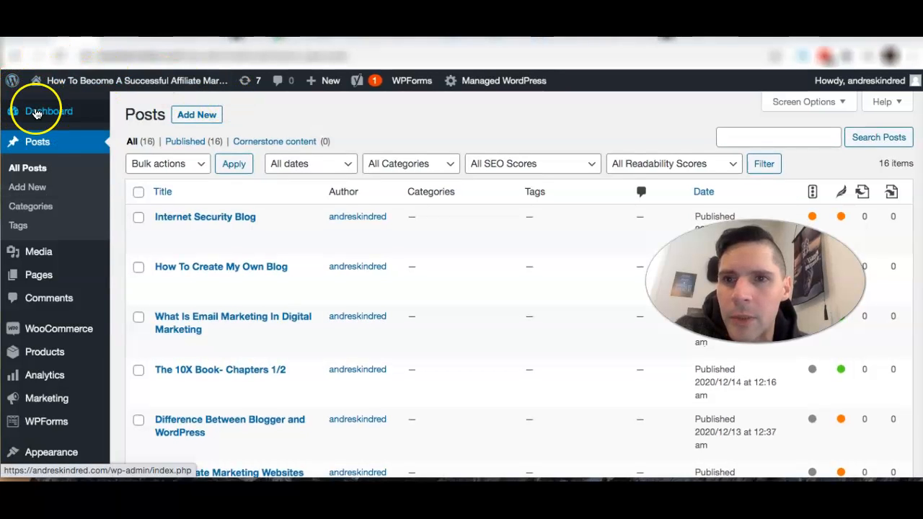
mouse_move(38, 251)
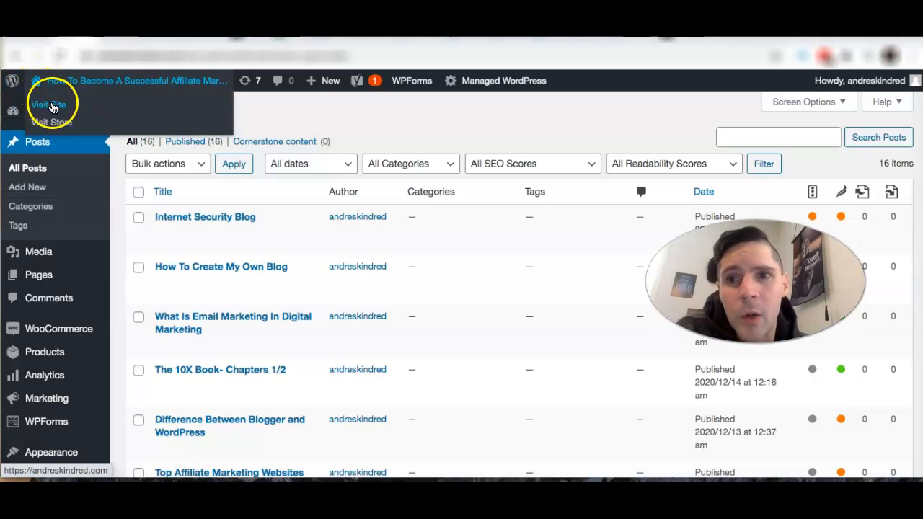
Step: Visit the live blog homepage showing Internet Security Blog as the newest post
left_click(48, 104)
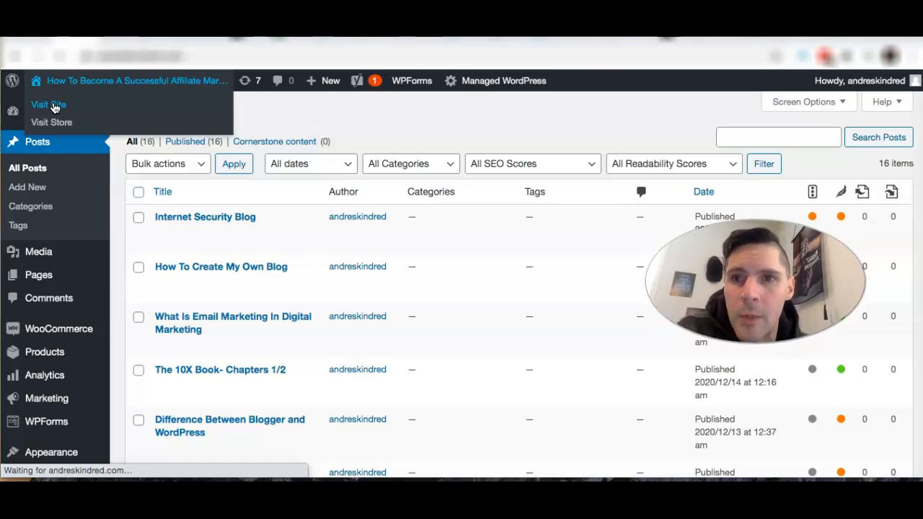
left_click(47, 104)
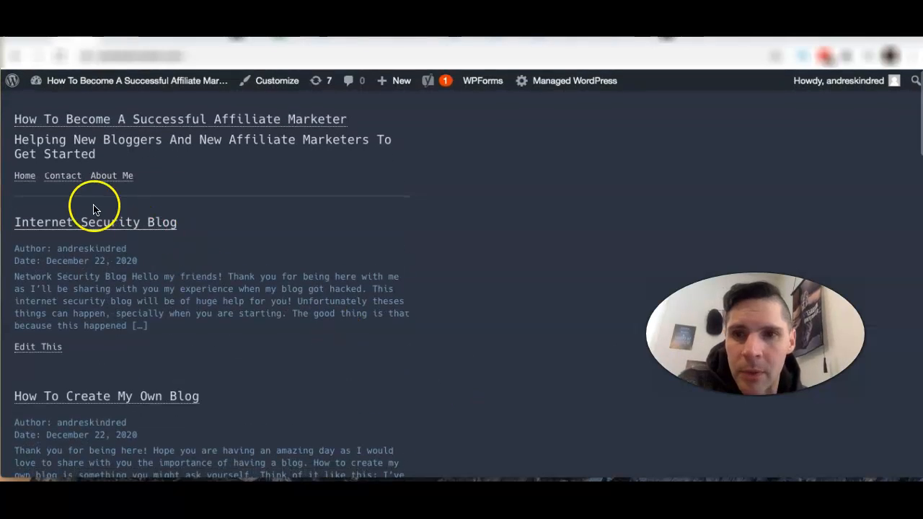
left_click(95, 223)
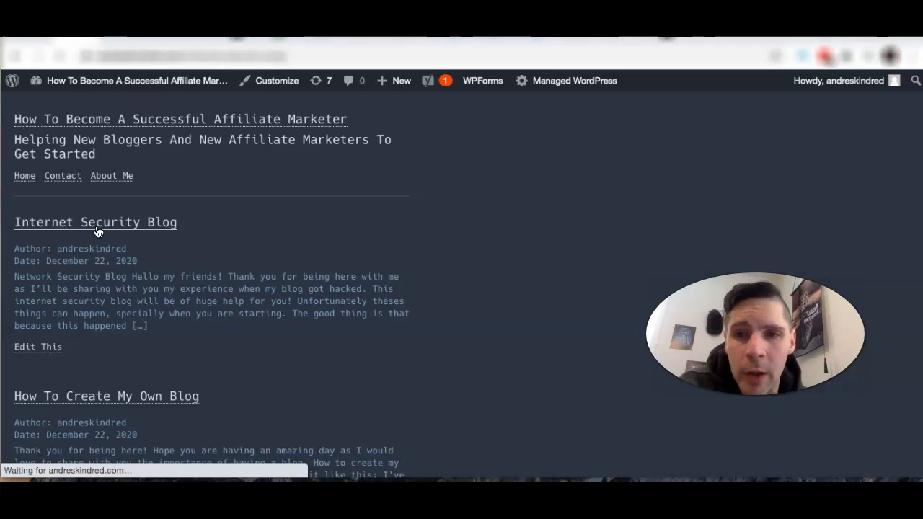
Step: Show the Internet Security Blog post with its Network Security Blog heading and full text
left_click(94, 223)
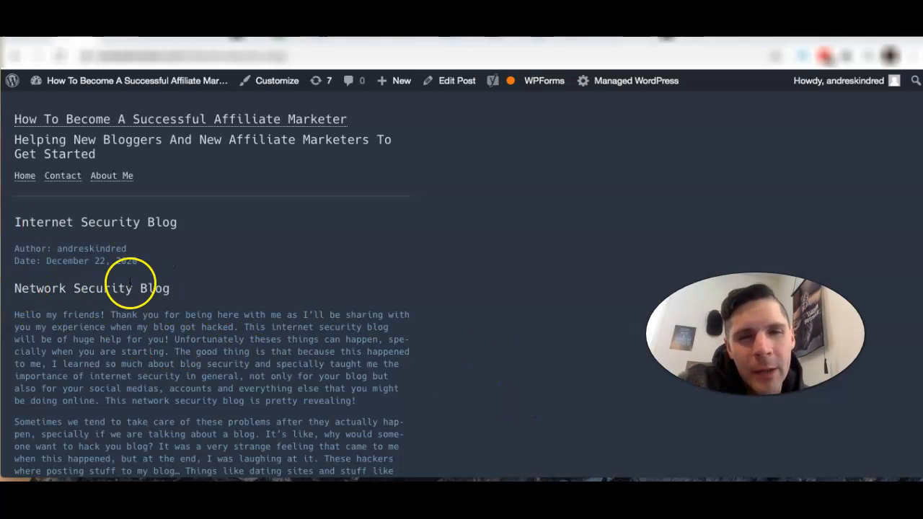
mouse_move(14, 289)
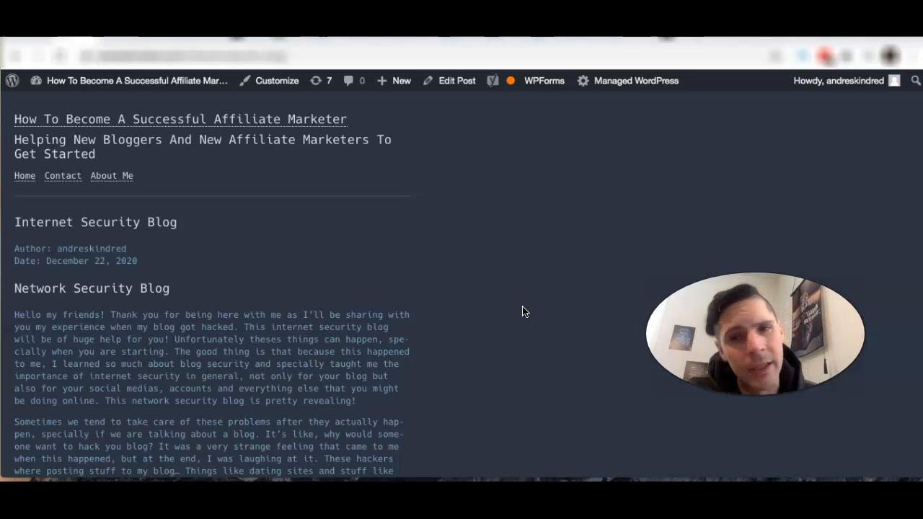
scroll("down", 3)
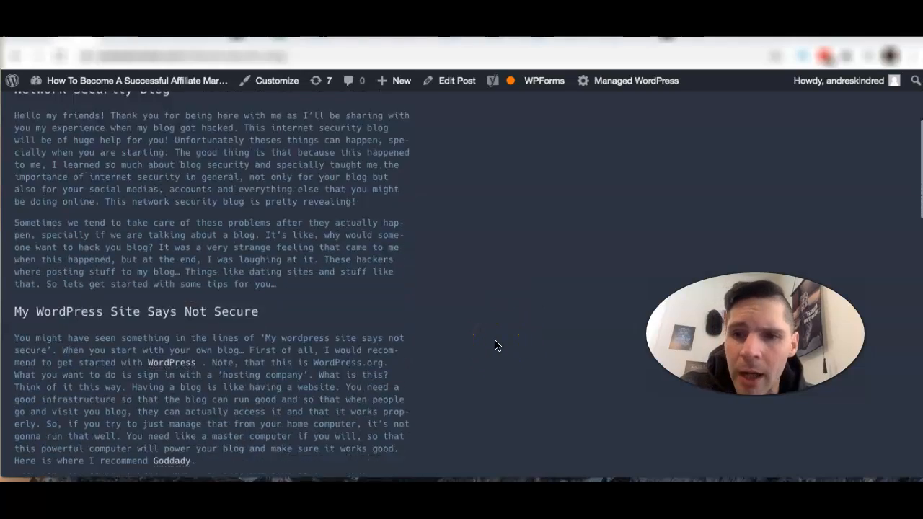
scroll("down", 3)
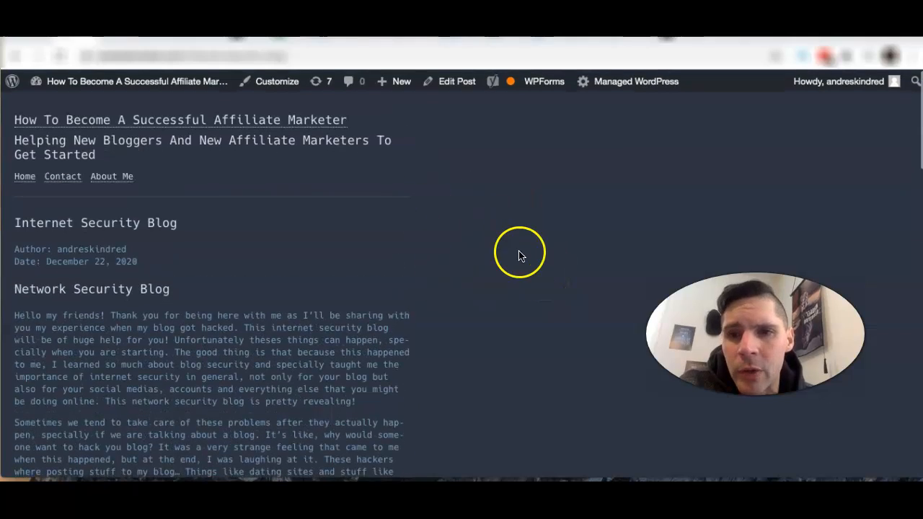
scroll("down", 3)
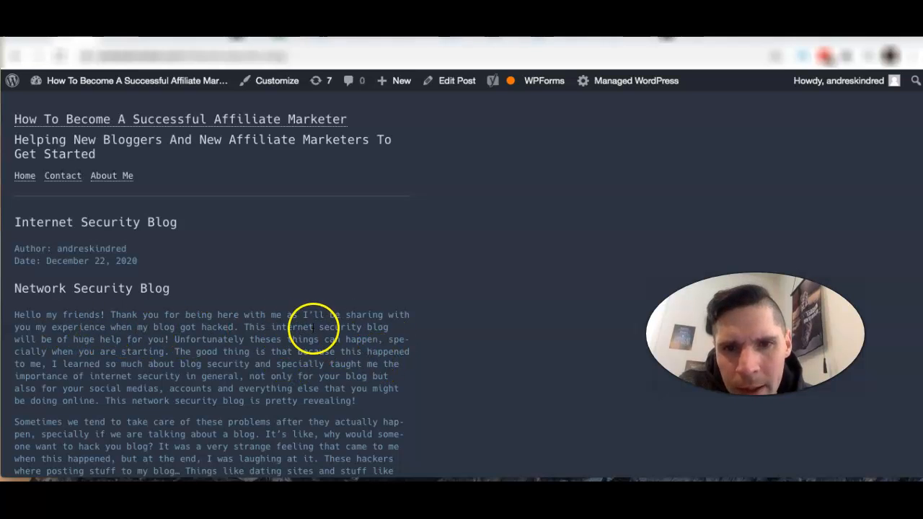
scroll("down", 3)
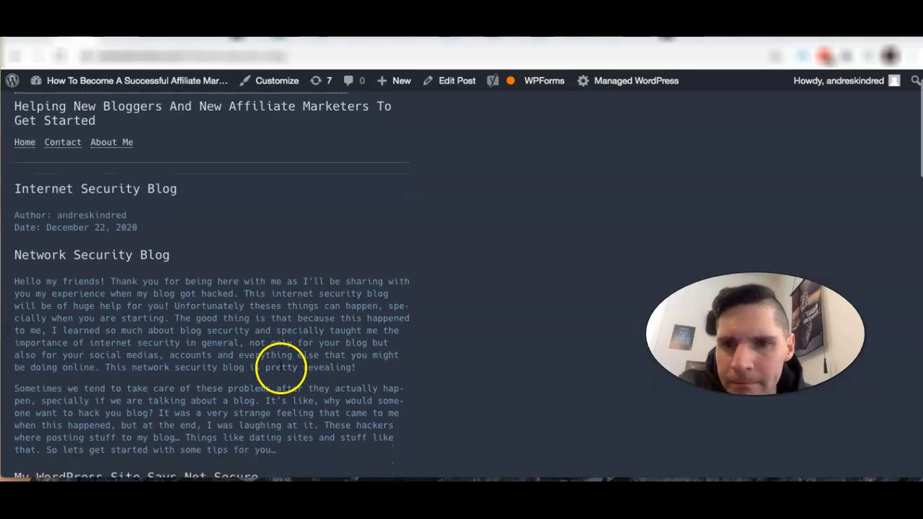
scroll("down", 3)
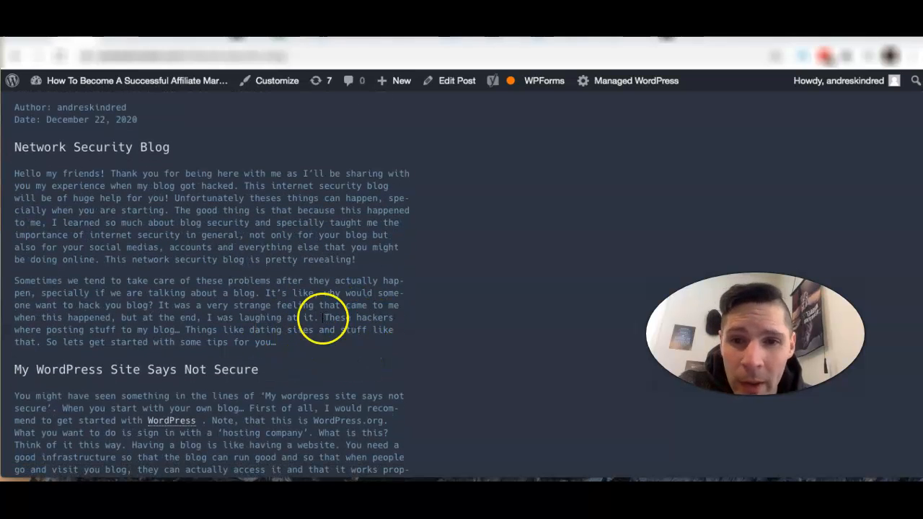
mouse_move(181, 144)
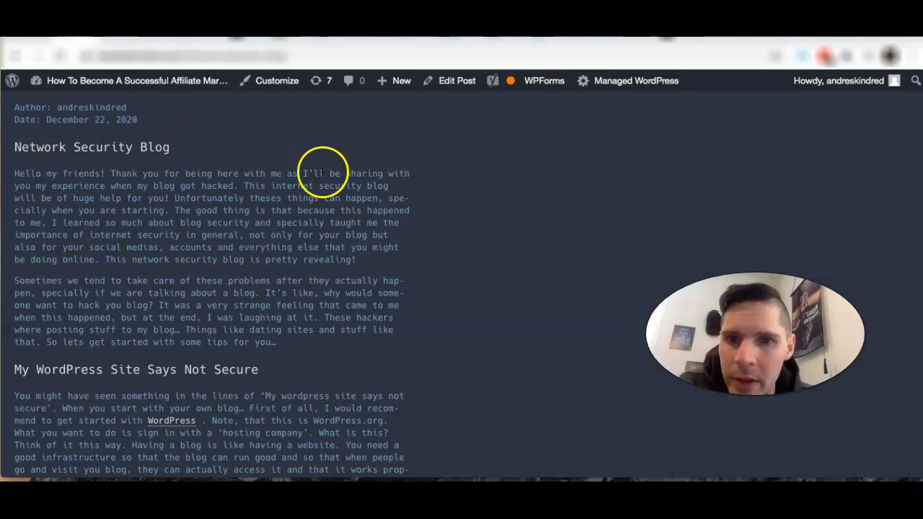
scroll("down", 3)
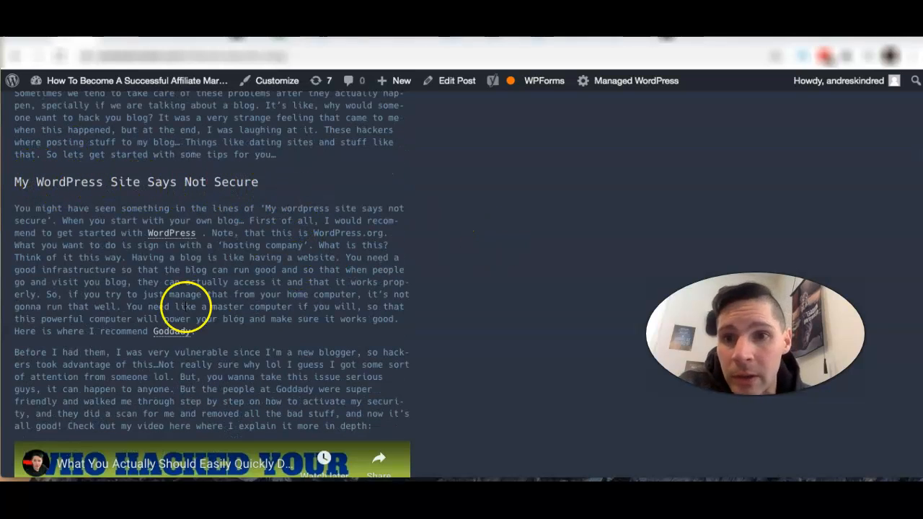
mouse_move(267, 209)
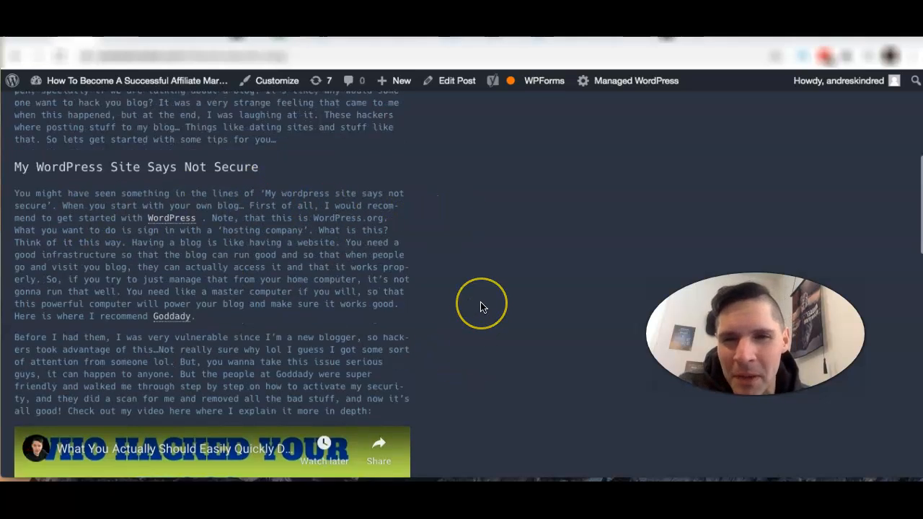
scroll("down", 3)
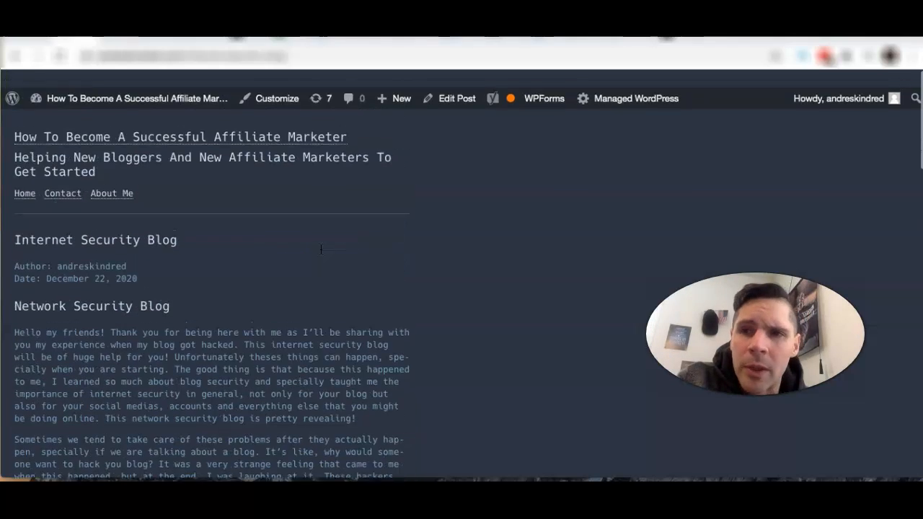
Step: Return to the admin dashboard and view the live site's front page
left_click(12, 99)
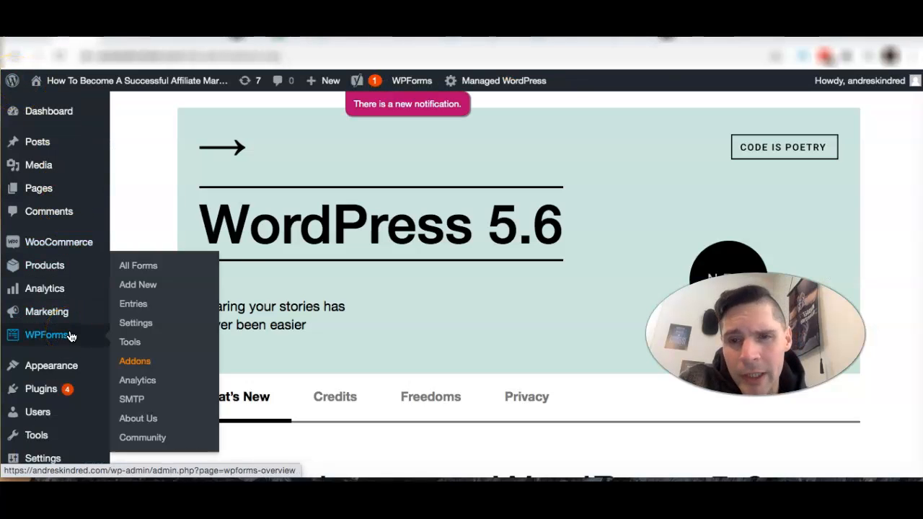
mouse_move(500, 231)
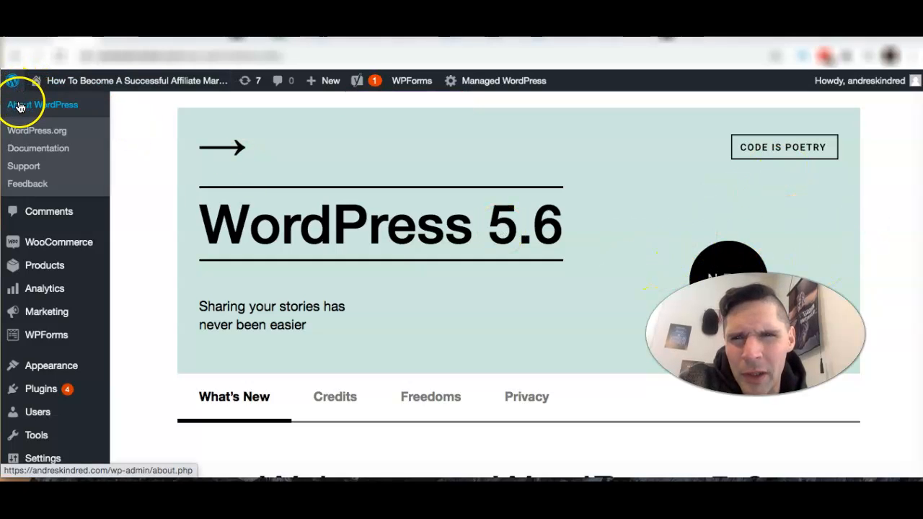
mouse_move(12, 83)
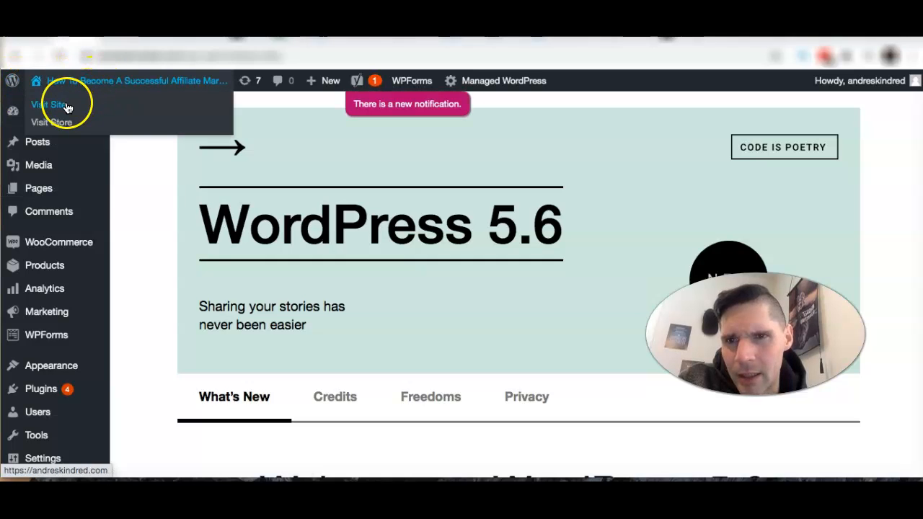
left_click(49, 105)
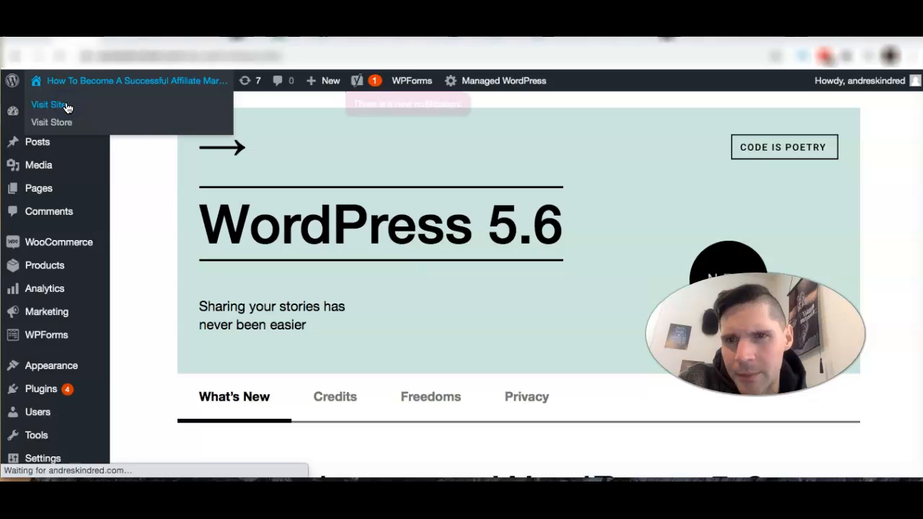
left_click(48, 105)
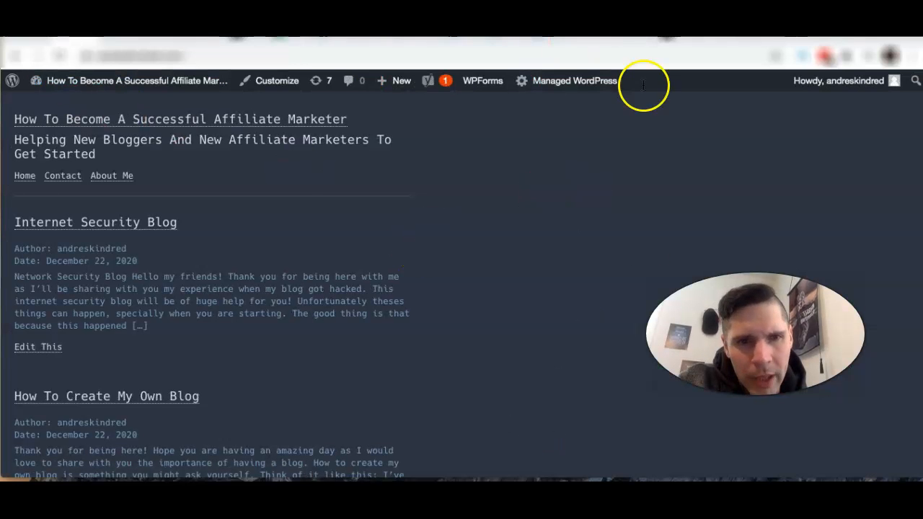
mouse_move(484, 278)
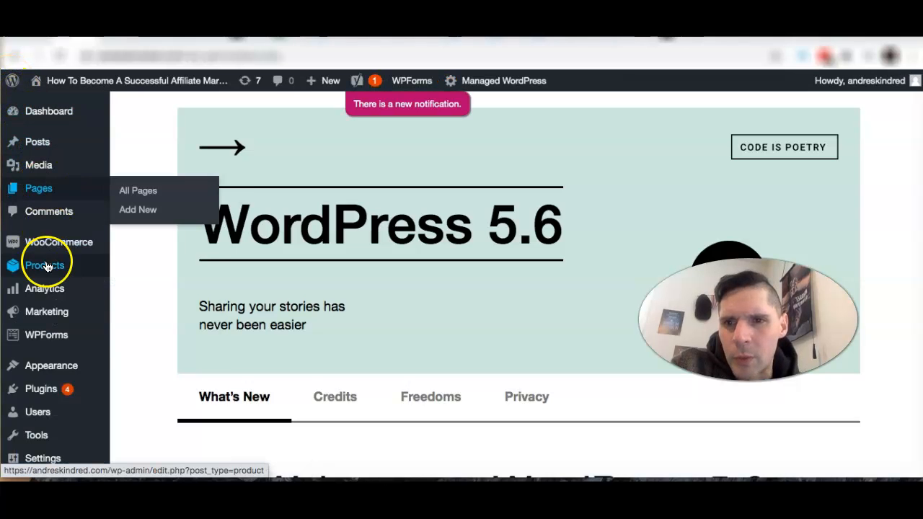
scroll("down", 3)
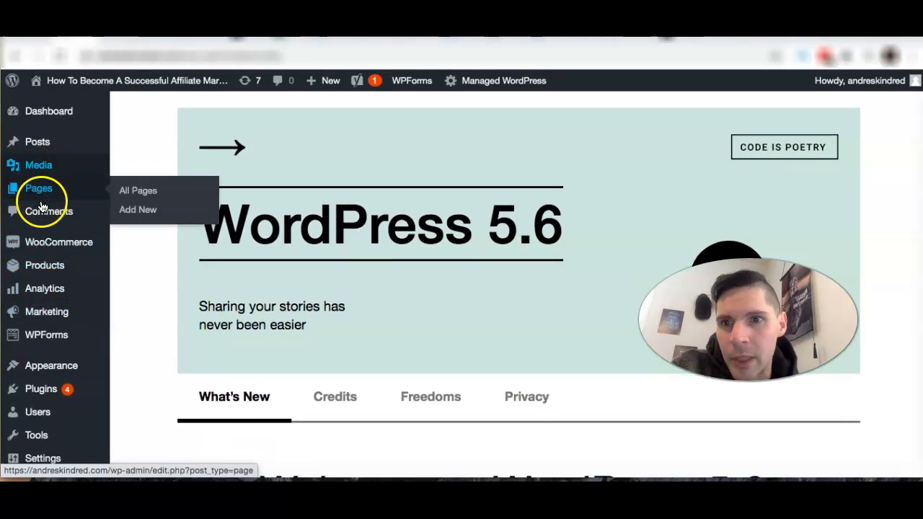
mouse_move(45, 266)
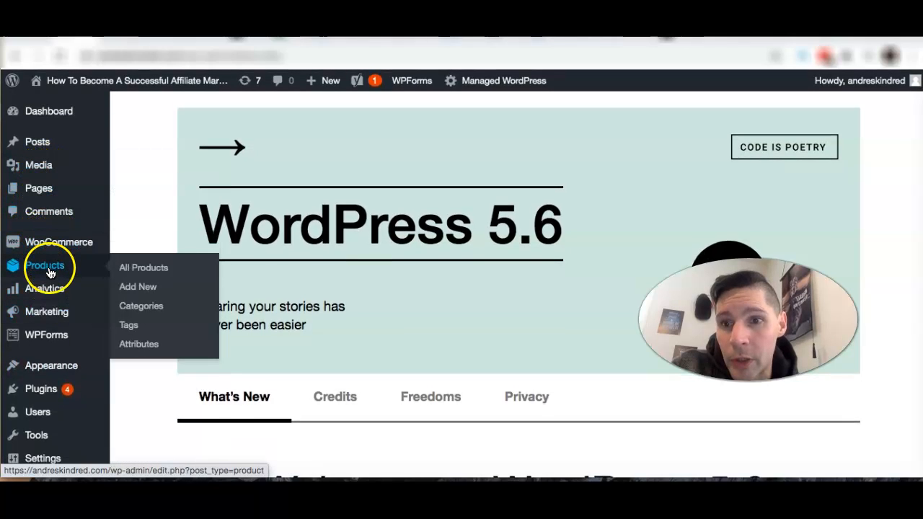
mouse_move(44, 288)
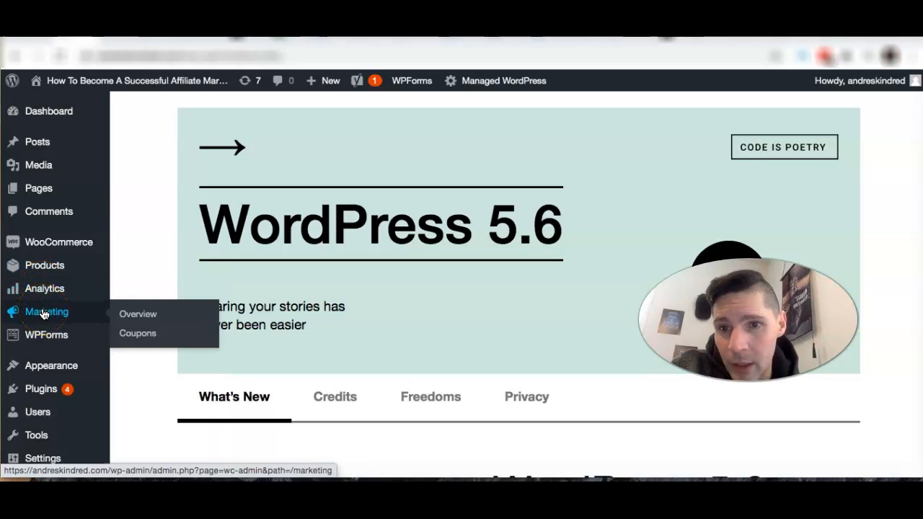
mouse_move(46, 334)
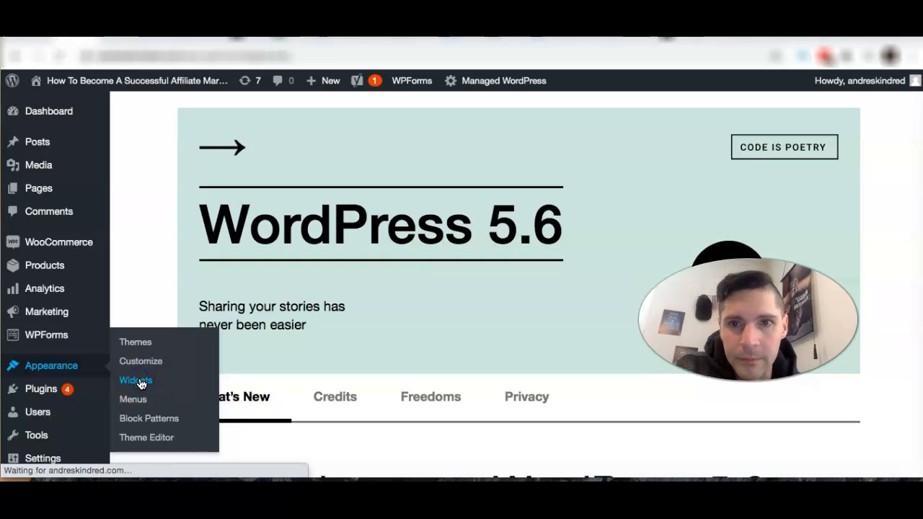
Step: Go to Appearance > Widgets and expand Footer Sidebar Right to reveal its Video widget
left_click(136, 380)
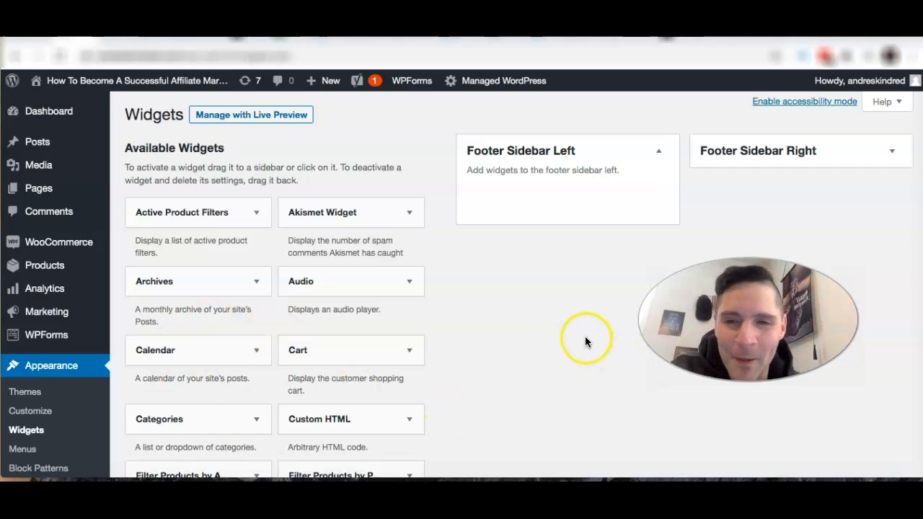
scroll("down", 3)
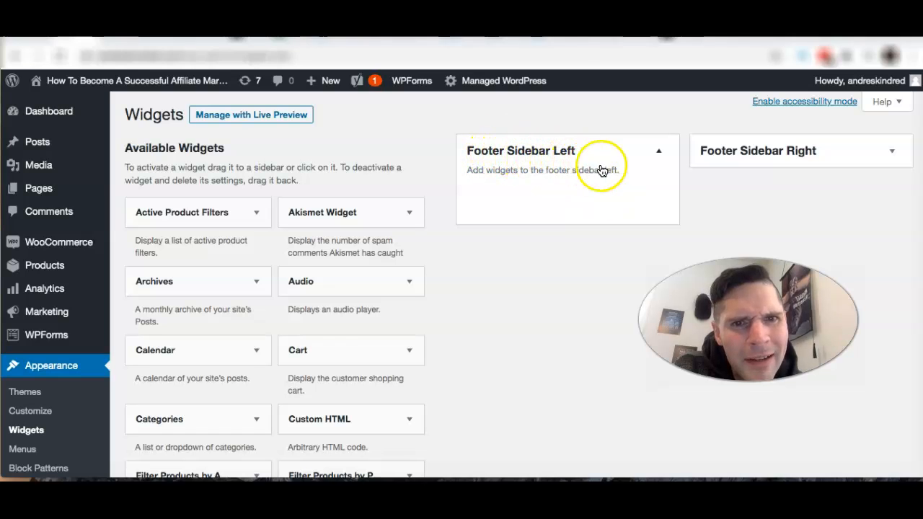
mouse_move(552, 177)
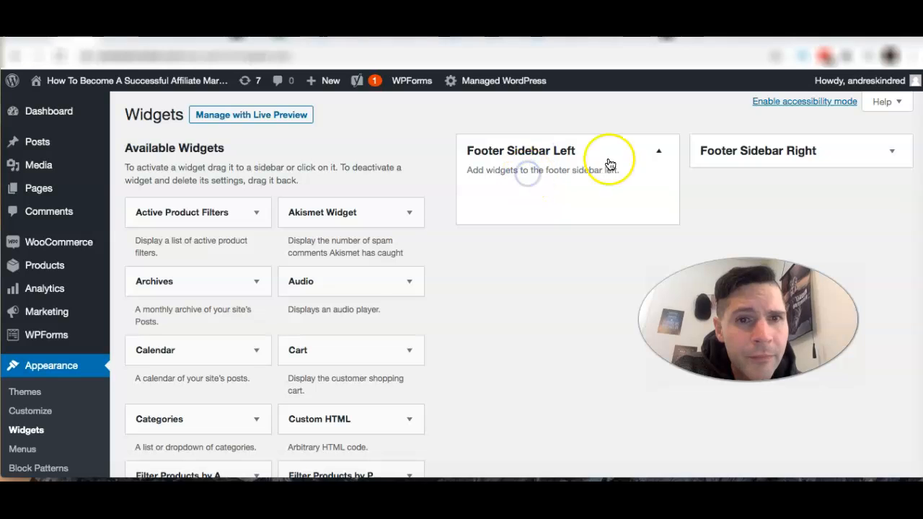
mouse_move(510, 150)
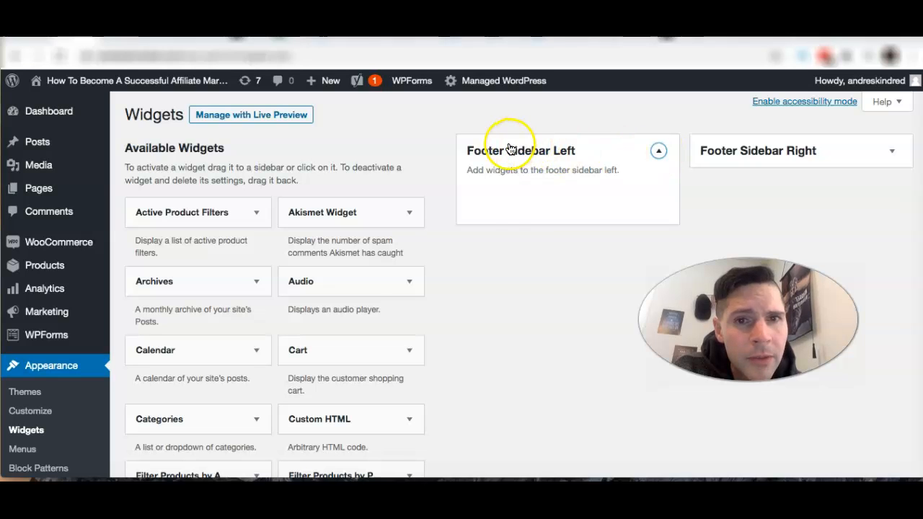
left_click(892, 150)
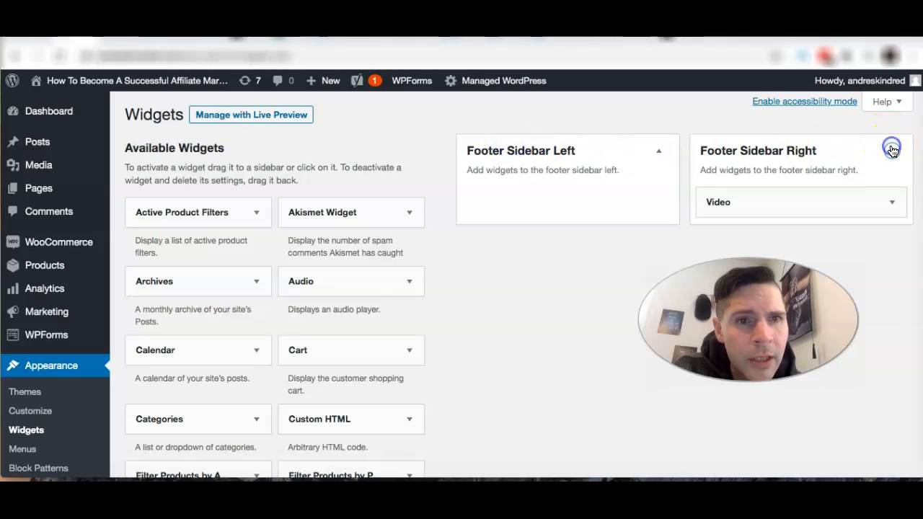
mouse_move(763, 218)
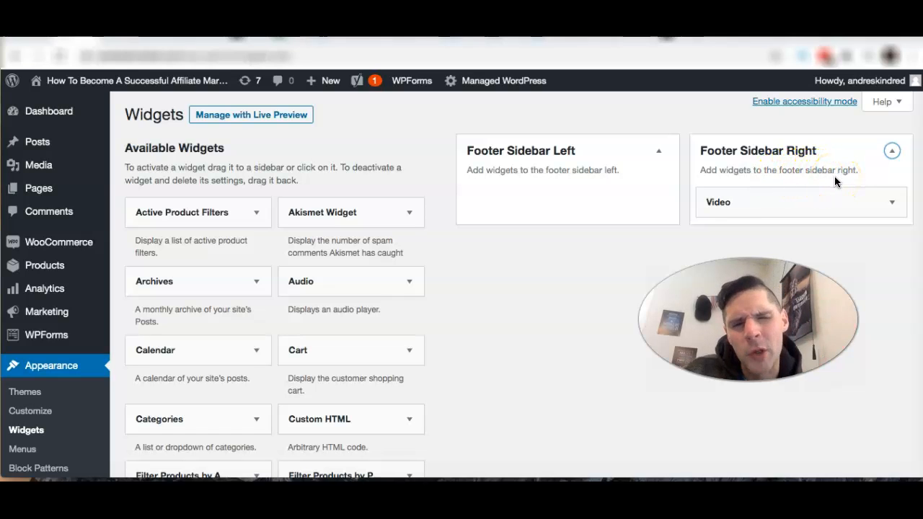
Step: Expand the Video widget, title it 'Video Test', and bring up the Add Video window
left_click(892, 202)
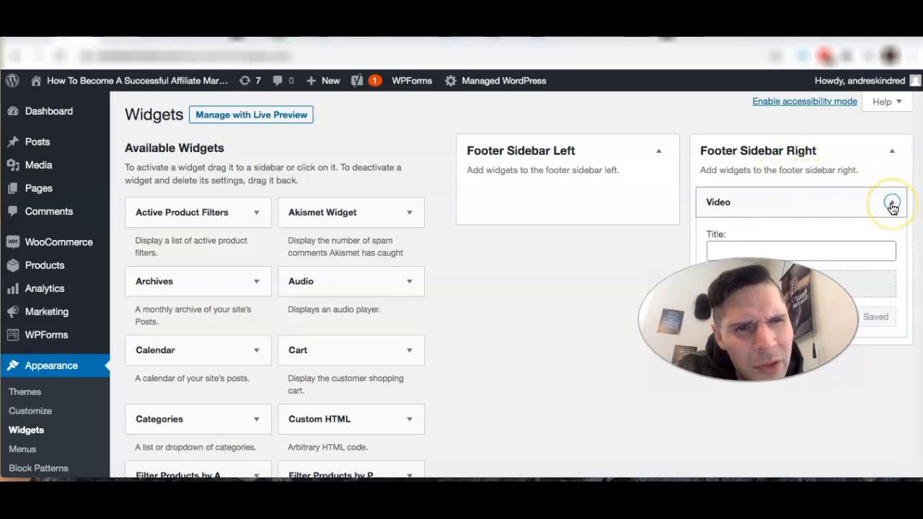
left_click(892, 202)
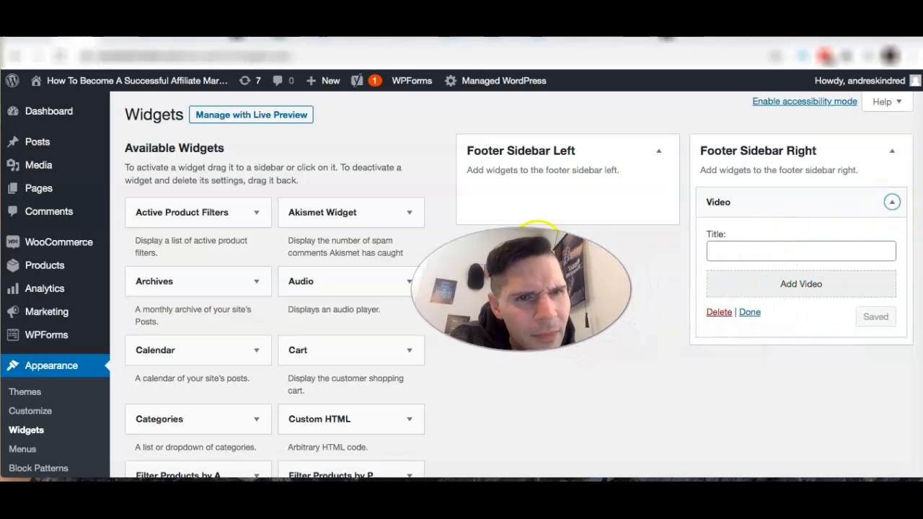
left_click(801, 251)
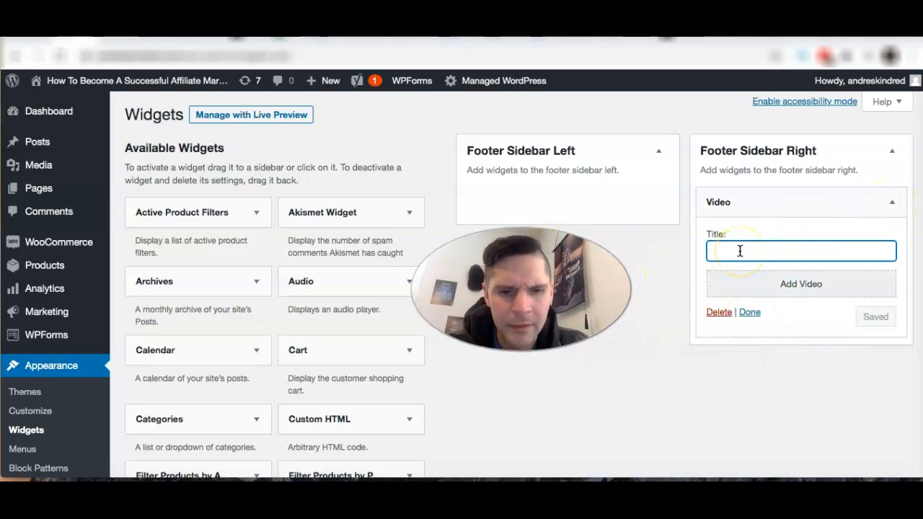
type("Video Test")
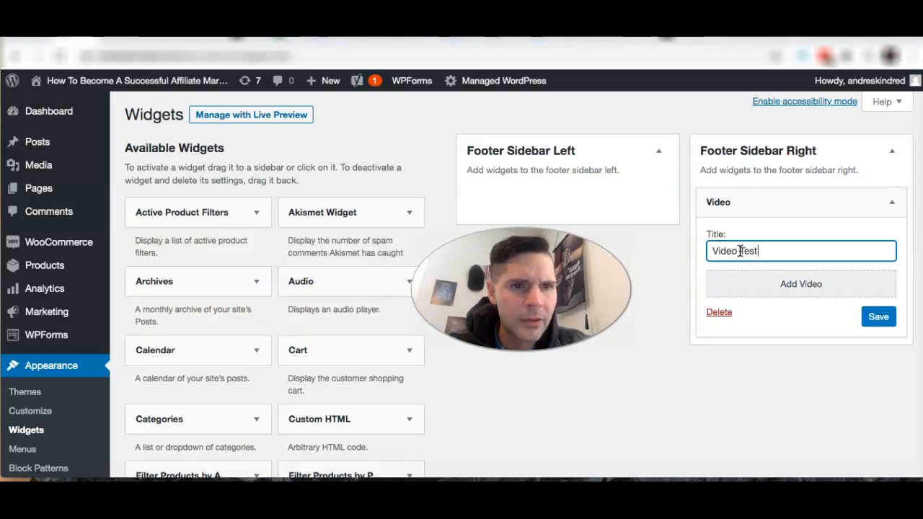
left_click(800, 284)
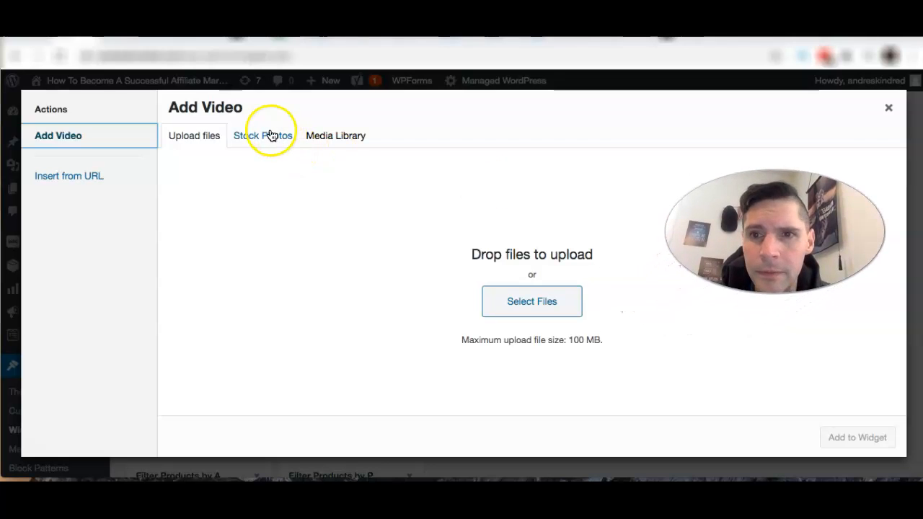
Step: Choose Insert from URL for the widget video, then bring up the blog-hack video in YouTube Studio
left_click(69, 175)
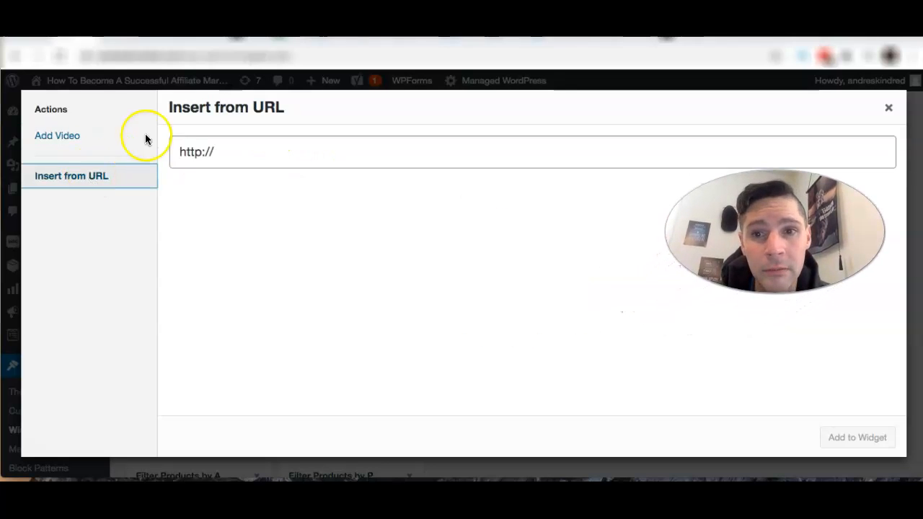
left_click(531, 151)
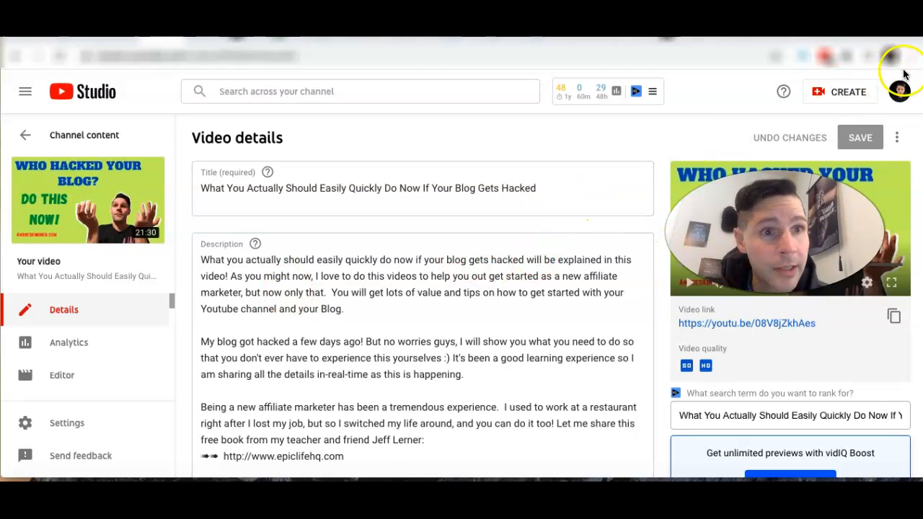
Step: From the public YouTube channel's Uploads, copy the anti-hacker protection video's link into Insert from URL
left_click(899, 91)
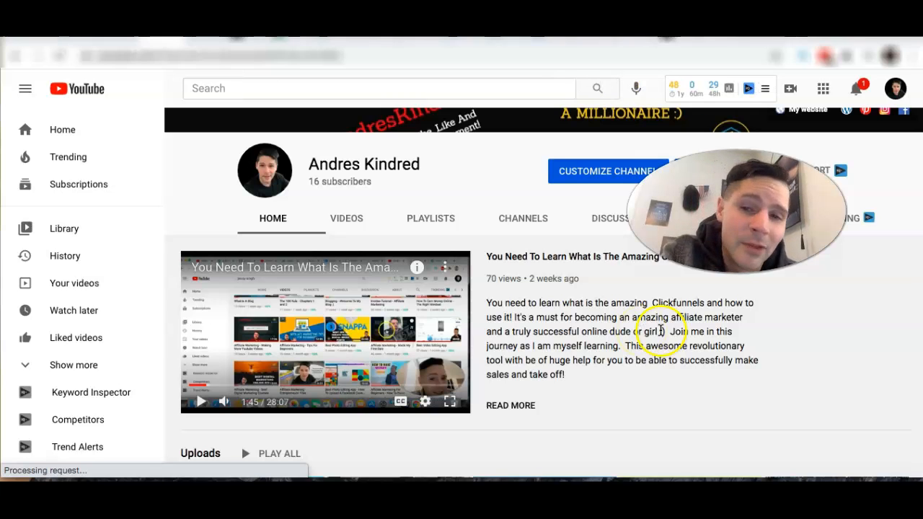
scroll("down", 3)
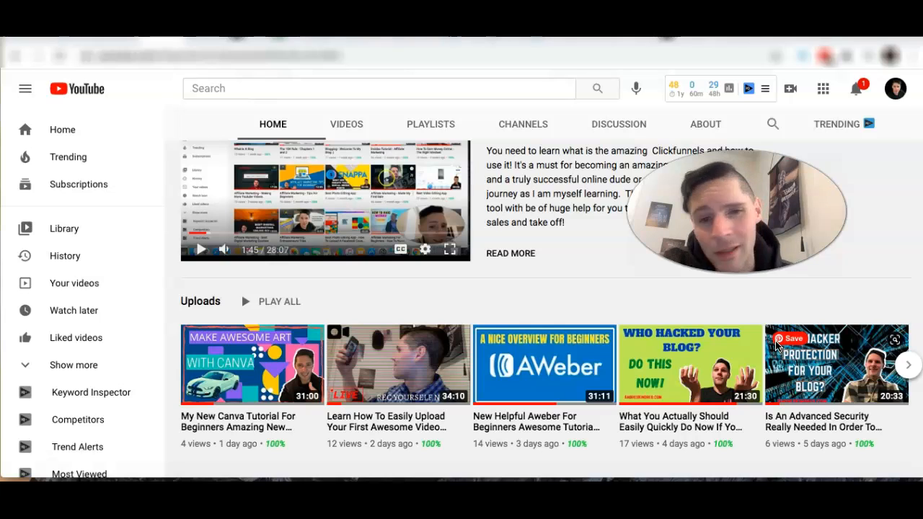
mouse_move(489, 312)
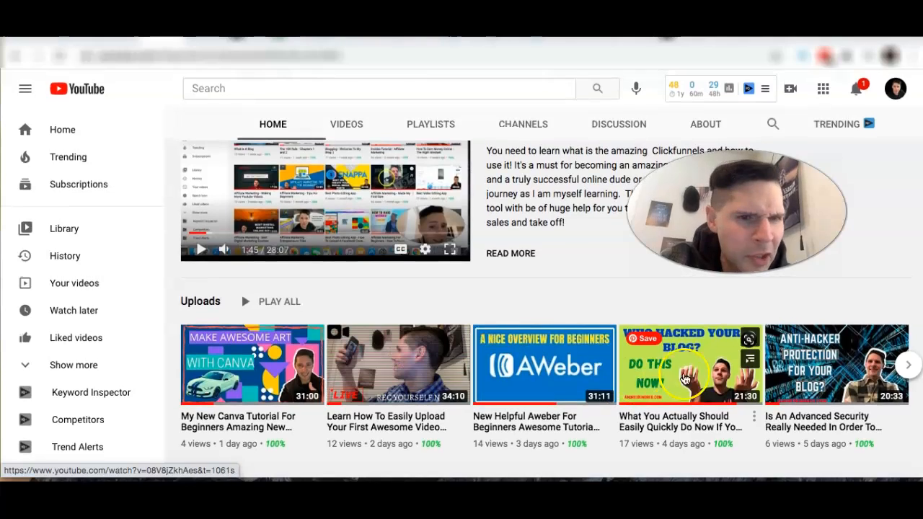
mouse_move(556, 386)
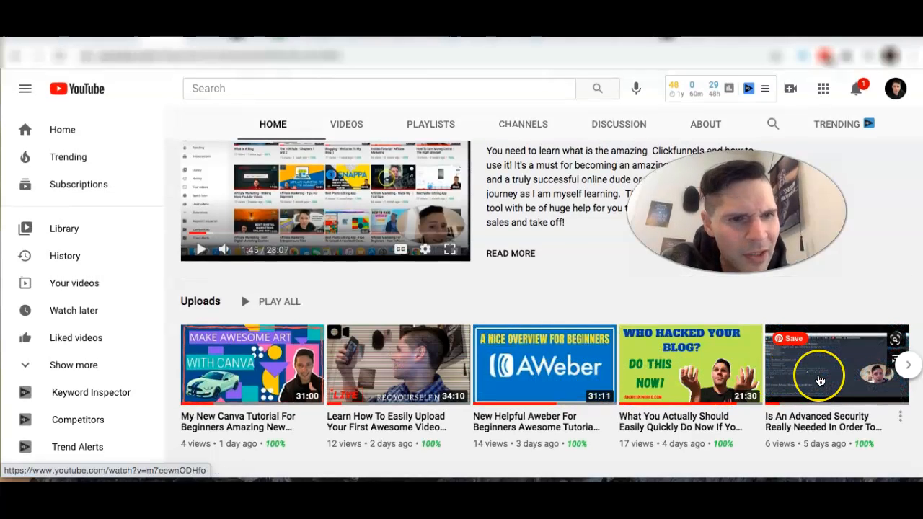
left_click(819, 364)
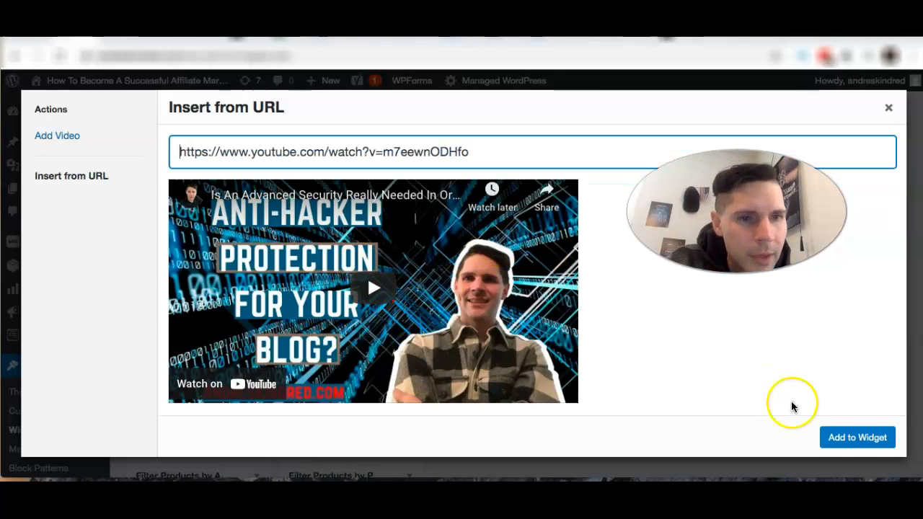
Step: Add the anti-hacker protection video to the Video Test widget and save it
left_click(857, 437)
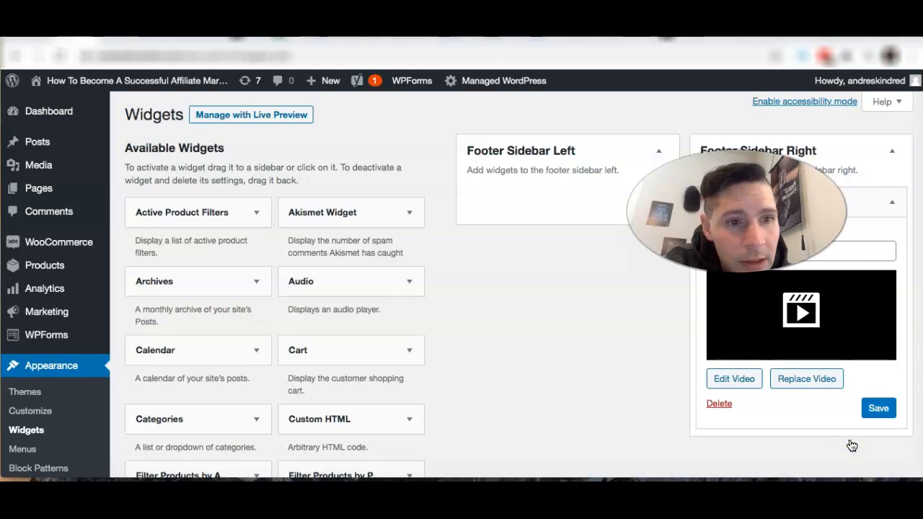
left_click(879, 461)
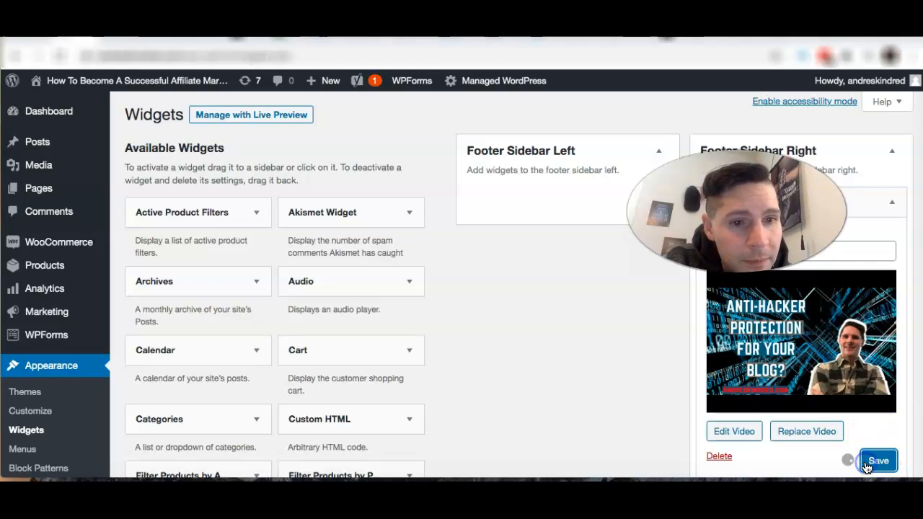
left_click(878, 461)
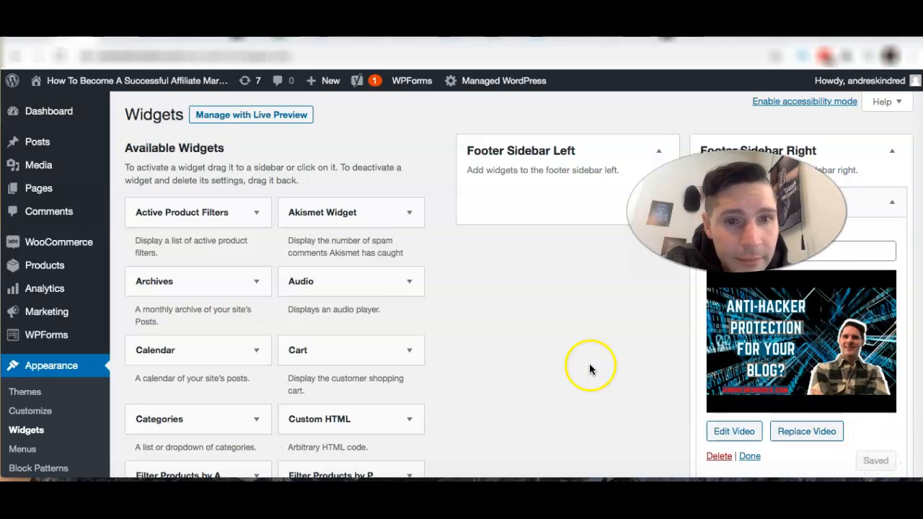
mouse_move(13, 81)
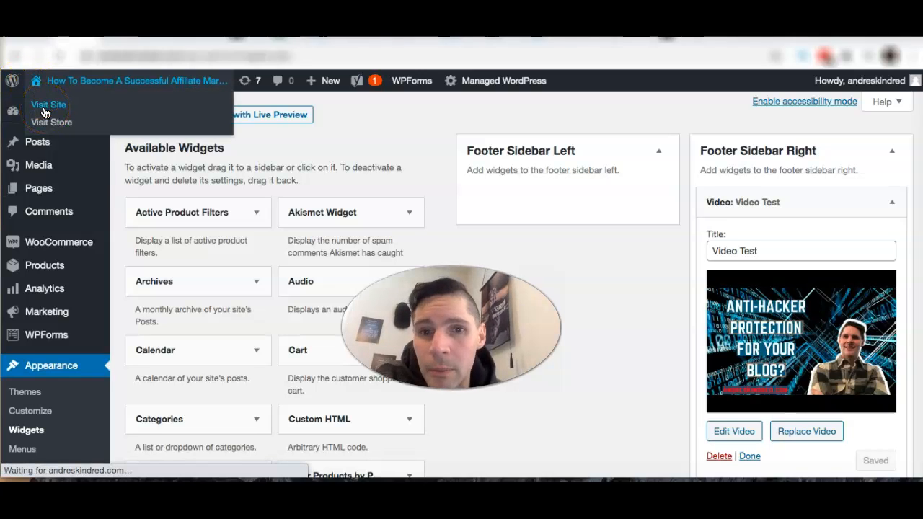
Step: Visit the live site and open the Internet Security Blog post
left_click(48, 105)
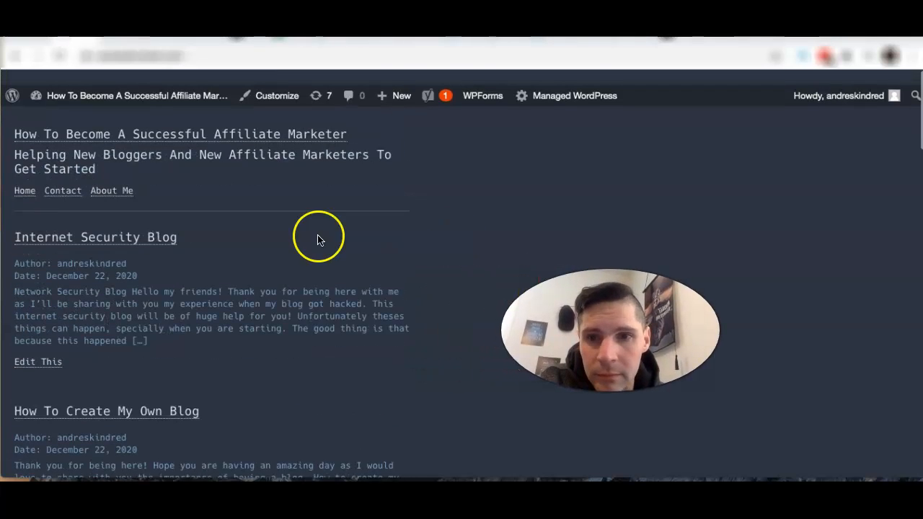
left_click(95, 223)
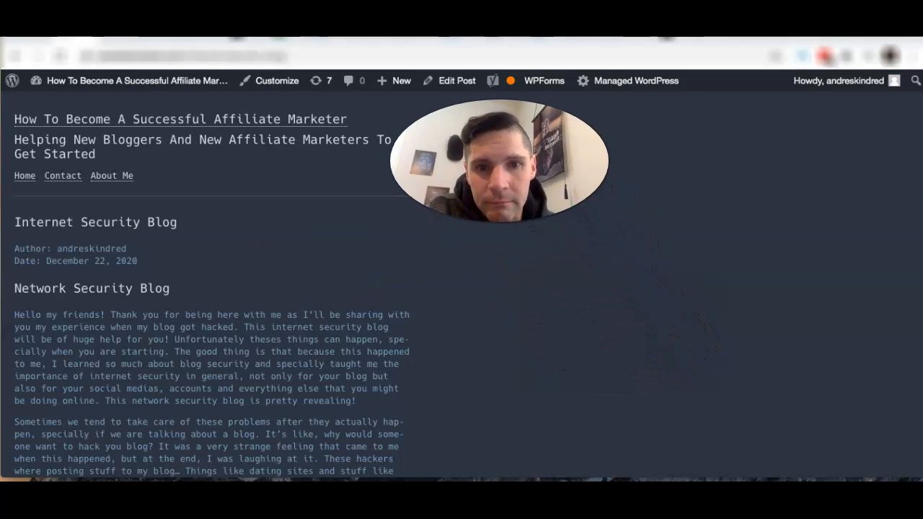
Step: Play, then pause, the anti-hacker video in the footer's Video Test widget
scroll("down", 3)
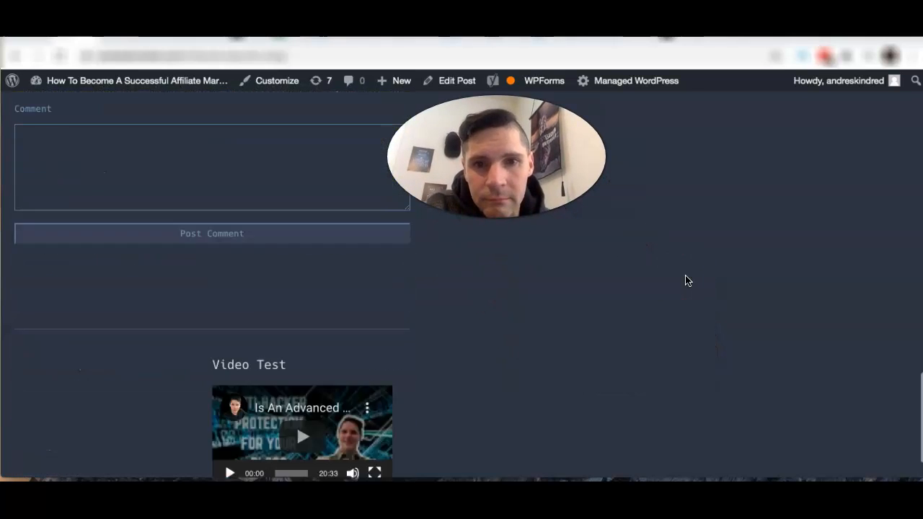
scroll("down", 3)
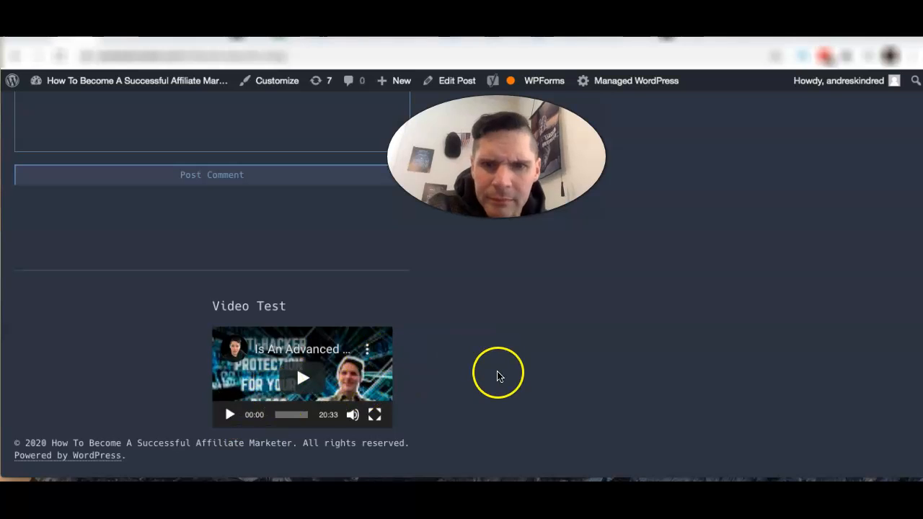
mouse_move(487, 393)
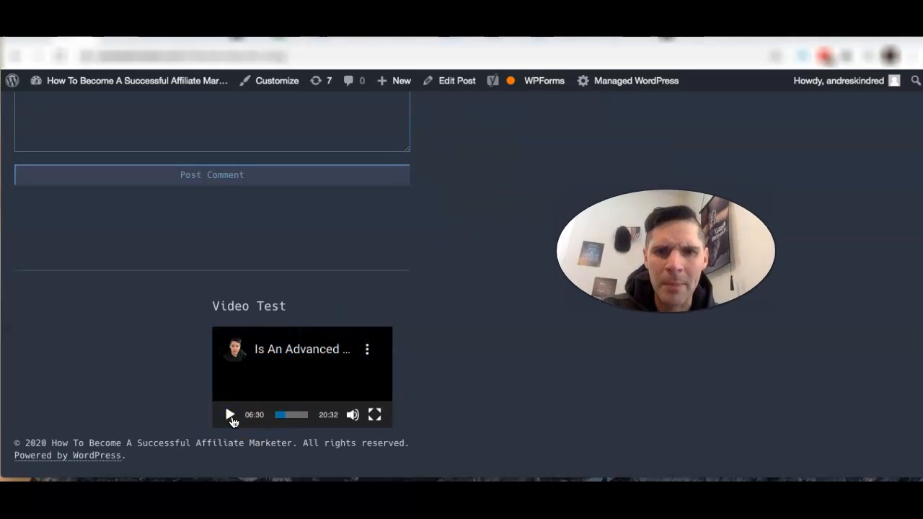
left_click(229, 415)
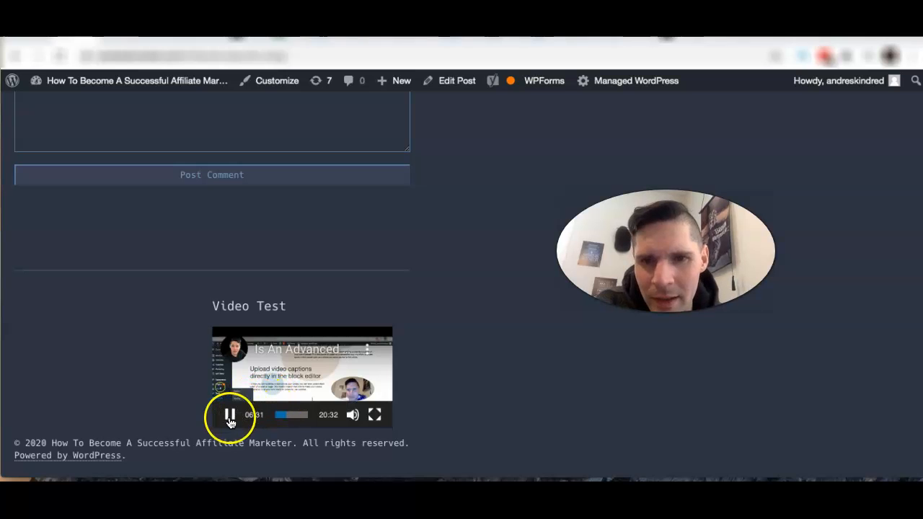
left_click(229, 415)
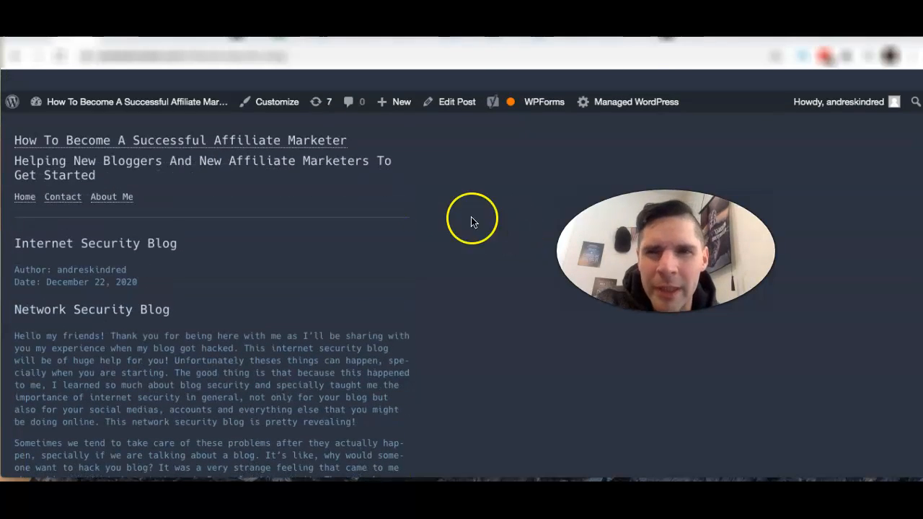
scroll("down", 3)
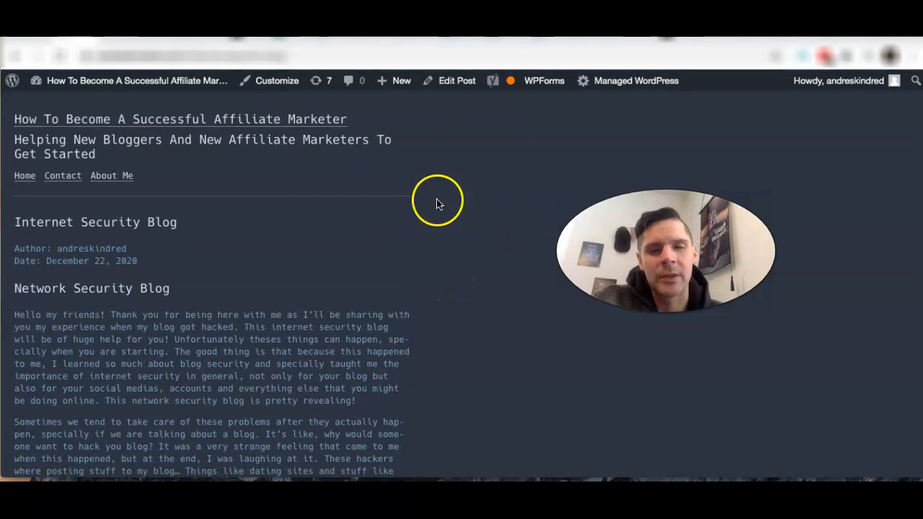
mouse_move(372, 166)
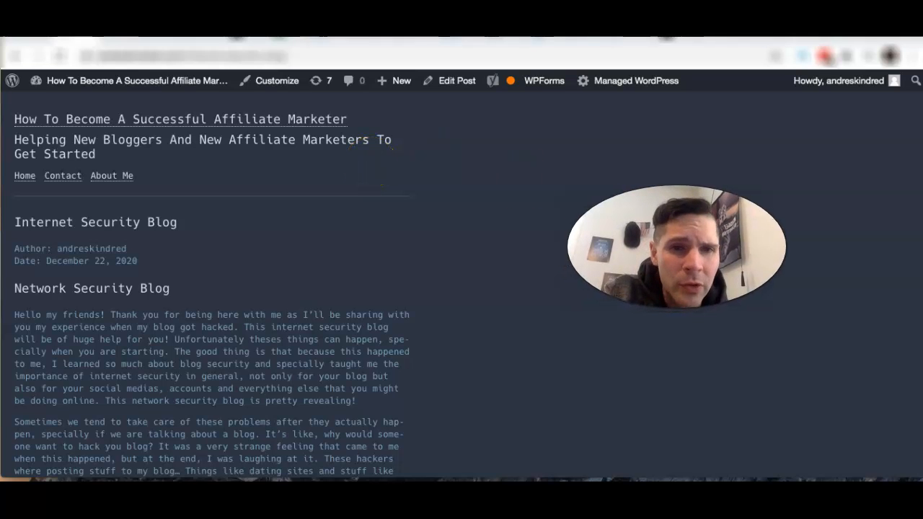
mouse_move(361, 142)
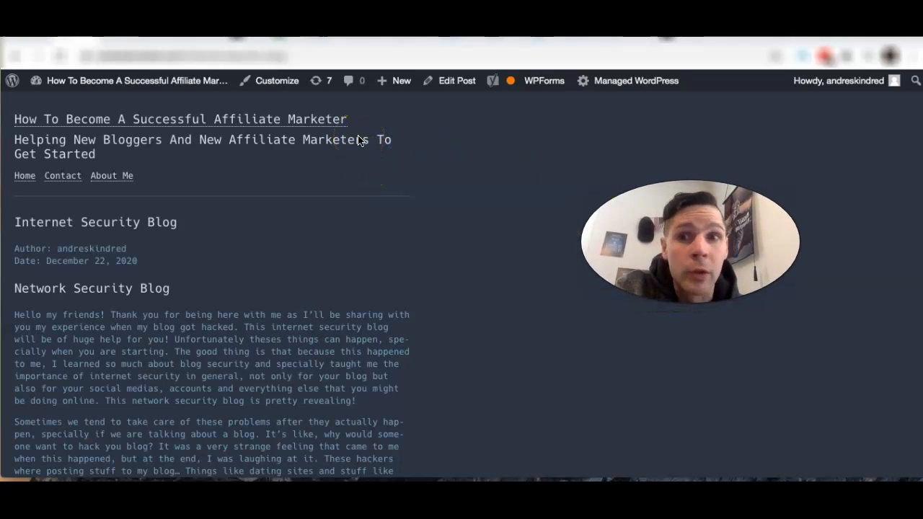